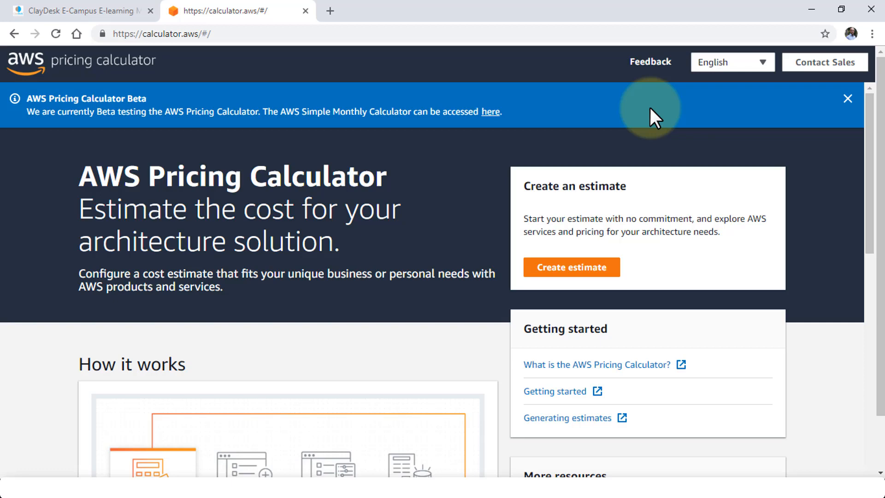
{"action": "mouse_move", "coordinate": [323, 158]}
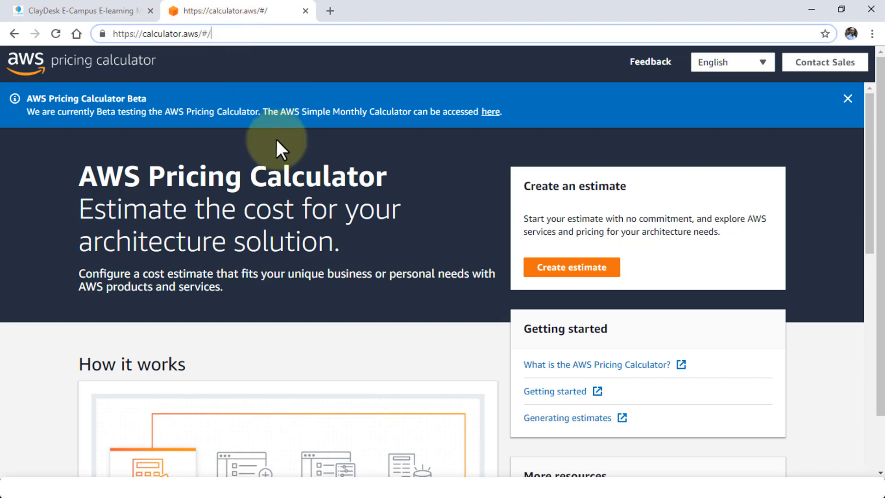
{"action": "mouse_move", "coordinate": [189, 194]}
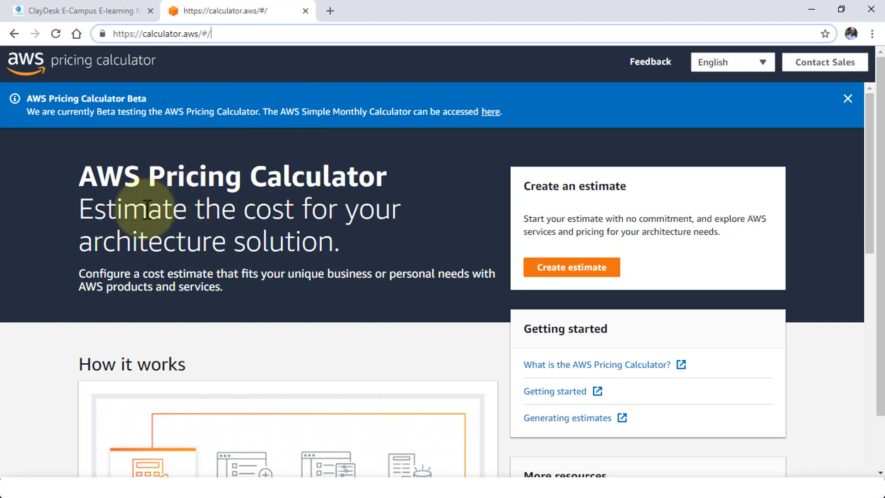
{"action": "mouse_move", "coordinate": [435, 234]}
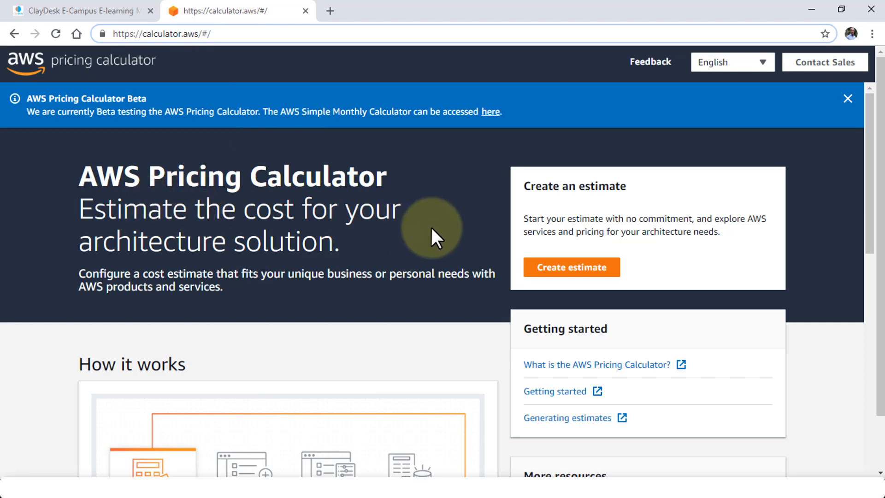
{"action": "mouse_move", "coordinate": [134, 102]}
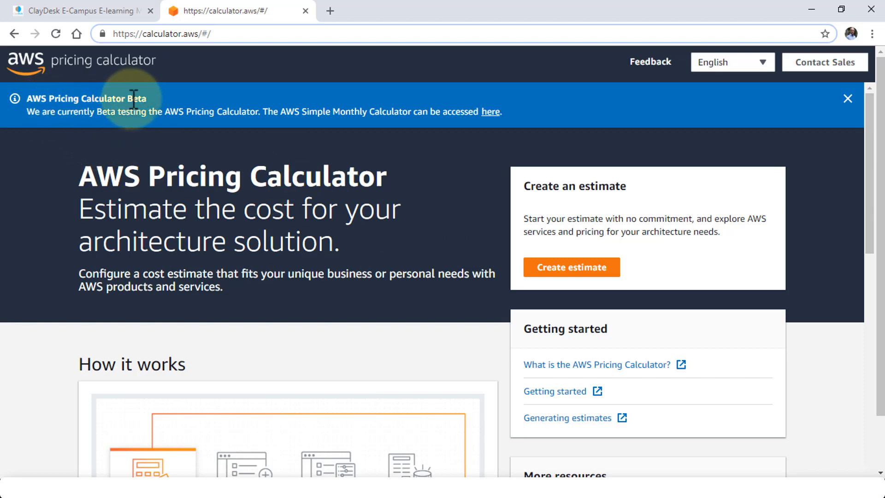
{"action": "mouse_move", "coordinate": [415, 223]}
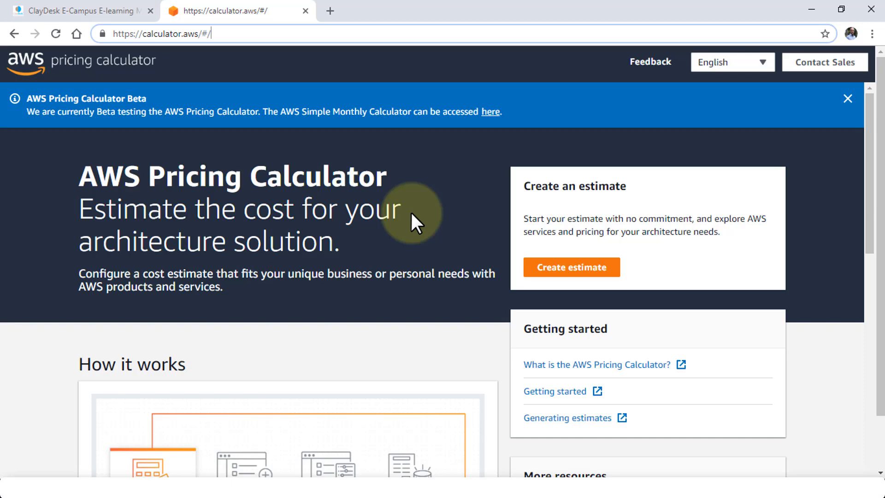
{"action": "mouse_move", "coordinate": [411, 257]}
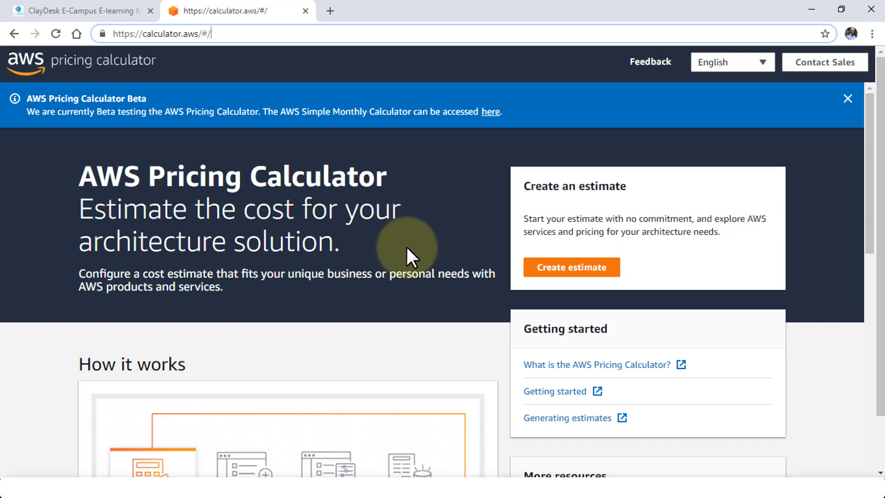
- Start a new cost estimate named 'ClayDesk AWS Estimate'
{"action": "left_click", "coordinate": [847, 99]}
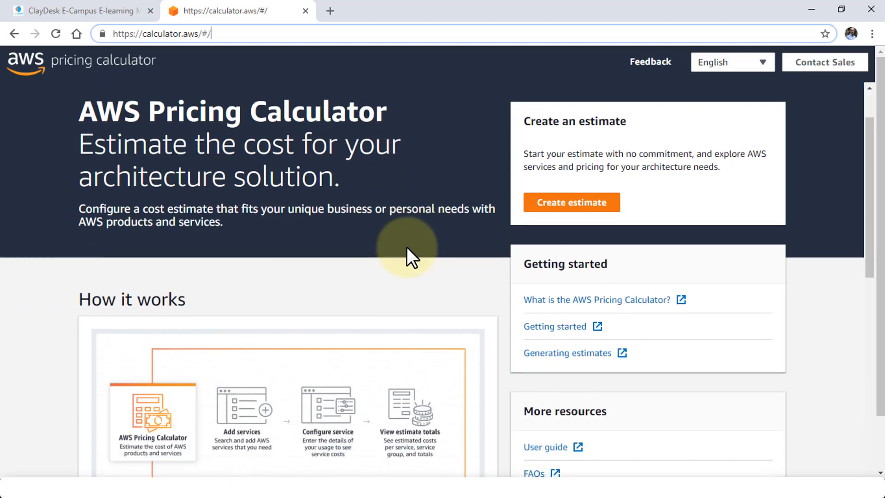
{"action": "scroll", "scroll_direction": "down", "scroll_amount": 3}
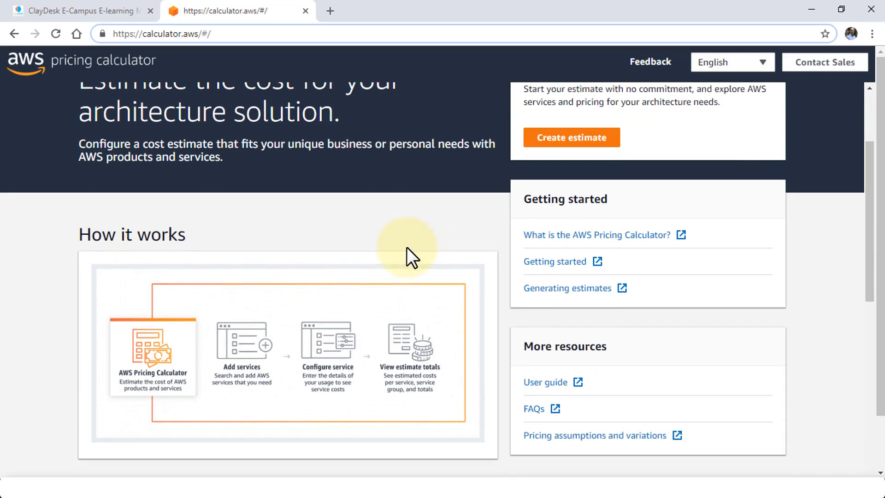
{"action": "mouse_move", "coordinate": [126, 403]}
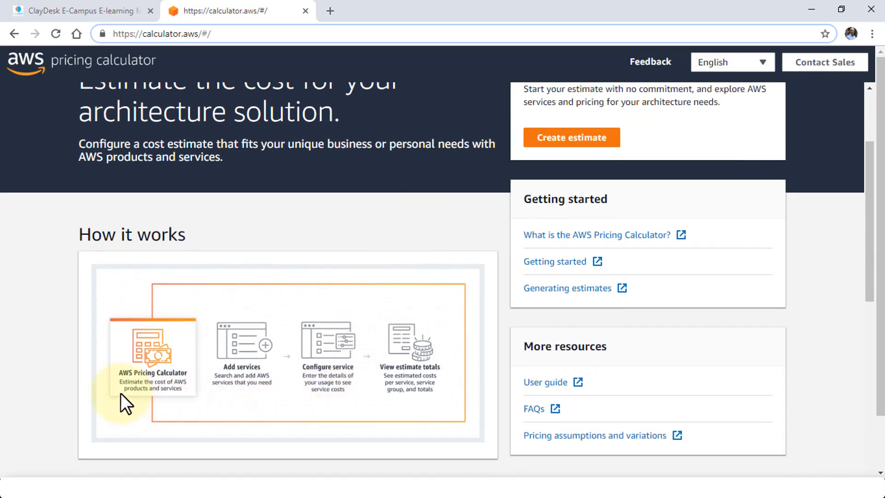
{"action": "mouse_move", "coordinate": [237, 407]}
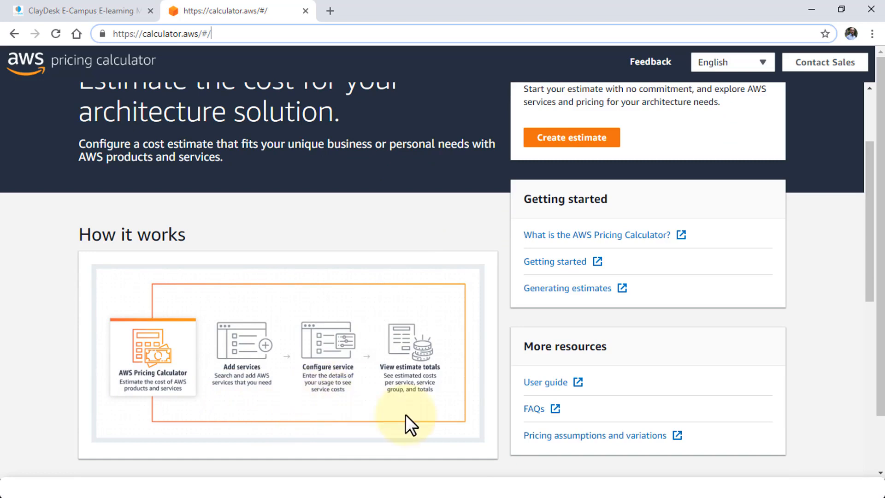
{"action": "mouse_move", "coordinate": [430, 408]}
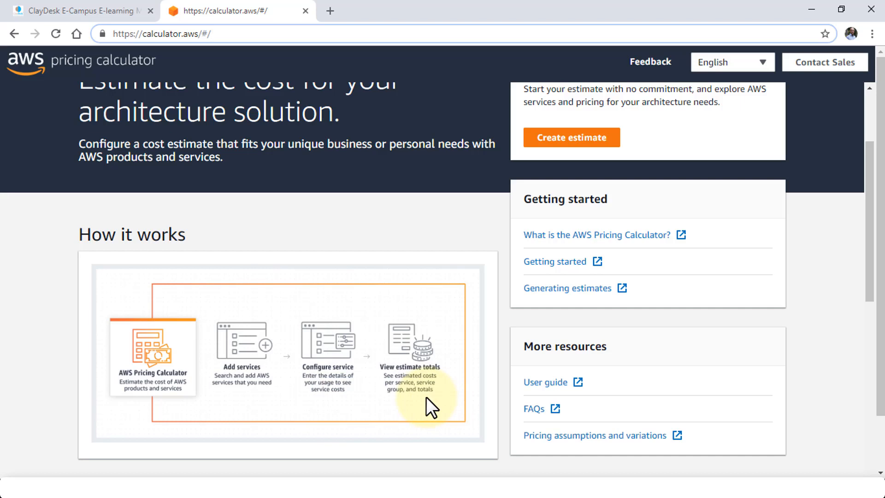
{"action": "mouse_move", "coordinate": [345, 354]}
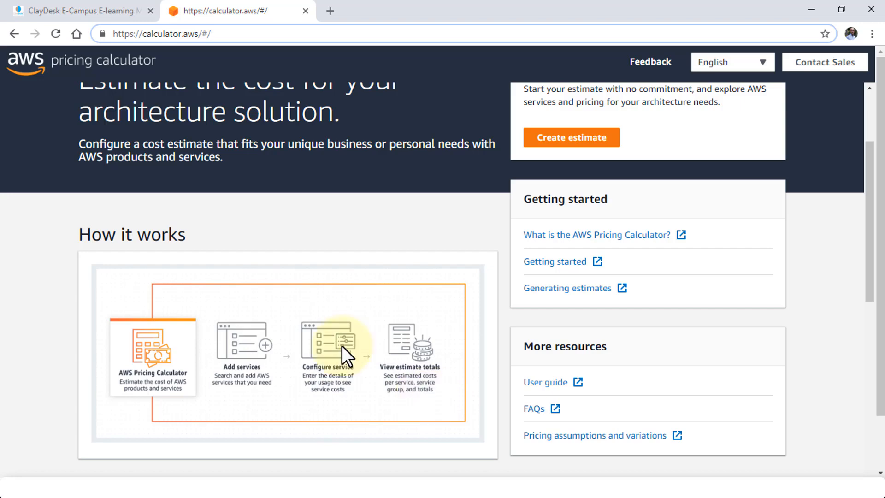
{"action": "scroll", "scroll_direction": "up", "scroll_amount": 3}
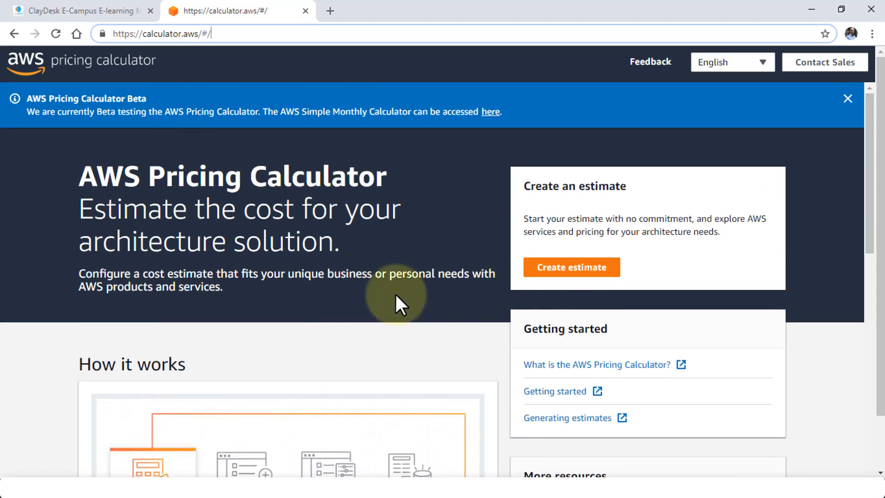
{"action": "mouse_move", "coordinate": [372, 299]}
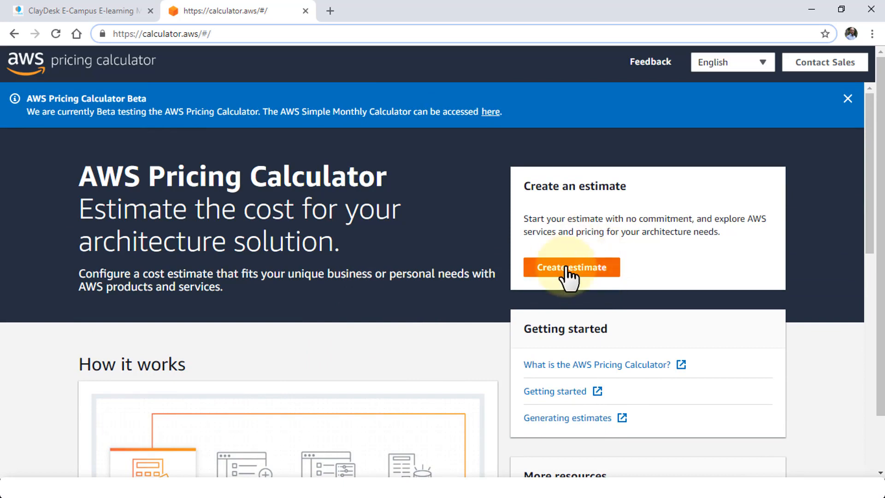
{"action": "left_click", "coordinate": [571, 267]}
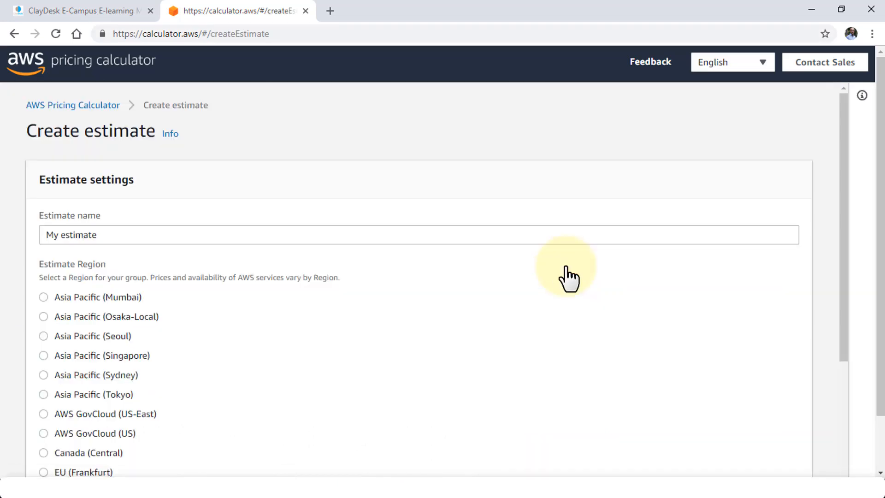
{"action": "mouse_move", "coordinate": [128, 235]}
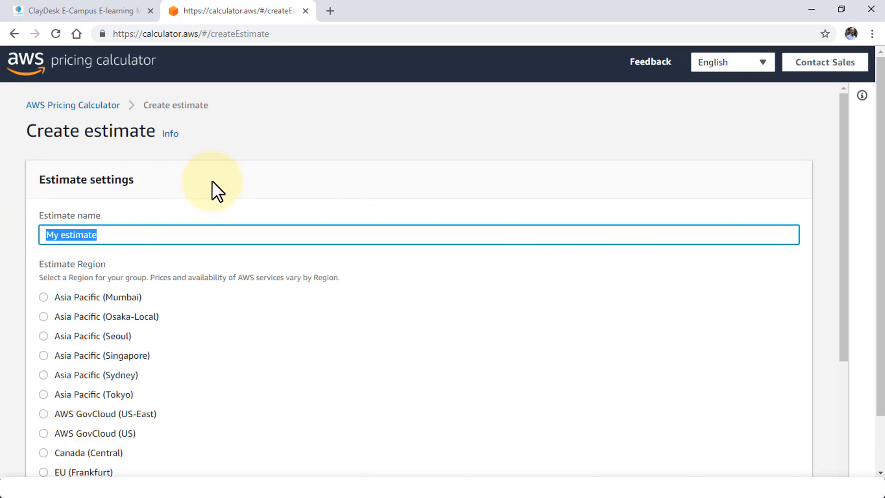
{"action": "mouse_move", "coordinate": [276, 175]}
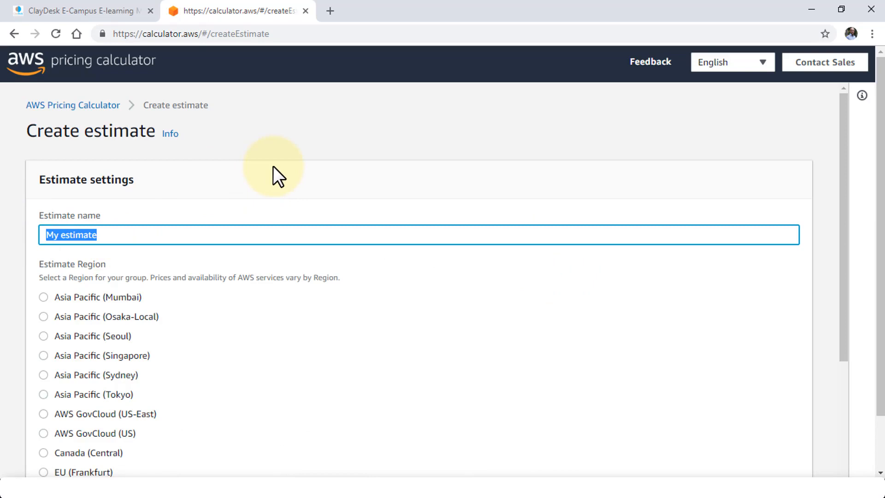
{"action": "type", "text": "ClayDesk AWS Estimate"}
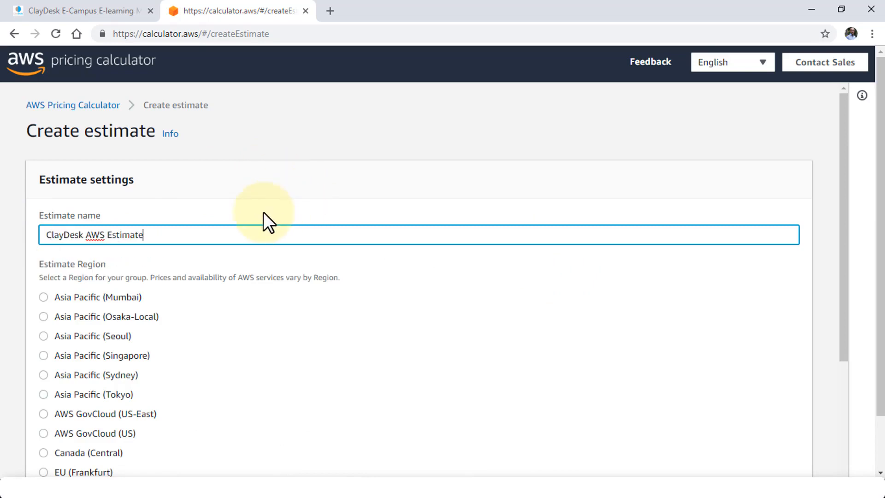
- Choose US East (N. Virginia) as the estimate's region
{"action": "scroll", "scroll_direction": "down", "scroll_amount": 3}
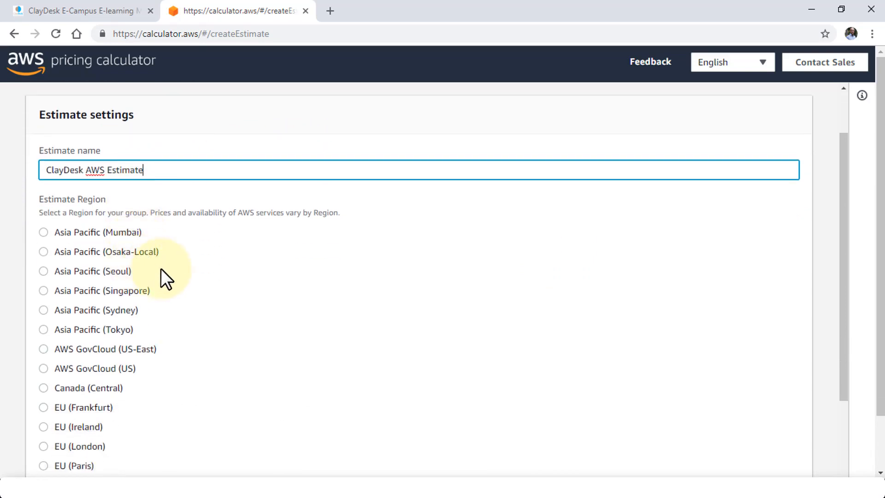
{"action": "mouse_move", "coordinate": [214, 253]}
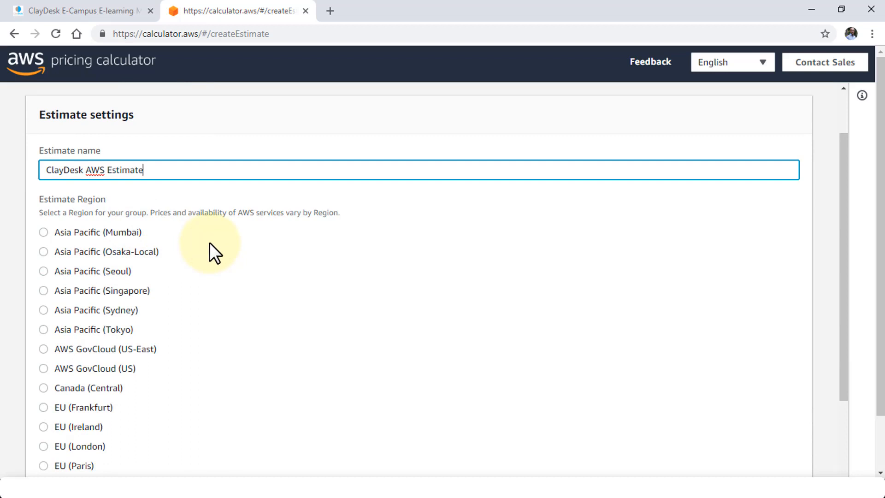
{"action": "scroll", "scroll_direction": "down", "scroll_amount": 3}
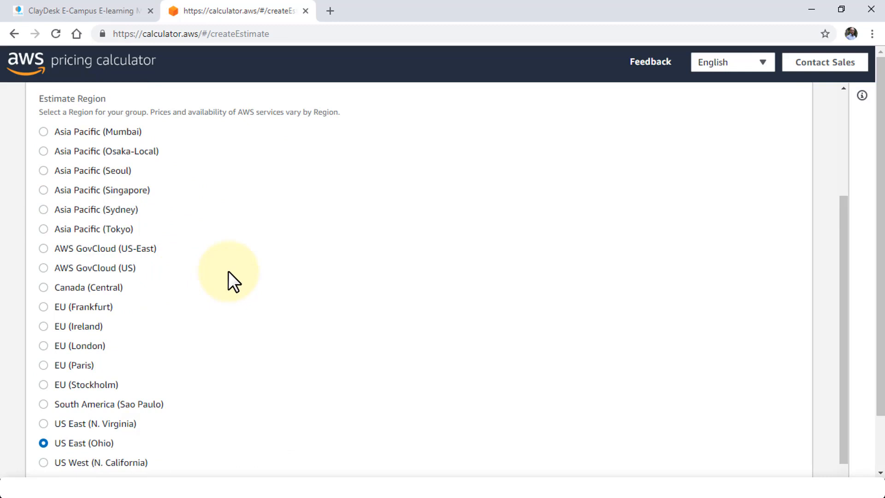
{"action": "mouse_move", "coordinate": [172, 332]}
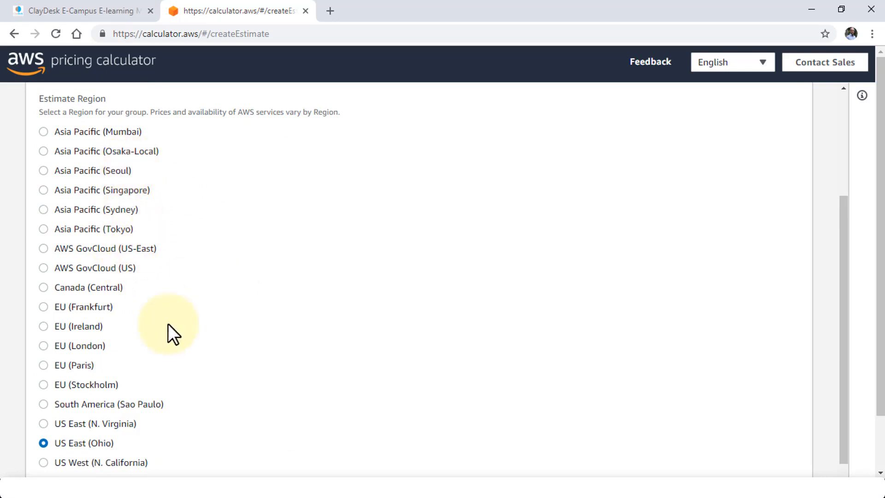
{"action": "scroll", "scroll_direction": "down", "scroll_amount": 3}
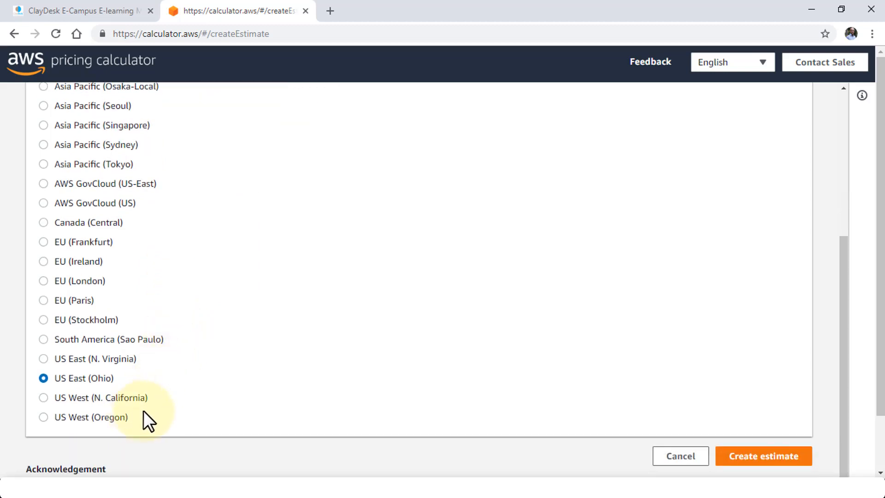
{"action": "mouse_move", "coordinate": [223, 279]}
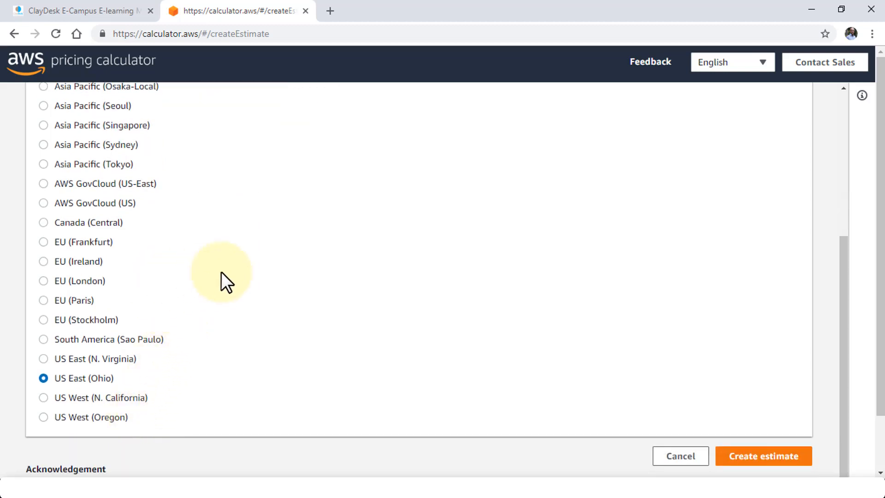
{"action": "scroll", "scroll_direction": "up", "scroll_amount": 3}
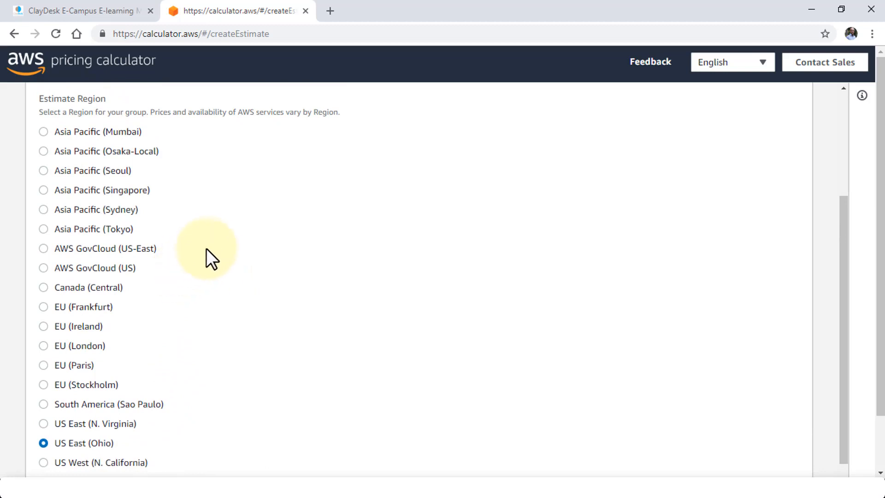
{"action": "mouse_move", "coordinate": [181, 245]}
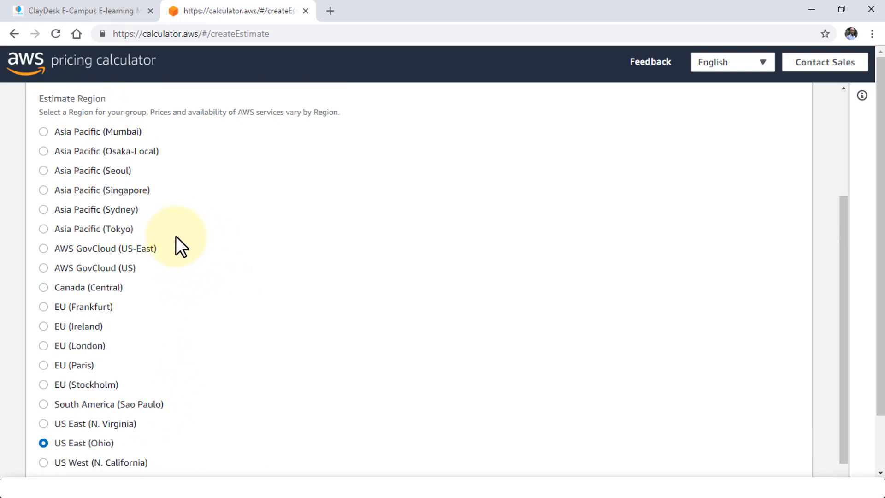
{"action": "mouse_move", "coordinate": [123, 169]}
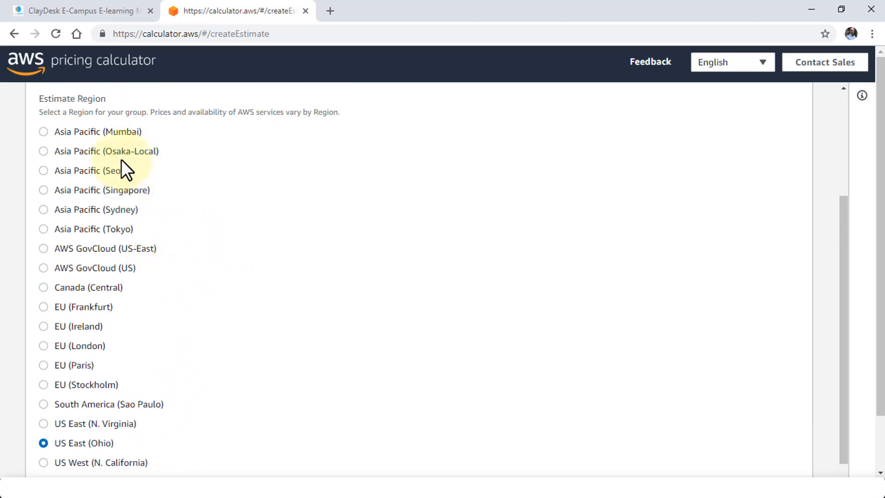
{"action": "mouse_move", "coordinate": [188, 235]}
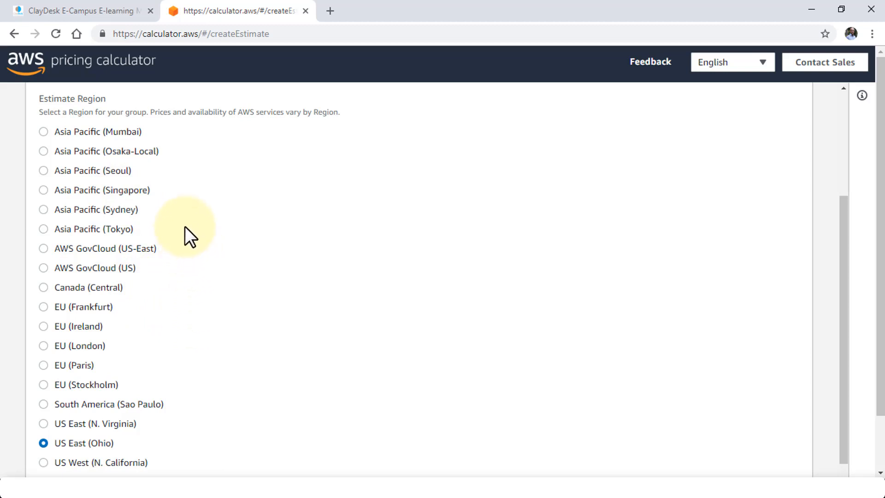
{"action": "scroll", "scroll_direction": "down", "scroll_amount": 3}
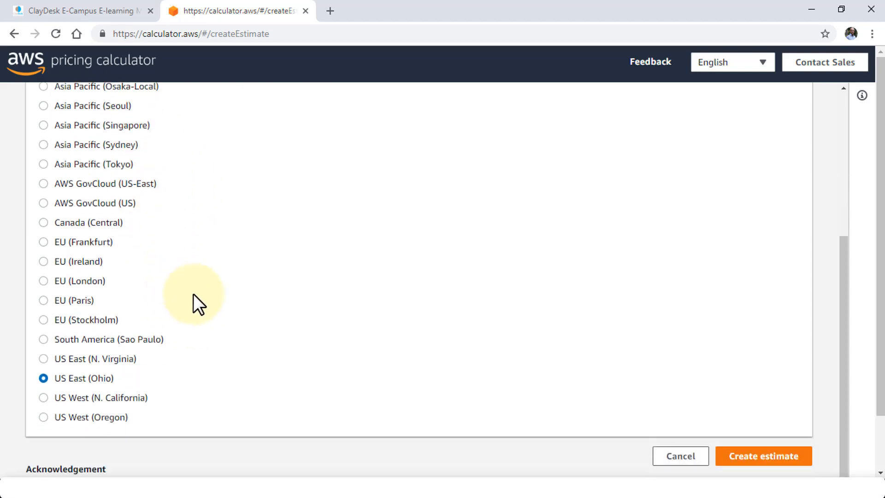
{"action": "mouse_move", "coordinate": [219, 329]}
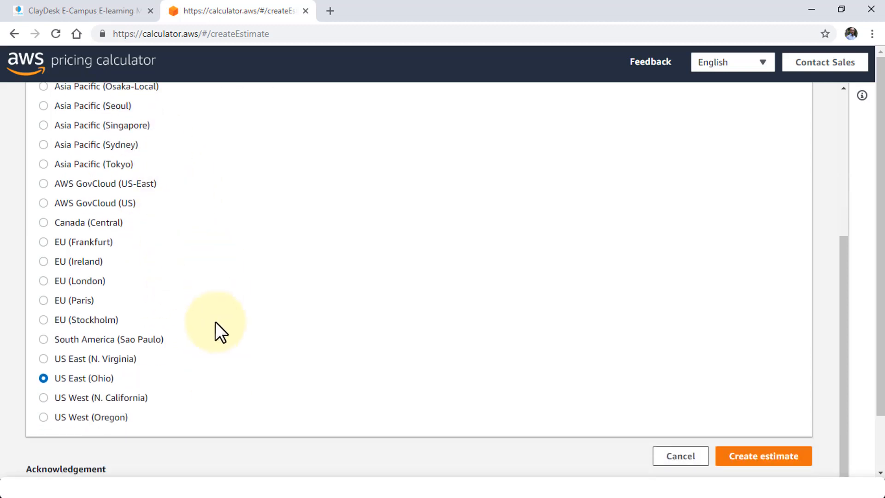
{"action": "mouse_move", "coordinate": [219, 295]}
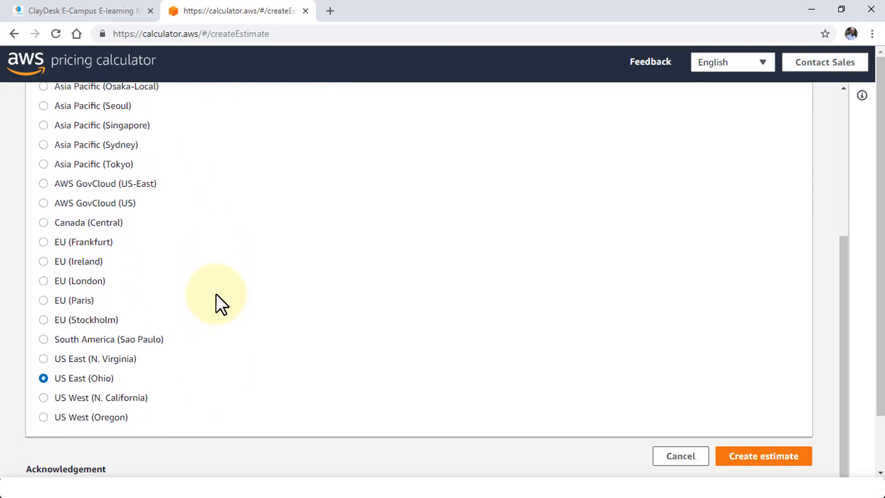
{"action": "mouse_move", "coordinate": [44, 367]}
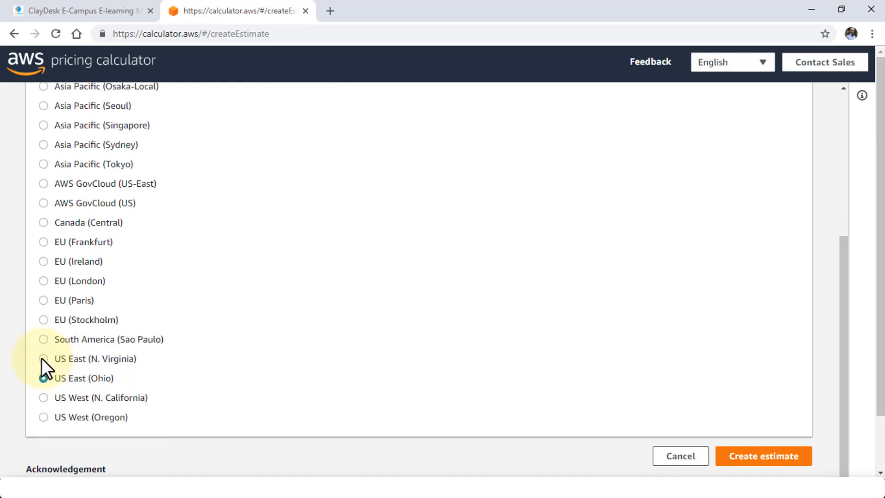
{"action": "left_click", "coordinate": [44, 359]}
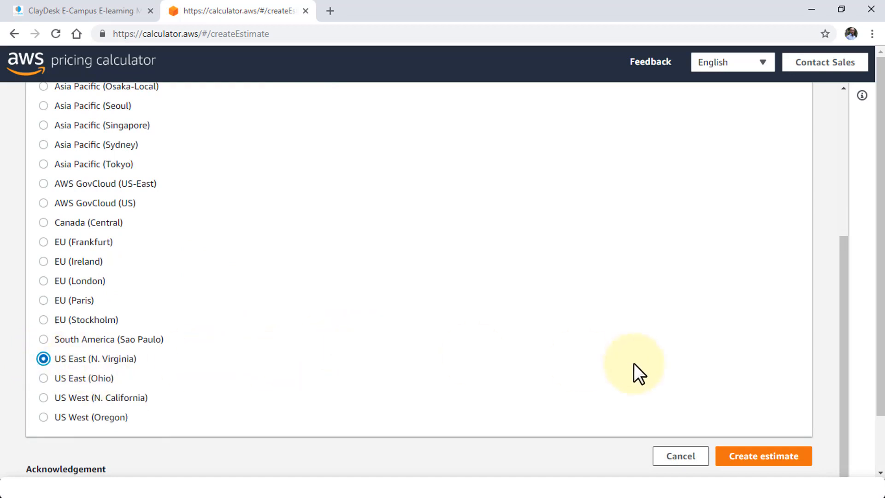
- Create the empty 'ClayDesk AWS Estimate' with totals at 0.00 USD
{"action": "left_click", "coordinate": [762, 455]}
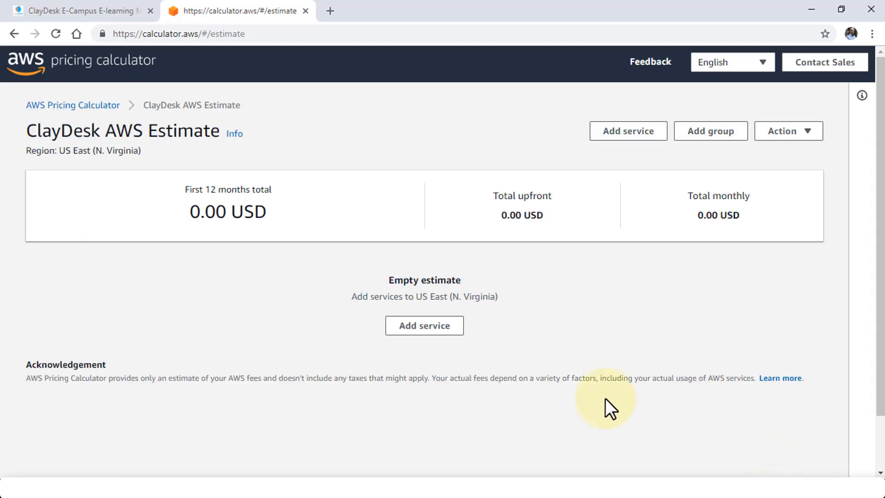
{"action": "mouse_move", "coordinate": [508, 322]}
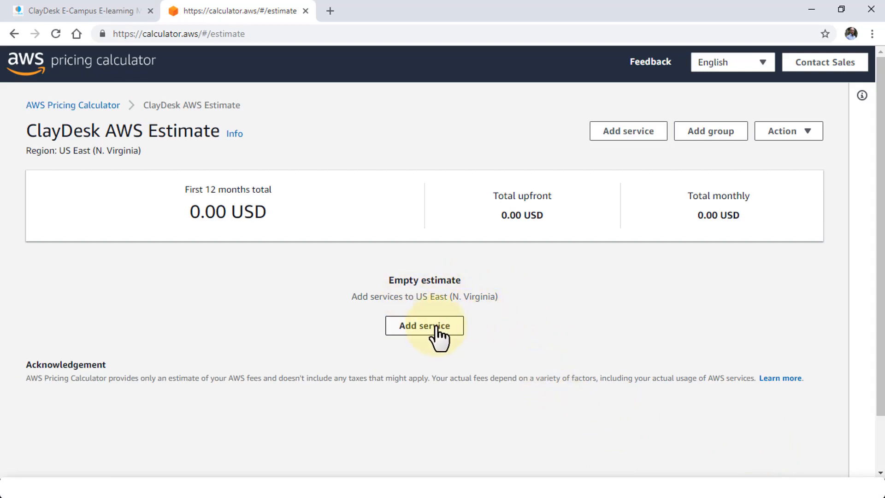
{"action": "mouse_move", "coordinate": [504, 332]}
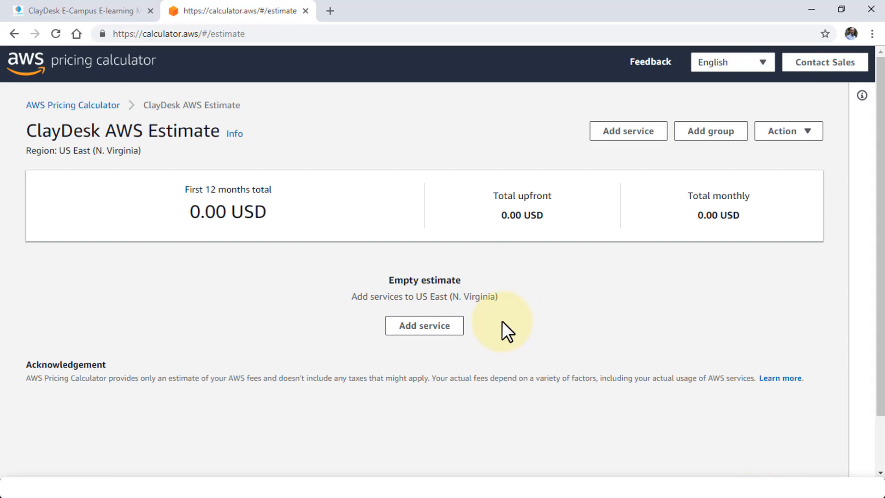
{"action": "mouse_move", "coordinate": [372, 277]}
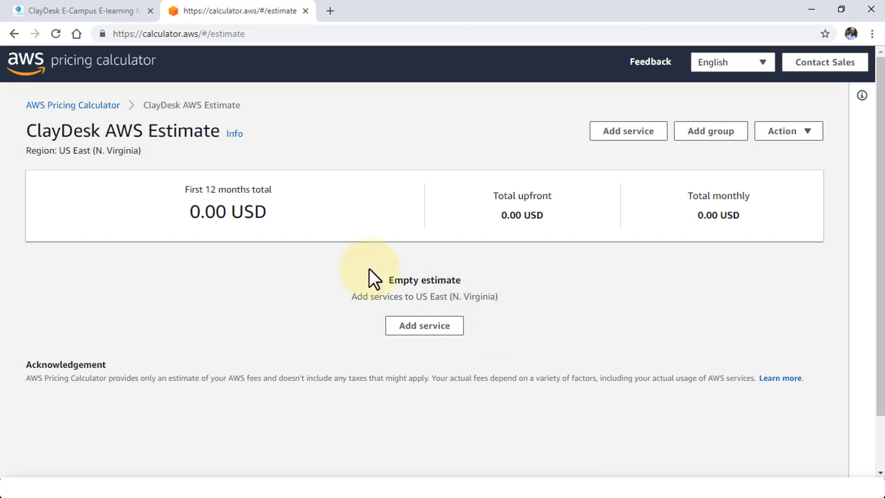
{"action": "mouse_move", "coordinate": [387, 257]}
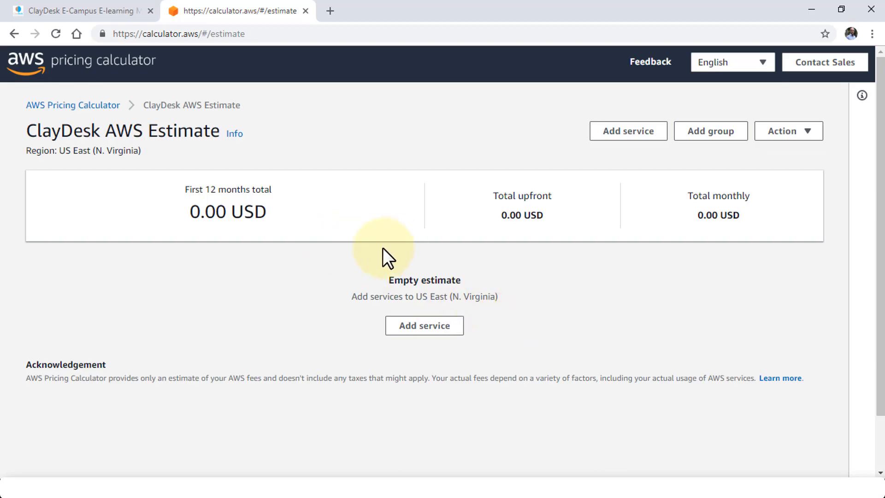
- Add Amazon EC2 to the estimate and open its quick-estimate configuration
{"action": "left_click", "coordinate": [425, 325]}
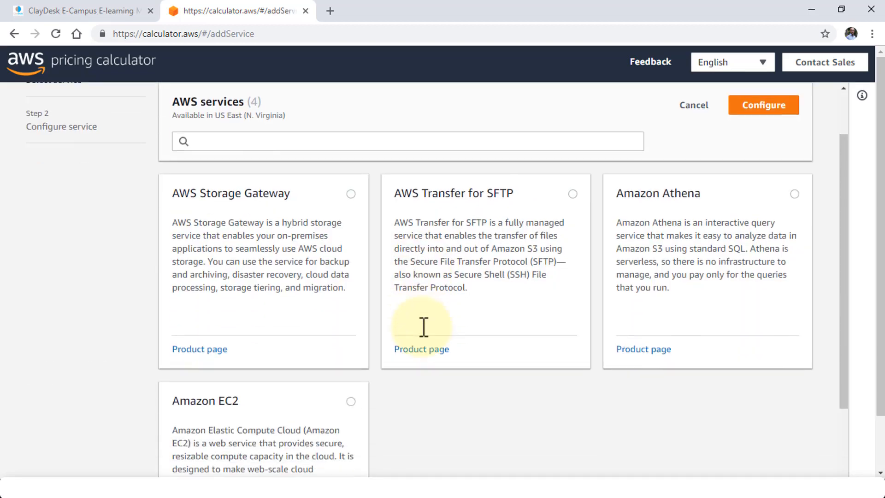
{"action": "mouse_move", "coordinate": [490, 361]}
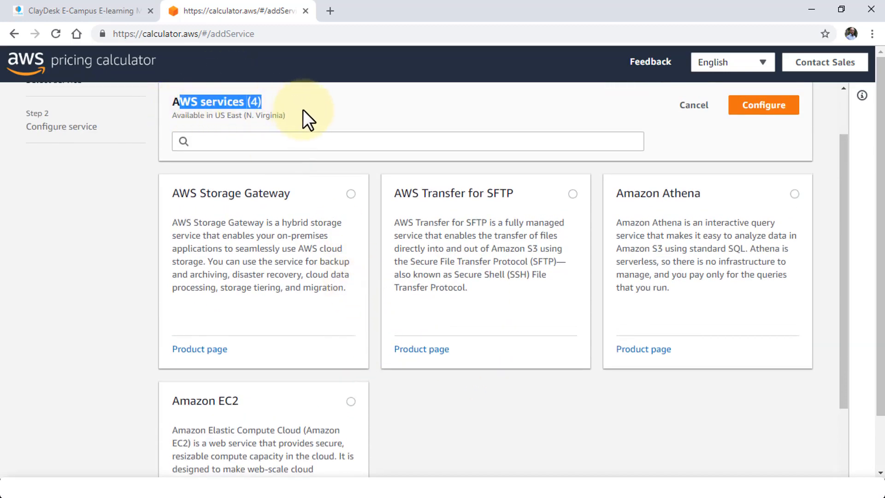
{"action": "double_click", "coordinate": [266, 116]}
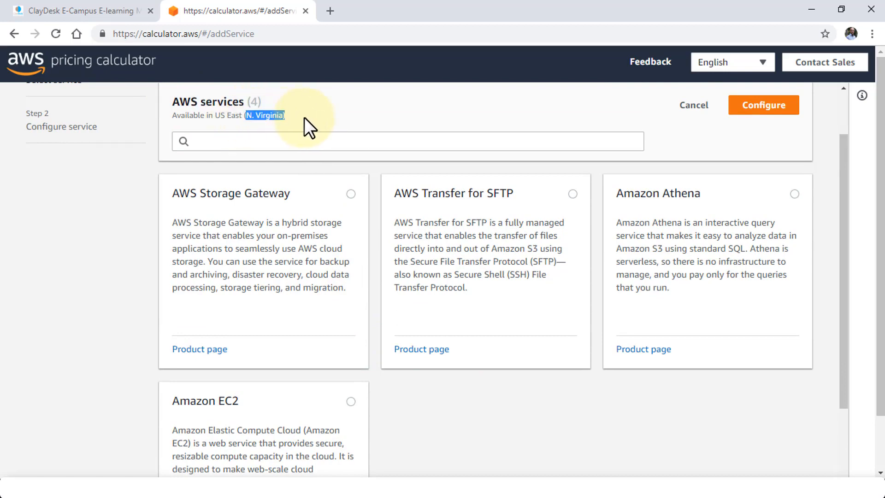
{"action": "scroll", "scroll_direction": "down", "scroll_amount": 3}
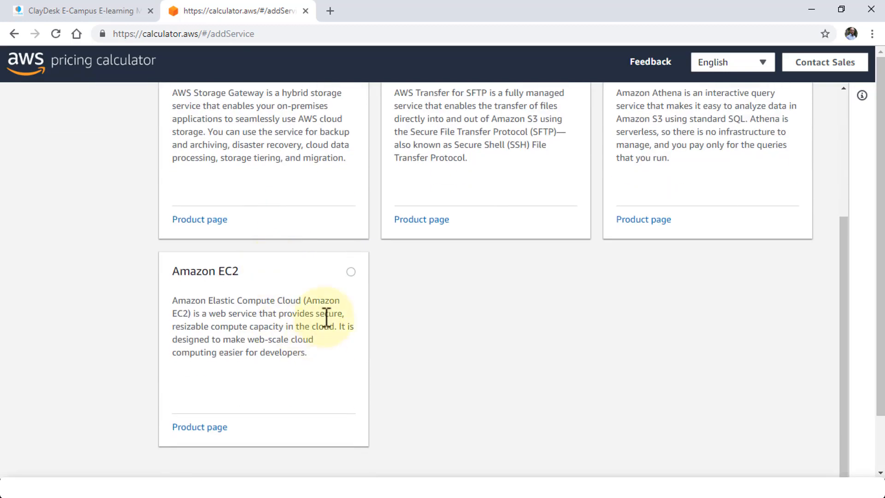
{"action": "left_click", "coordinate": [350, 271]}
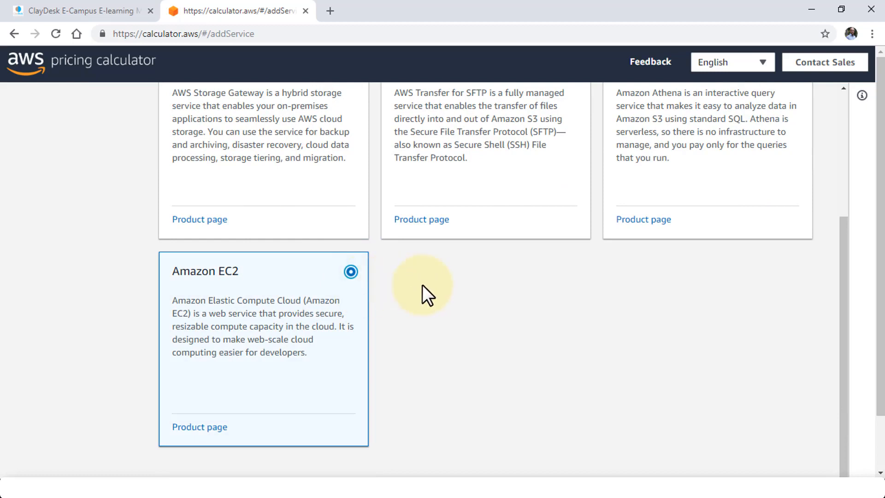
{"action": "mouse_move", "coordinate": [410, 305]}
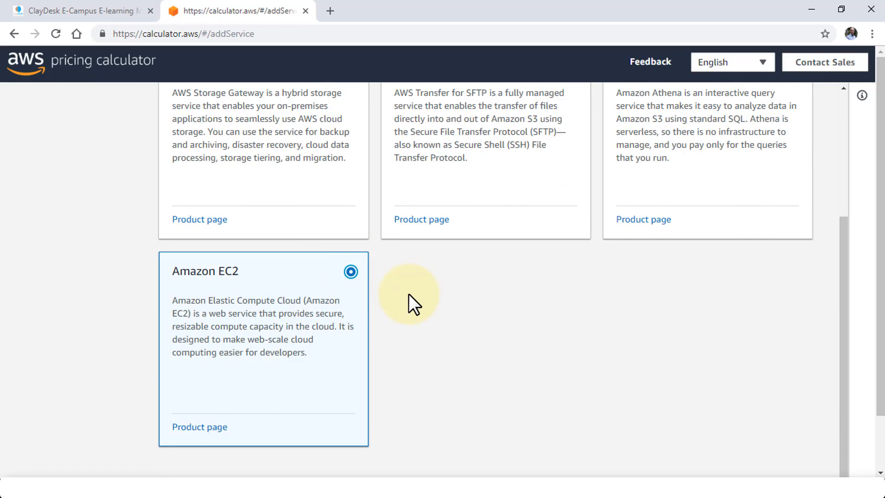
{"action": "scroll", "scroll_direction": "up", "scroll_amount": 3}
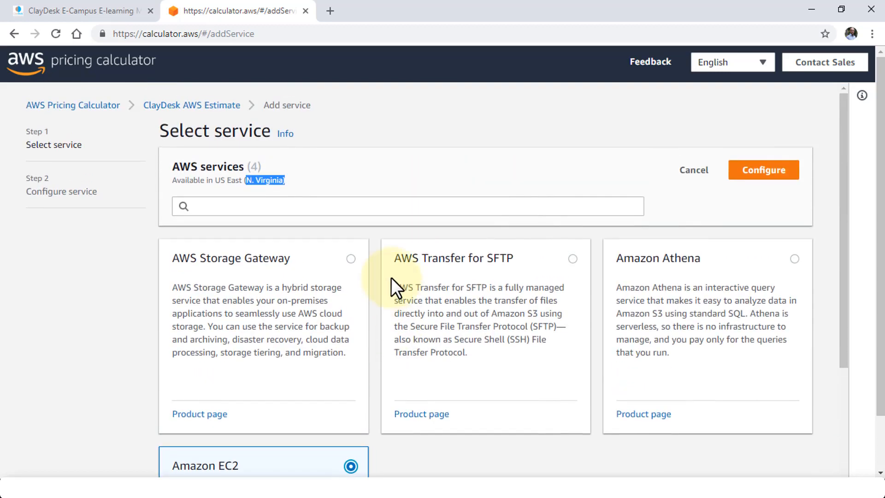
{"action": "left_click", "coordinate": [764, 169]}
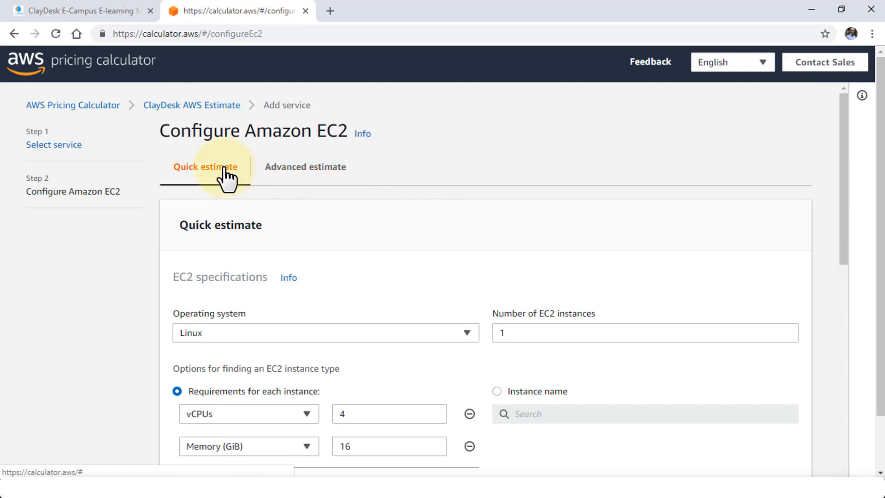
{"action": "mouse_move", "coordinate": [305, 166]}
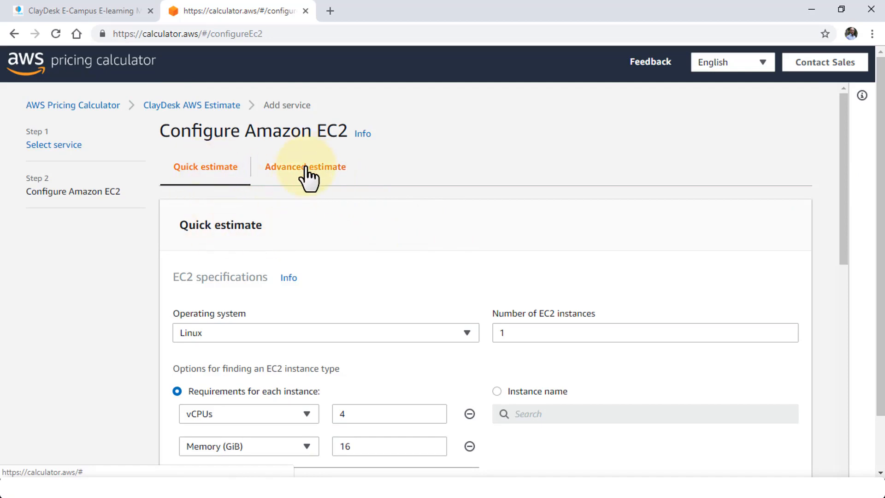
{"action": "mouse_move", "coordinate": [216, 220]}
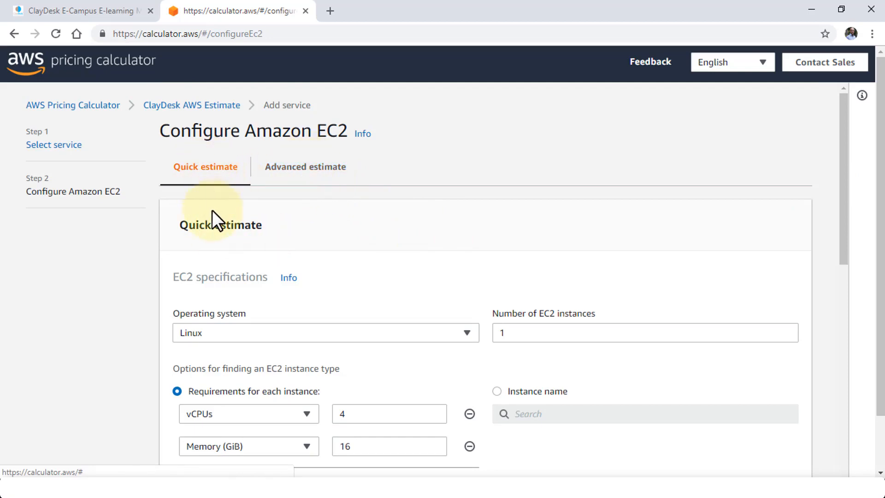
- Show the Operating system options for the EC2 quick estimate
{"action": "scroll", "scroll_direction": "down", "scroll_amount": 3}
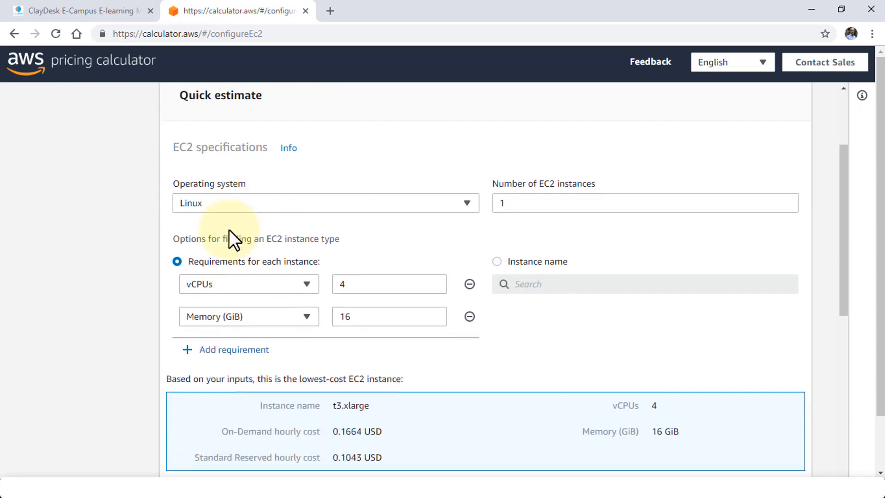
{"action": "left_click", "coordinate": [466, 203]}
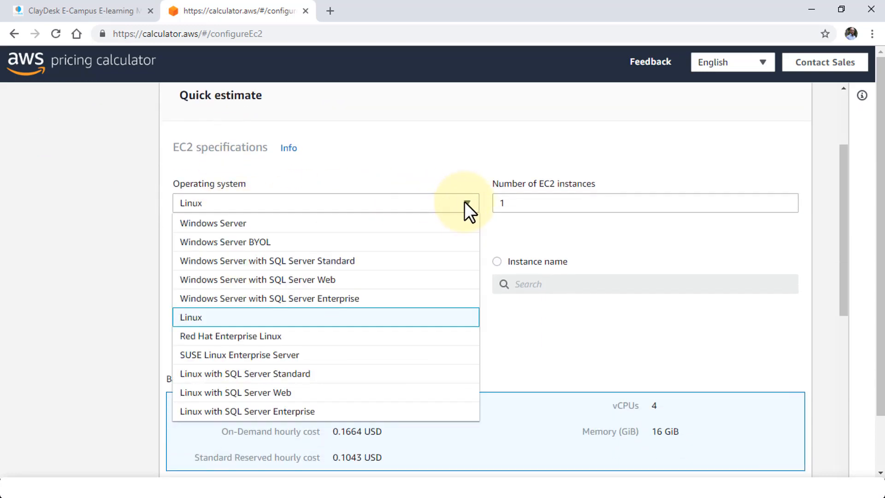
{"action": "mouse_move", "coordinate": [271, 325]}
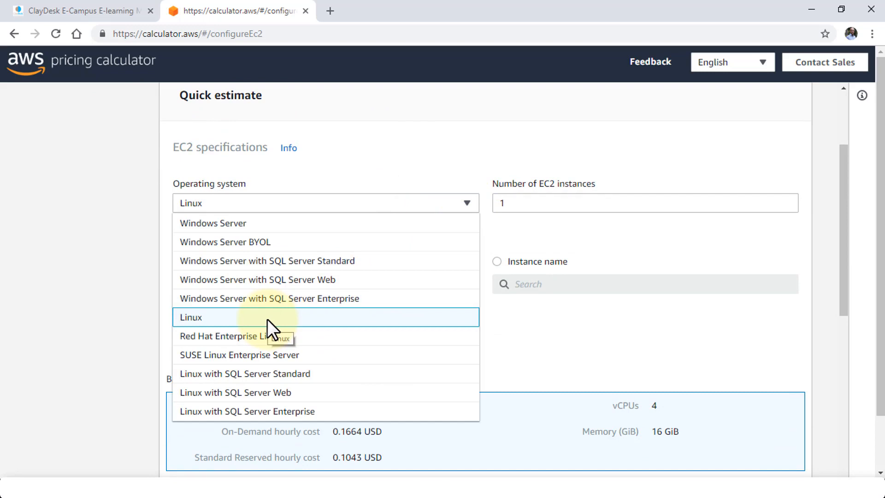
{"action": "mouse_move", "coordinate": [330, 305]}
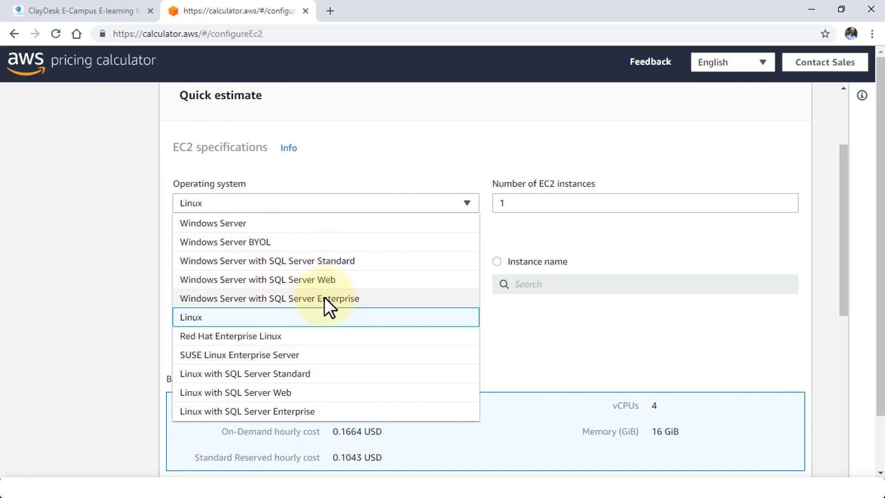
{"action": "mouse_move", "coordinate": [307, 378]}
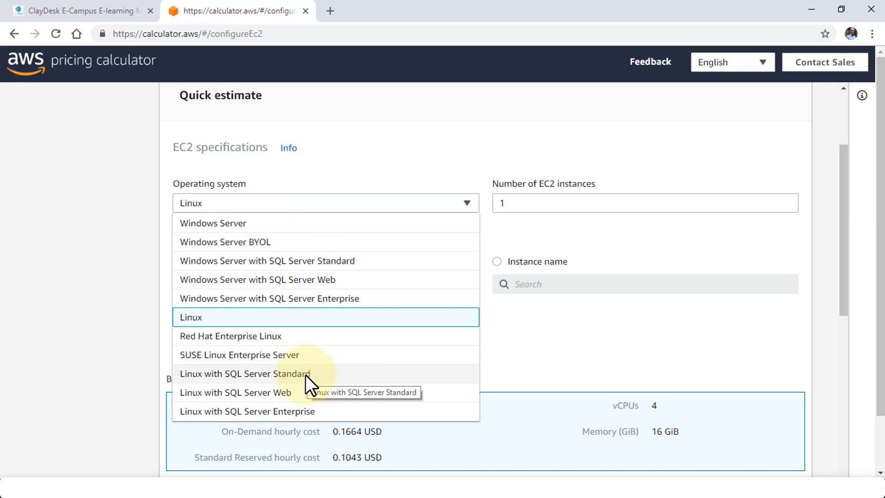
{"action": "mouse_move", "coordinate": [330, 387]}
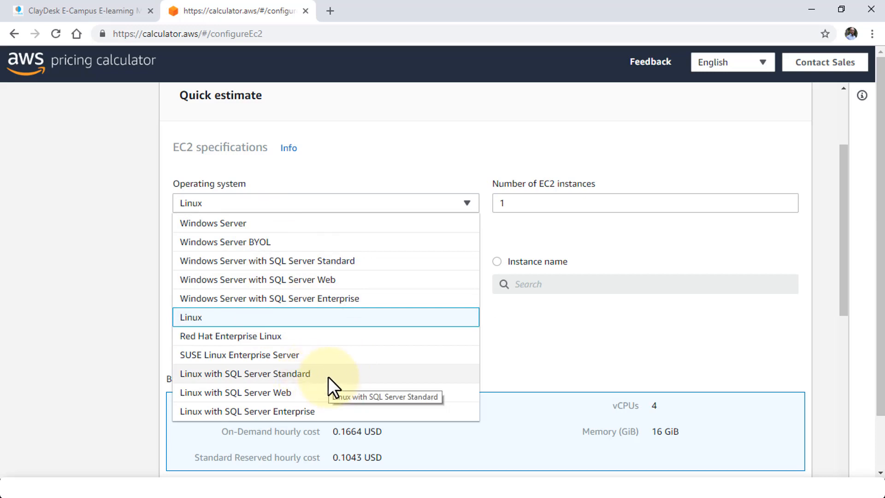
{"action": "mouse_move", "coordinate": [310, 330]}
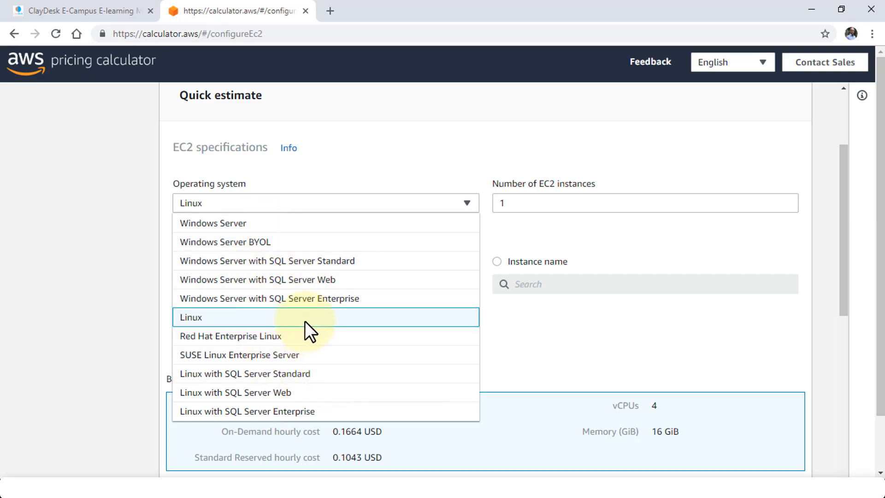
{"action": "mouse_move", "coordinate": [311, 321]}
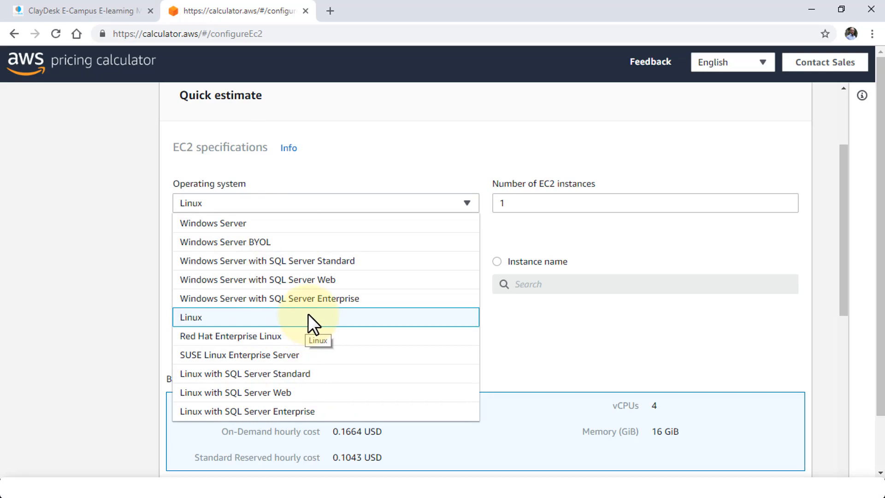
- Keep Linux as the operating system and set the instance count to 1
{"action": "left_click", "coordinate": [191, 317]}
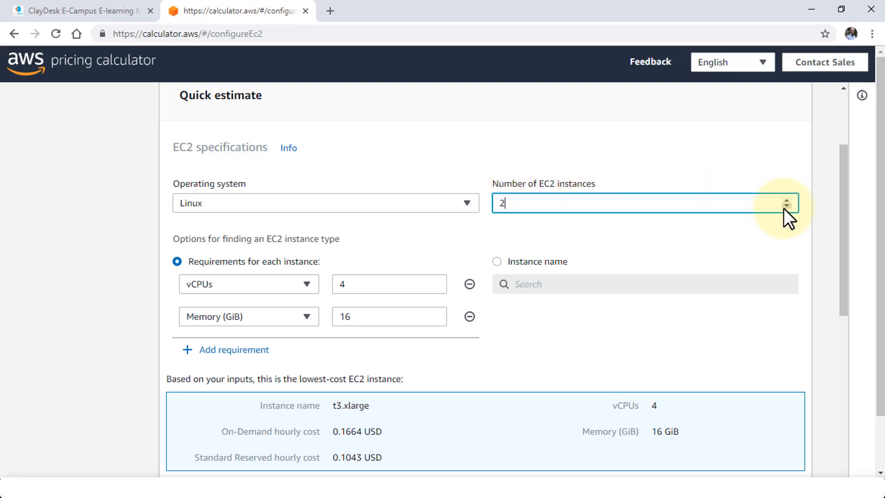
{"action": "left_click", "coordinate": [787, 209]}
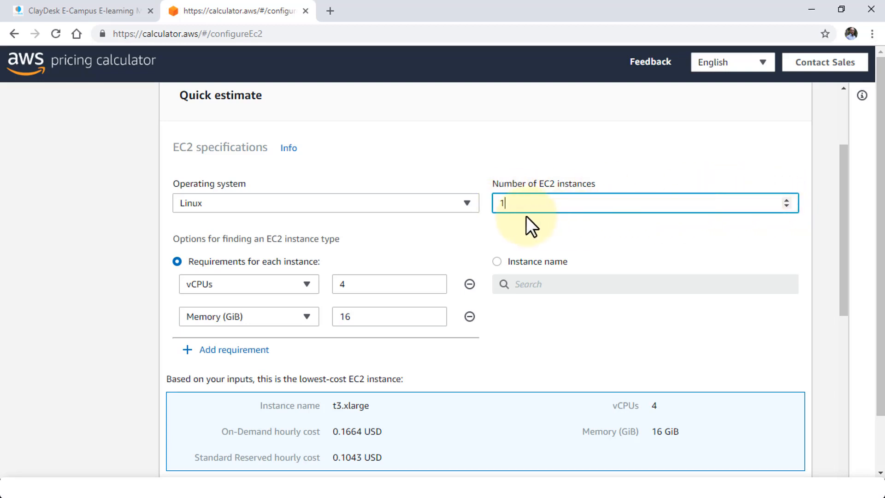
{"action": "scroll", "scroll_direction": "down", "scroll_amount": 3}
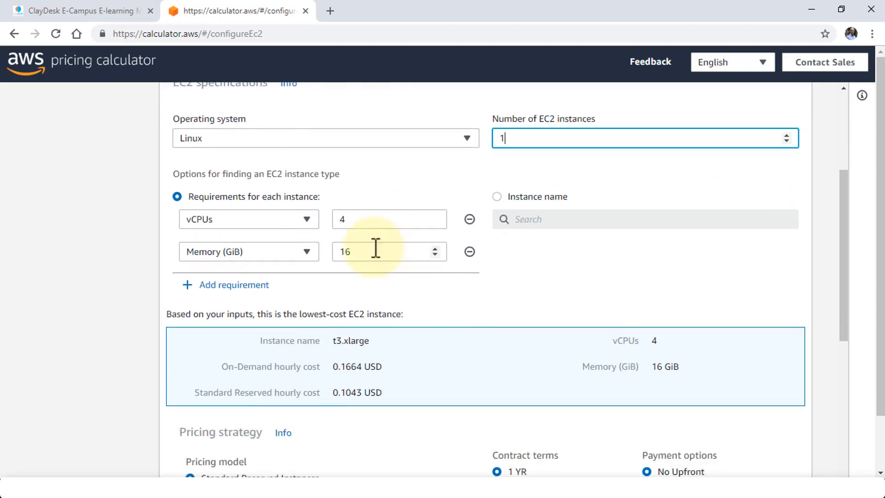
{"action": "mouse_move", "coordinate": [279, 219]}
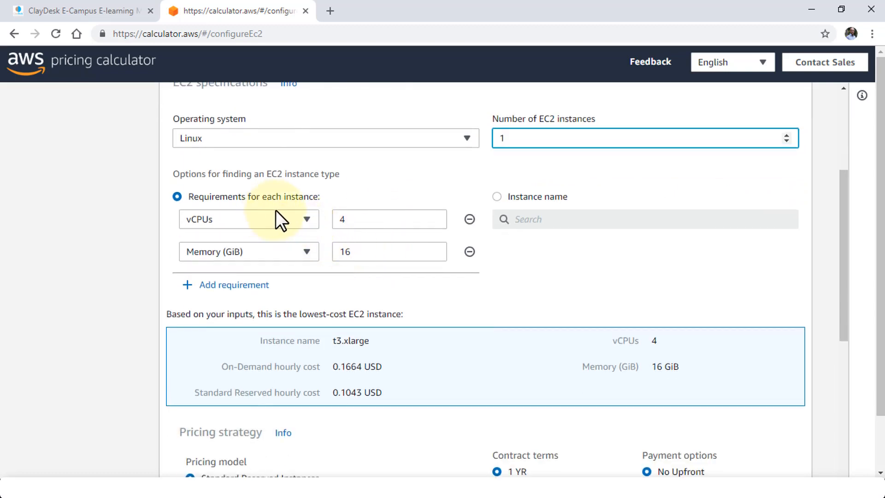
- Begin editing the required vCPU count, currently 4
{"action": "left_click", "coordinate": [389, 219]}
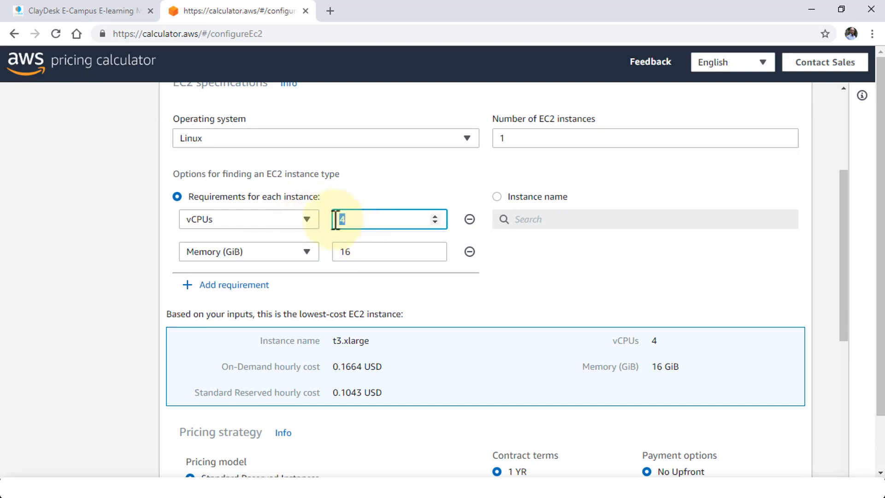
{"action": "mouse_move", "coordinate": [383, 251]}
{"action": "type", "text": "2"}
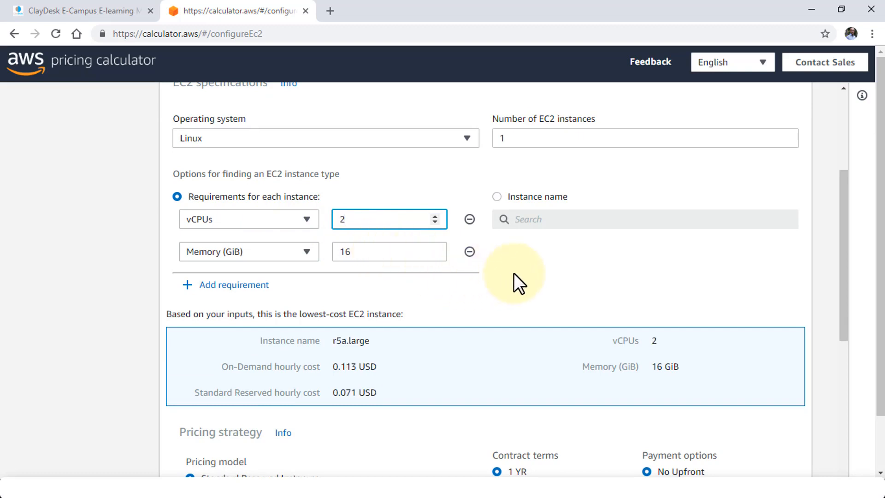
{"action": "mouse_move", "coordinate": [541, 277]}
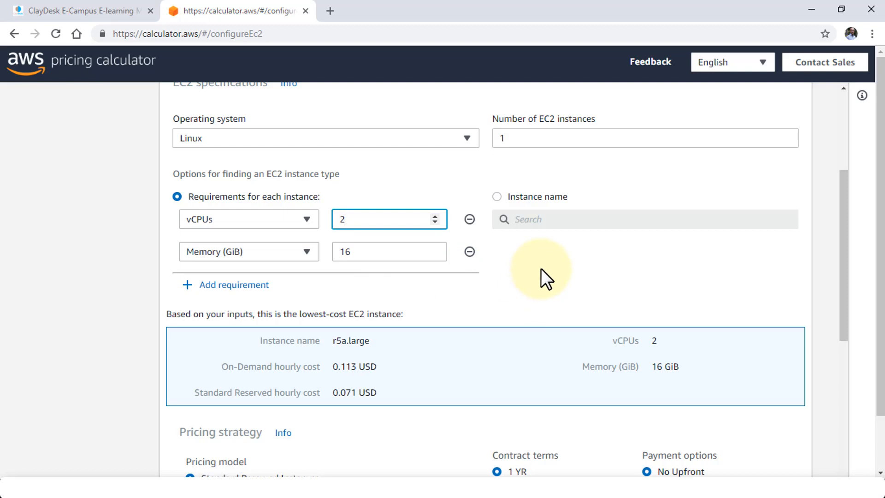
{"action": "mouse_move", "coordinate": [268, 271]}
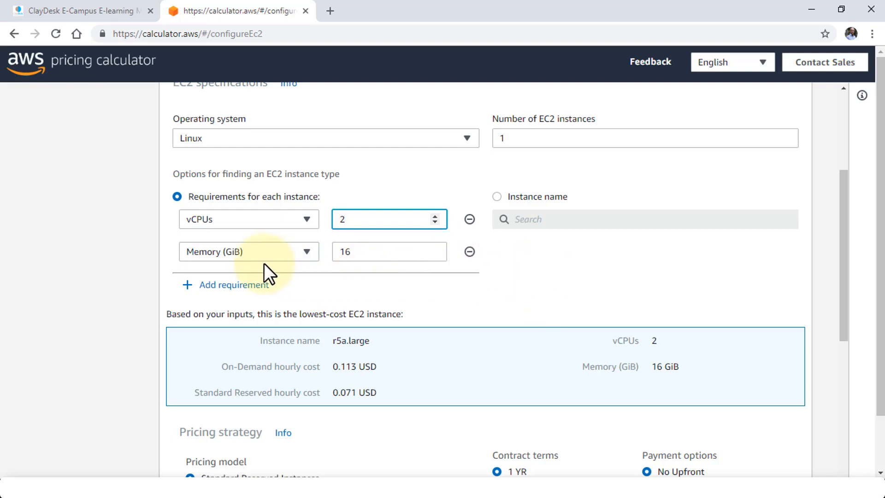
{"action": "mouse_move", "coordinate": [367, 251]}
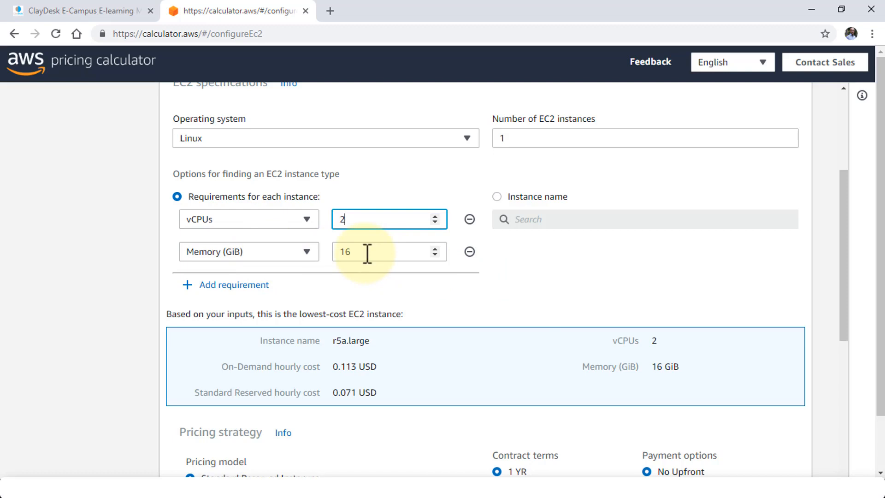
{"action": "mouse_move", "coordinate": [546, 266]}
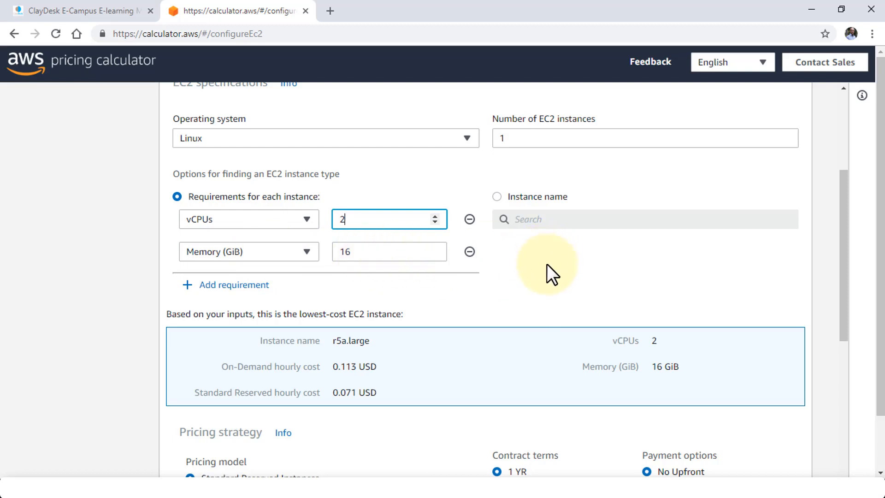
{"action": "mouse_move", "coordinate": [219, 289]}
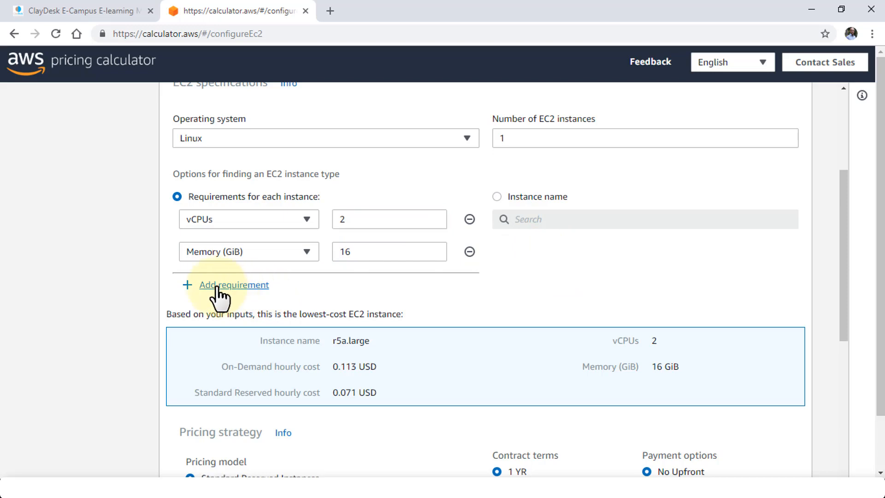
{"action": "left_click", "coordinate": [234, 285]}
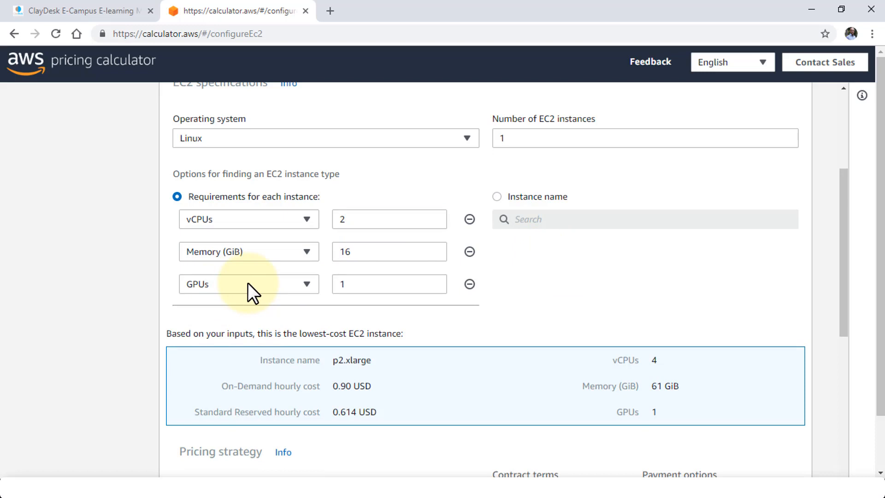
{"action": "mouse_move", "coordinate": [269, 297]}
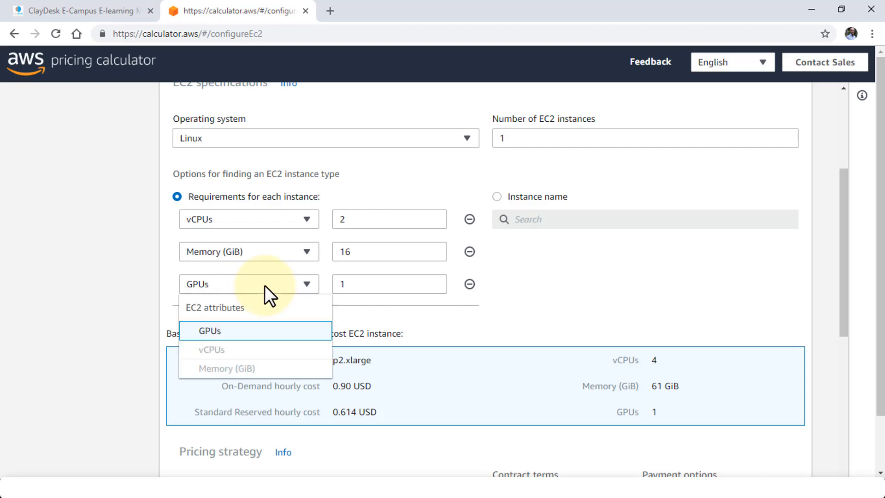
{"action": "mouse_move", "coordinate": [250, 359]}
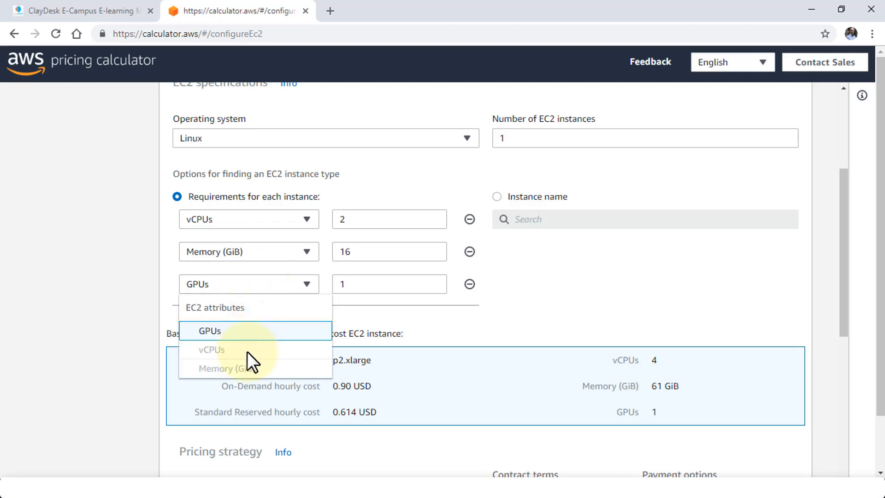
{"action": "left_click", "coordinate": [209, 331]}
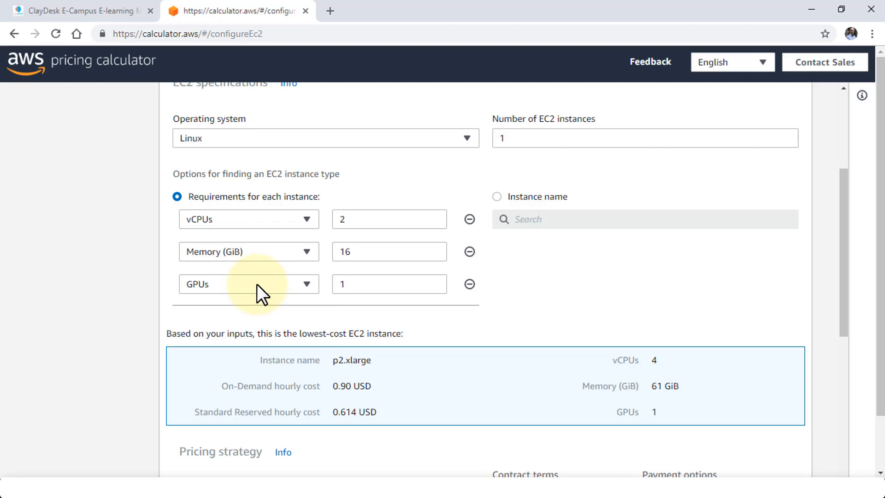
{"action": "left_click", "coordinate": [470, 284]}
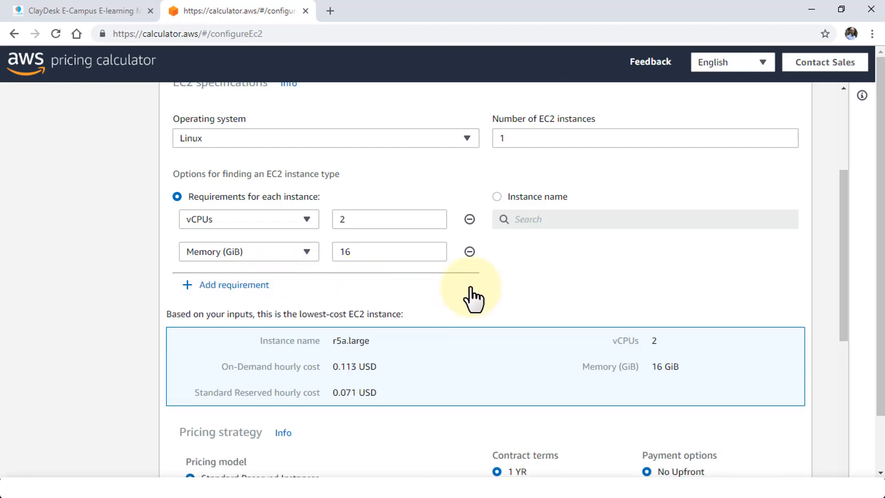
{"action": "mouse_move", "coordinate": [461, 339]}
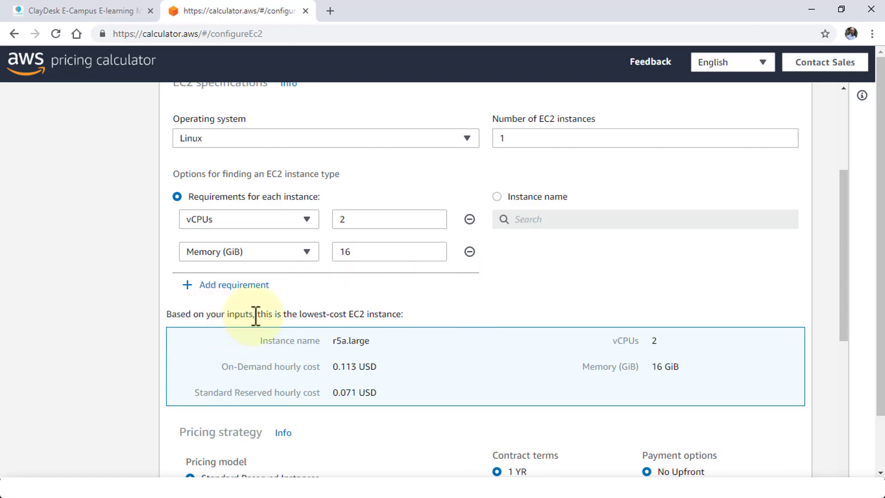
{"action": "mouse_move", "coordinate": [449, 327]}
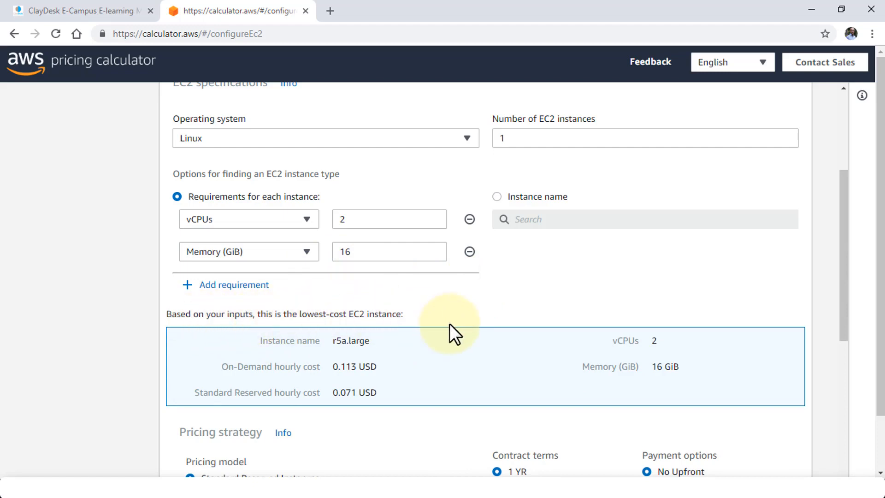
{"action": "scroll", "scroll_direction": "down", "scroll_amount": 3}
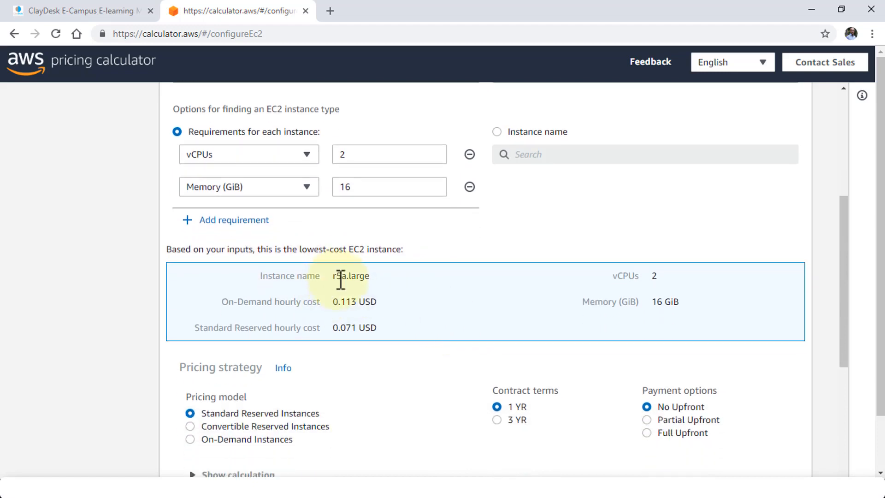
{"action": "mouse_move", "coordinate": [468, 305]}
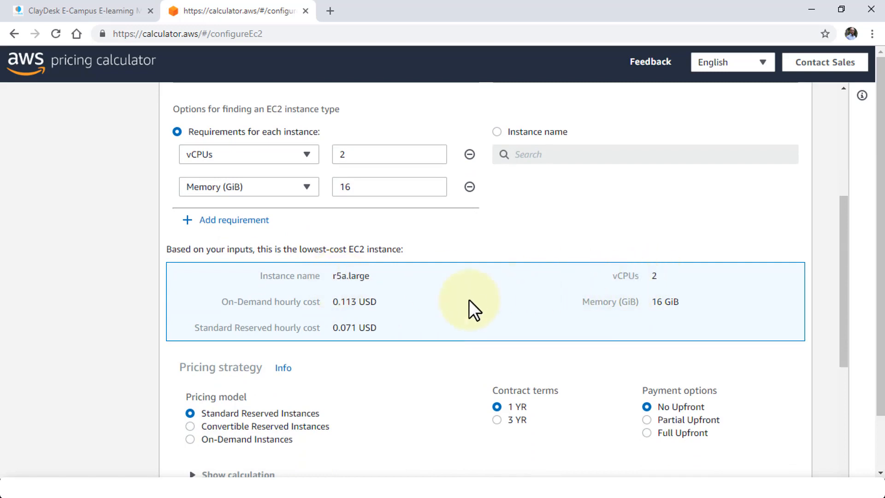
{"action": "mouse_move", "coordinate": [370, 306]}
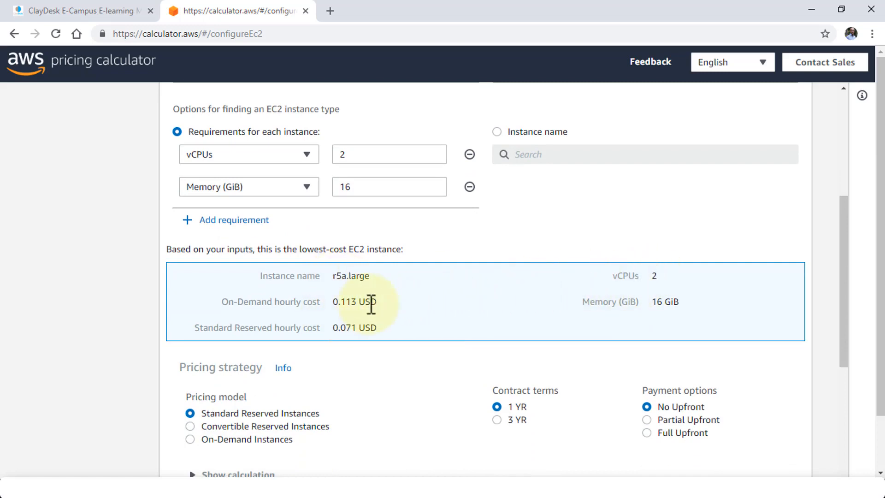
{"action": "mouse_move", "coordinate": [499, 337]}
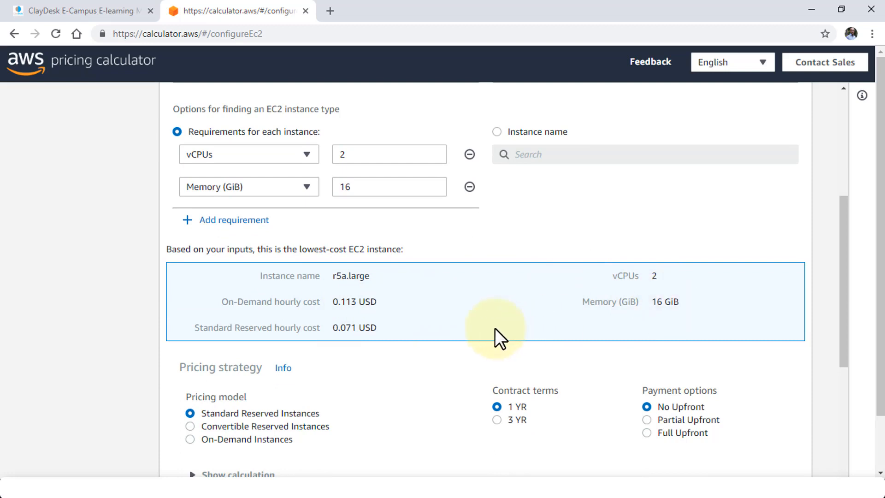
{"action": "mouse_move", "coordinate": [440, 322]}
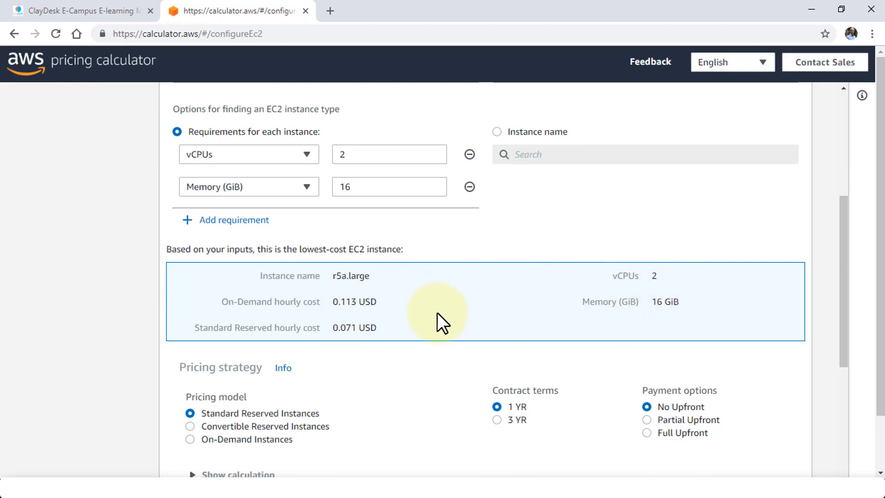
{"action": "scroll", "scroll_direction": "down", "scroll_amount": 3}
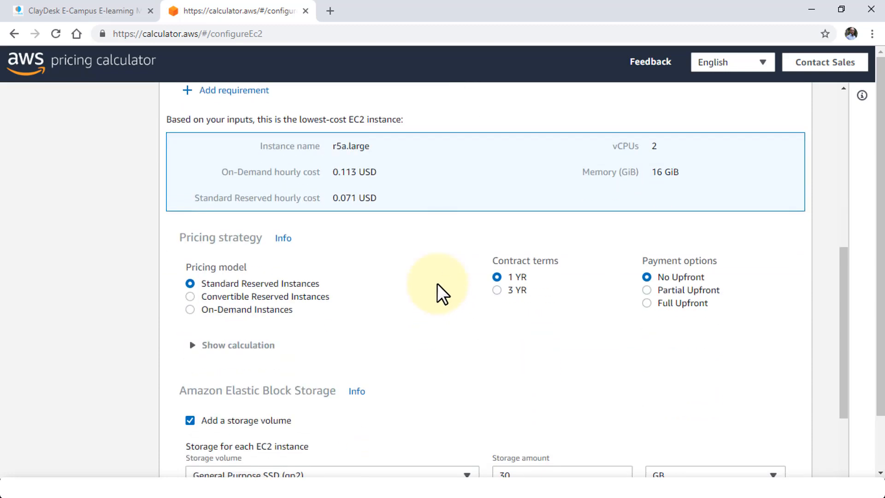
{"action": "mouse_move", "coordinate": [373, 307]}
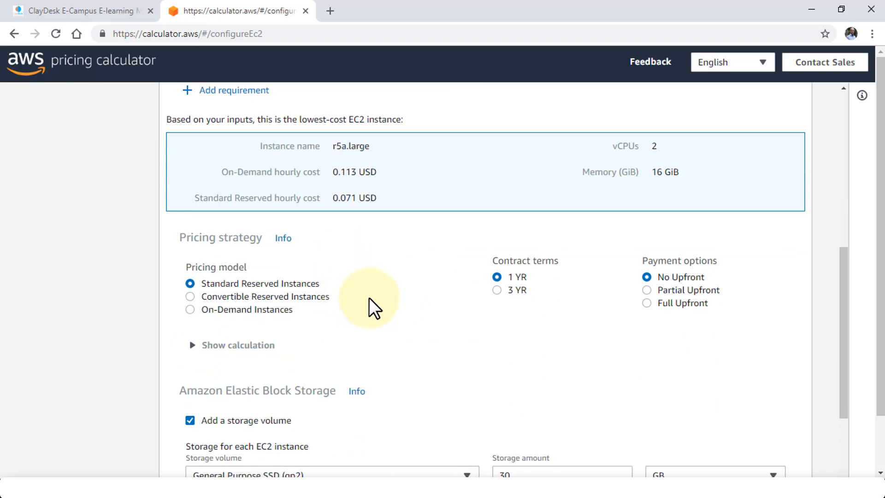
{"action": "scroll", "scroll_direction": "down", "scroll_amount": 3}
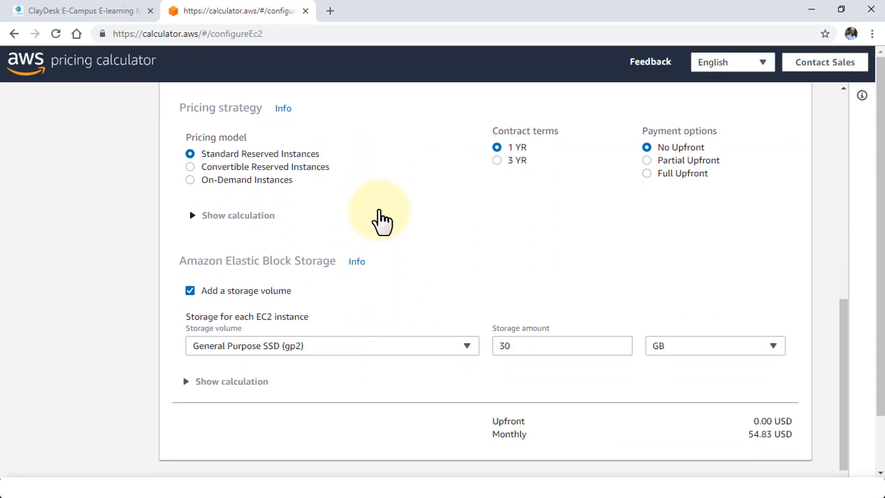
{"action": "mouse_move", "coordinate": [344, 178]}
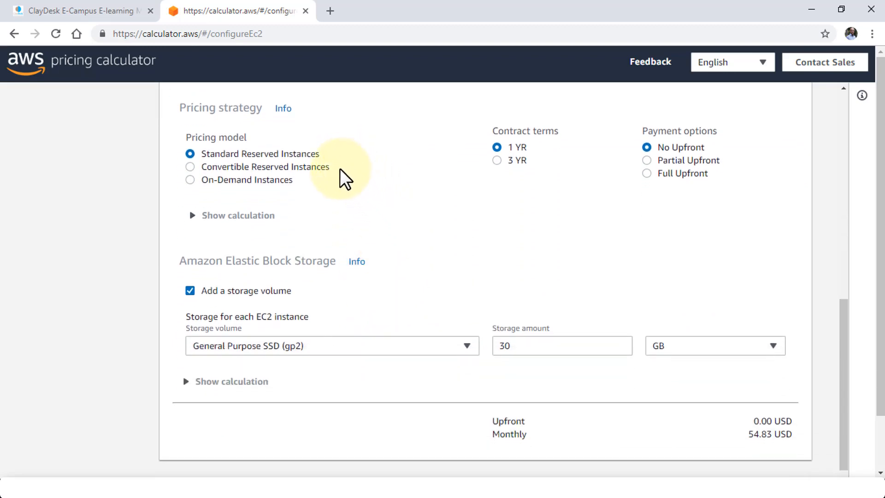
{"action": "mouse_move", "coordinate": [308, 194]}
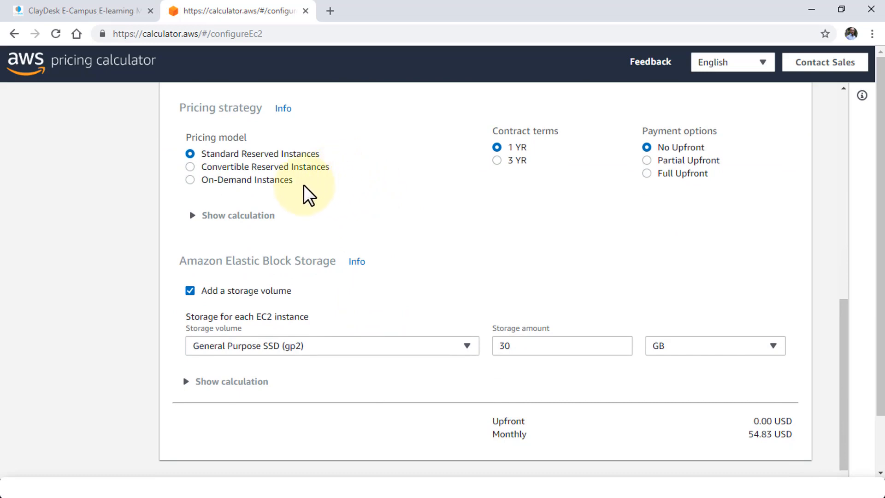
{"action": "mouse_move", "coordinate": [533, 181]}
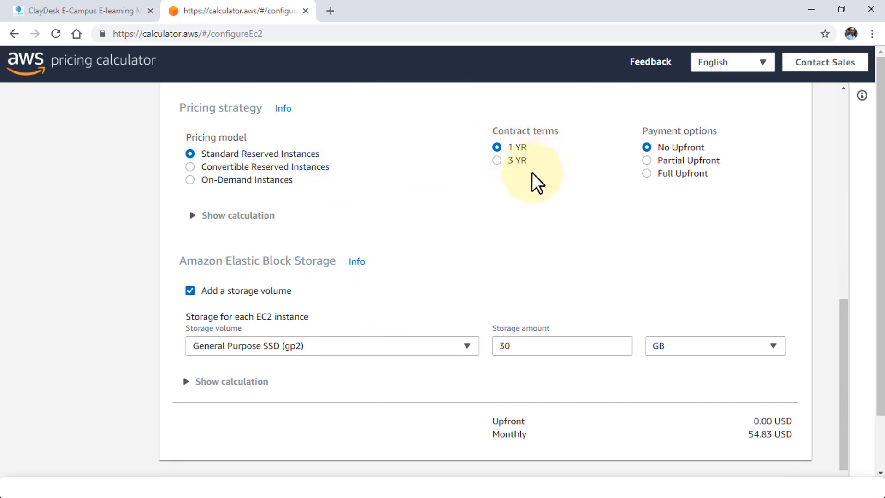
{"action": "mouse_move", "coordinate": [700, 178]}
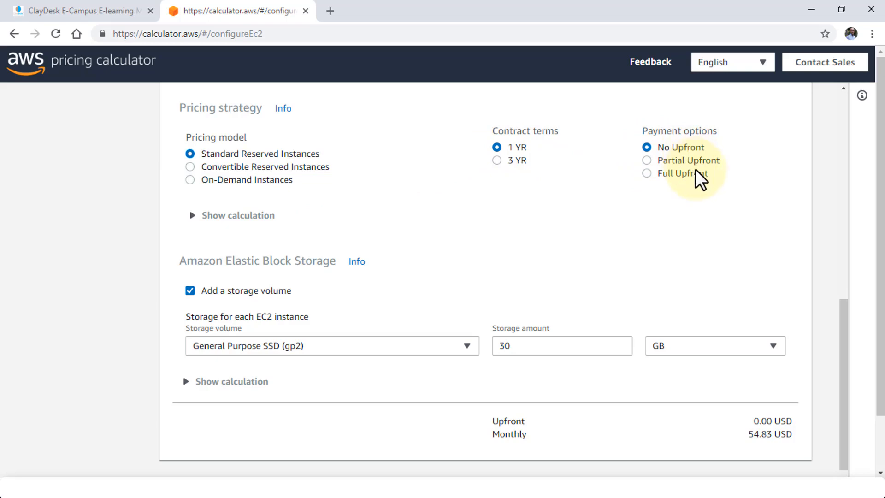
- Expand the calculation for one r5a.large reserved instance at 51.83 USD monthly
{"action": "left_click", "coordinate": [191, 216]}
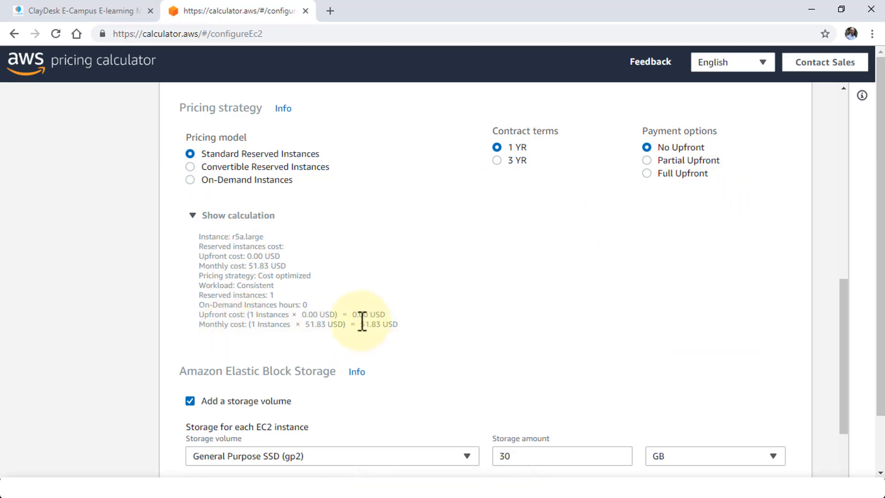
{"action": "double_click", "coordinate": [372, 324]}
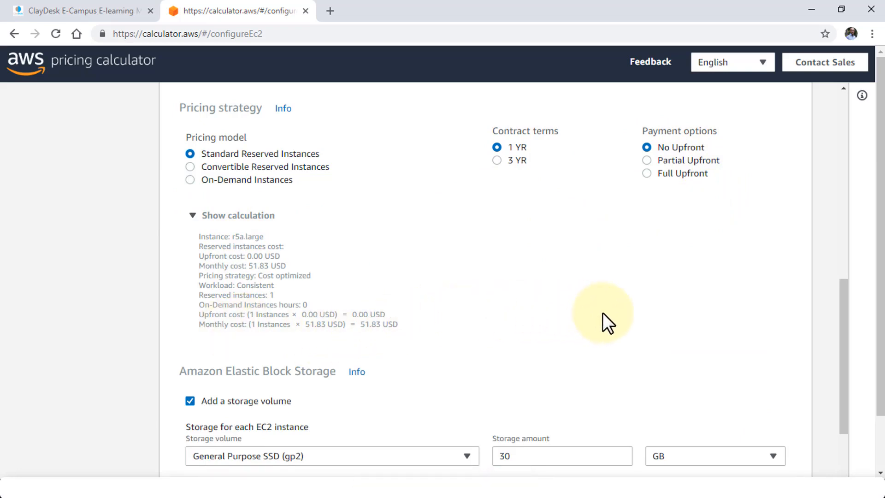
{"action": "mouse_move", "coordinate": [577, 336]}
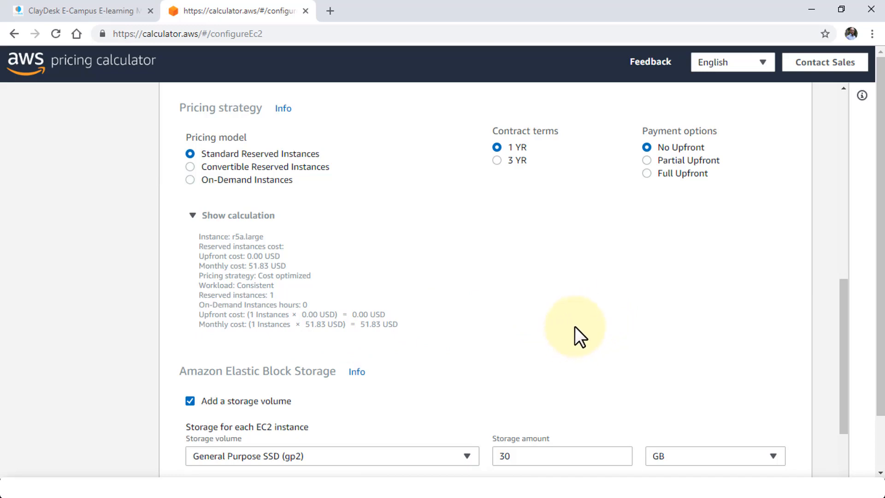
- Use 20 GB General Purpose SSD (gp2) storage, bringing the monthly cost to 53.83 USD
{"action": "scroll", "scroll_direction": "down", "scroll_amount": 3}
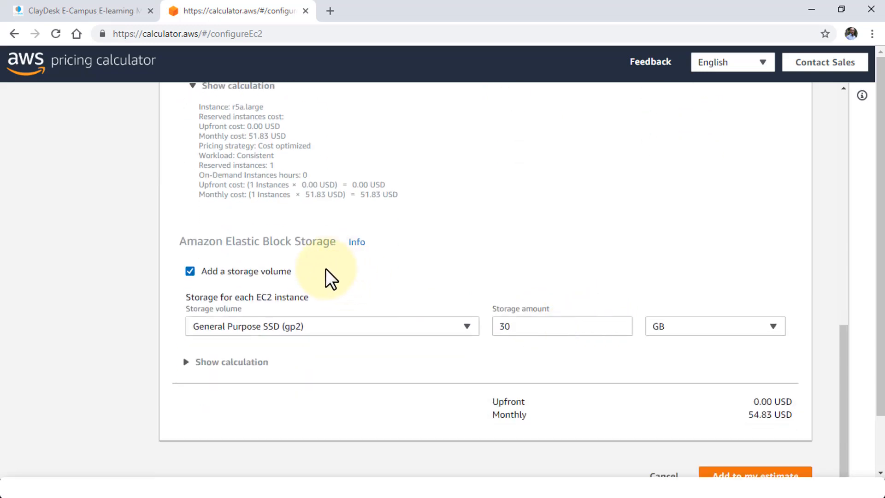
{"action": "mouse_move", "coordinate": [375, 282]}
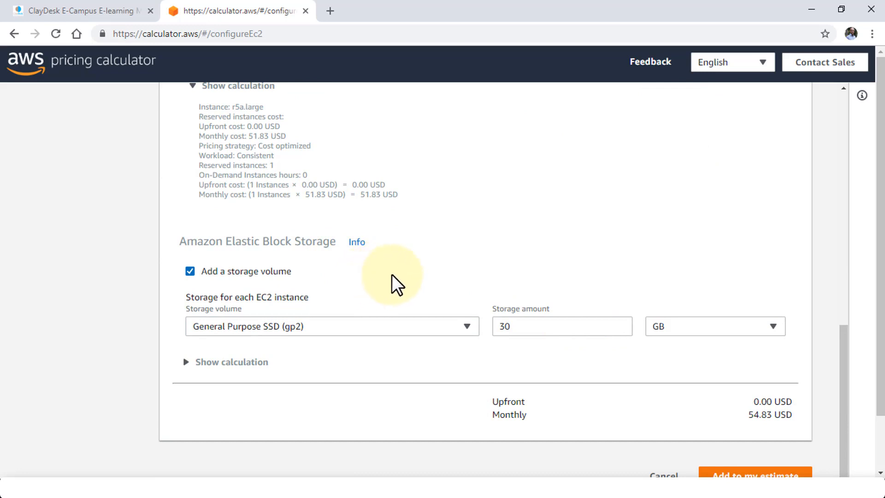
{"action": "mouse_move", "coordinate": [447, 336]}
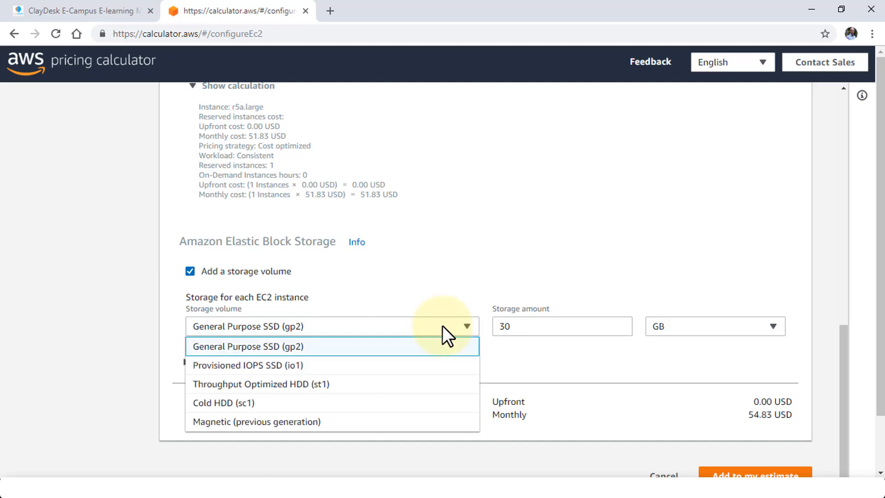
{"action": "mouse_move", "coordinate": [389, 389]}
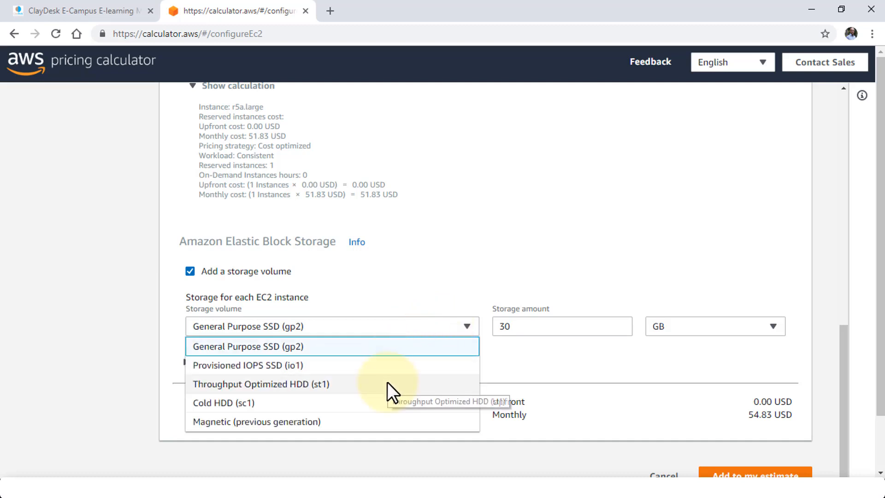
{"action": "mouse_move", "coordinate": [415, 400]}
{"action": "type", "text": "20"}
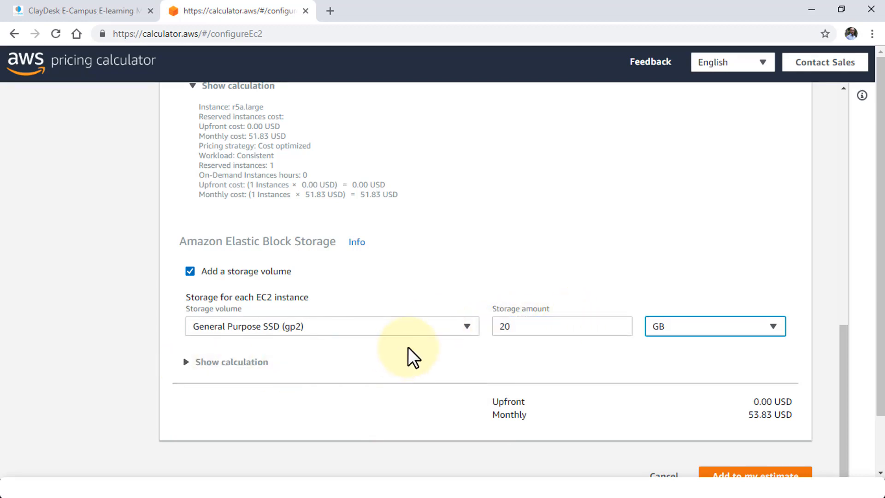
{"action": "scroll", "scroll_direction": "up", "scroll_amount": 3}
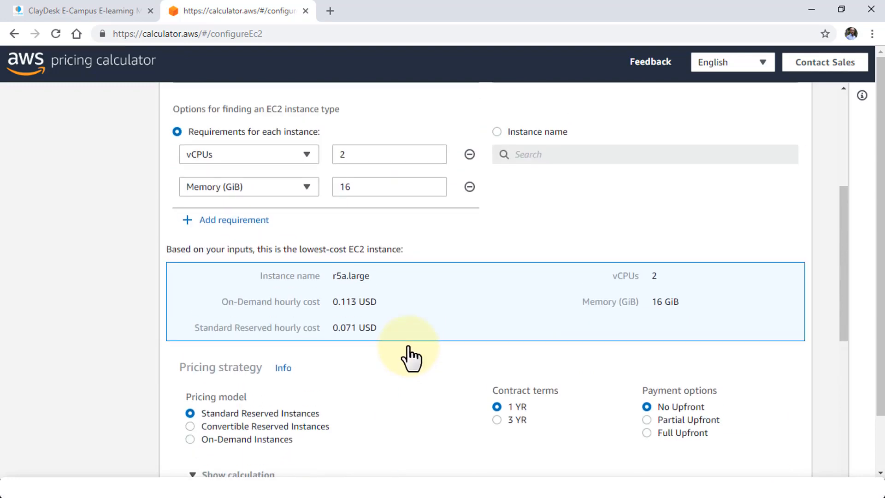
{"action": "scroll", "scroll_direction": "up", "scroll_amount": 3}
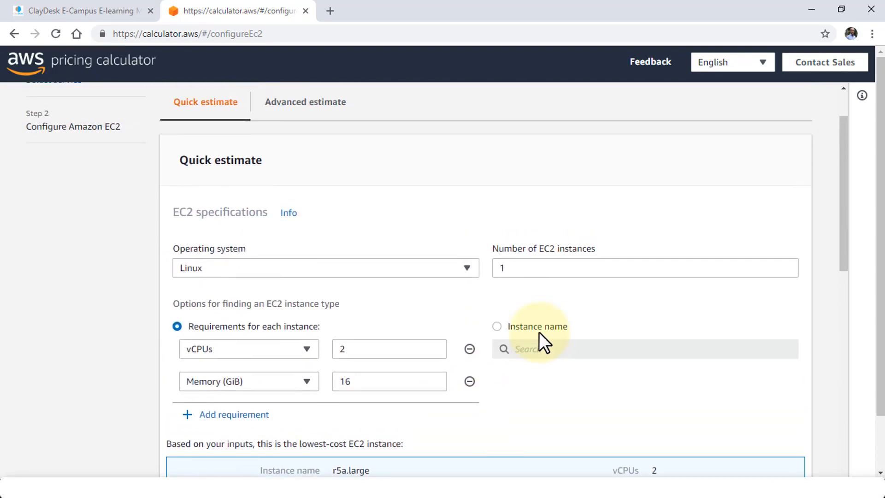
{"action": "scroll", "scroll_direction": "up", "scroll_amount": 3}
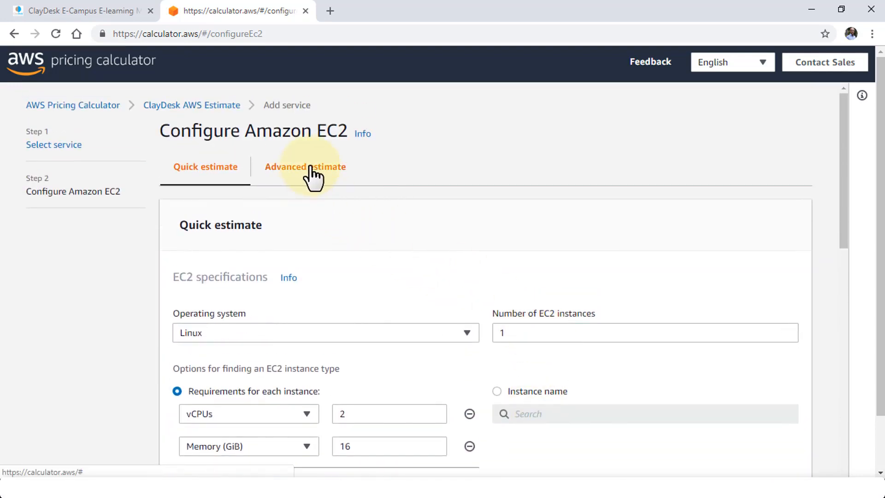
- Switch to the Advanced estimate and expand the Workload section
{"action": "left_click", "coordinate": [305, 166]}
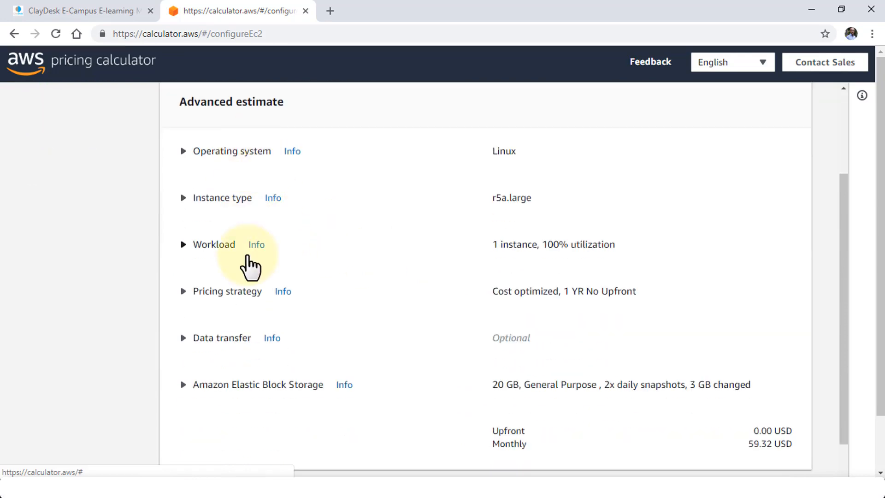
{"action": "mouse_move", "coordinate": [217, 297]}
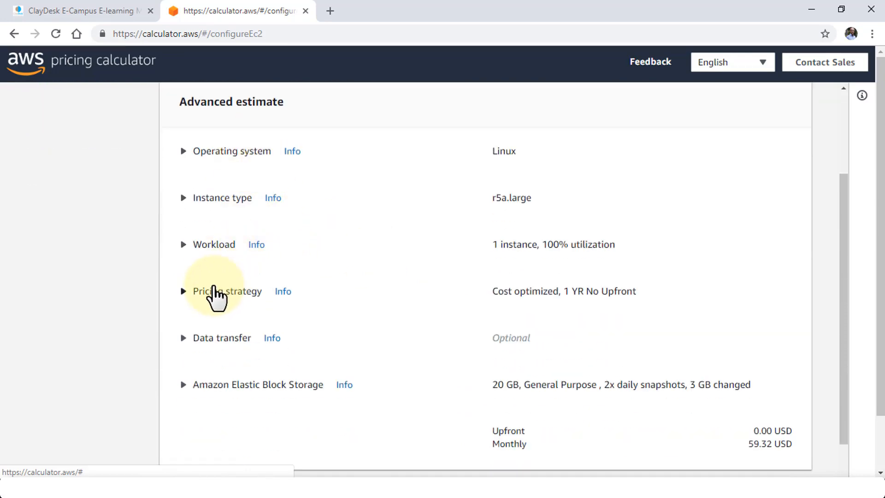
{"action": "left_click", "coordinate": [183, 244]}
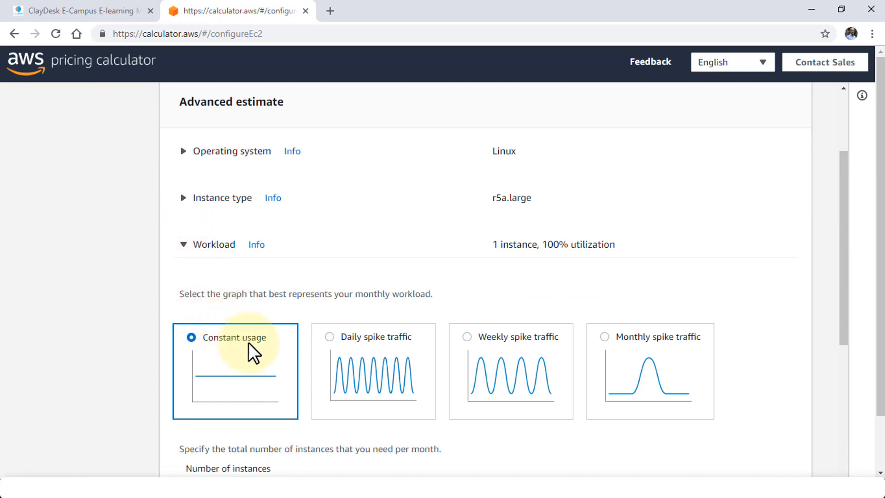
{"action": "mouse_move", "coordinate": [245, 345]}
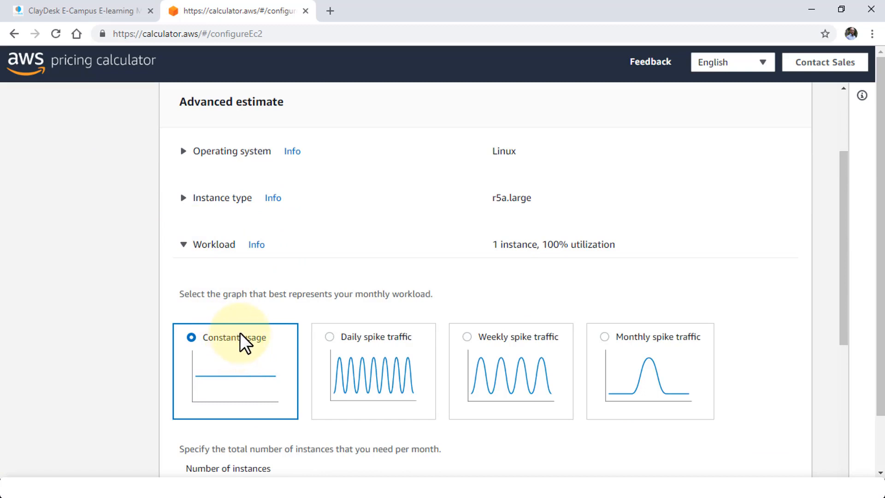
{"action": "mouse_move", "coordinate": [384, 378]}
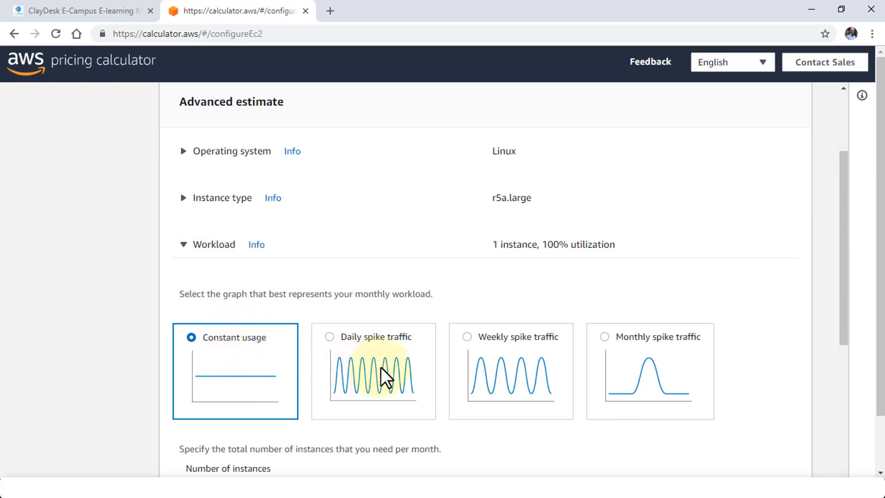
{"action": "mouse_move", "coordinate": [649, 378]}
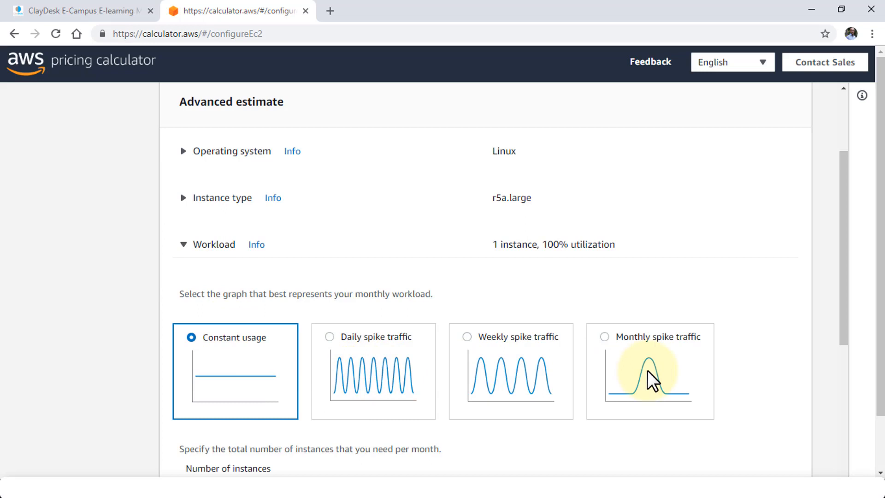
{"action": "scroll", "scroll_direction": "down", "scroll_amount": 3}
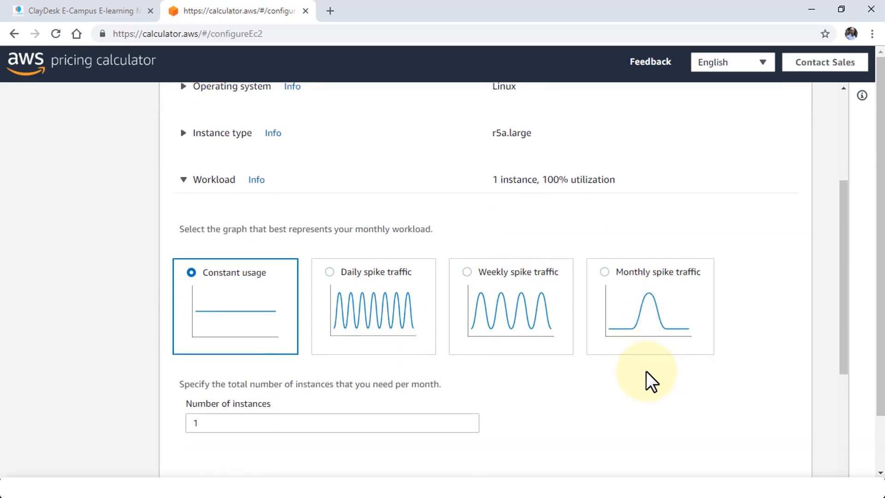
{"action": "mouse_move", "coordinate": [353, 356]}
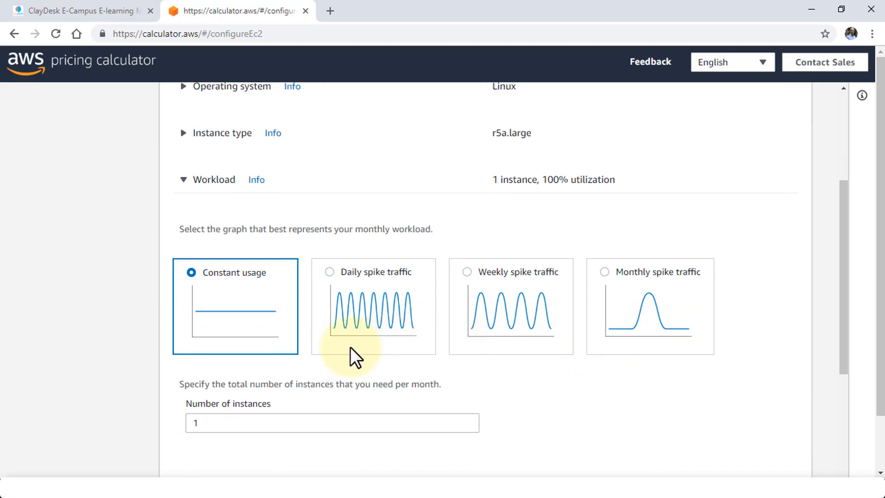
{"action": "mouse_move", "coordinate": [356, 325]}
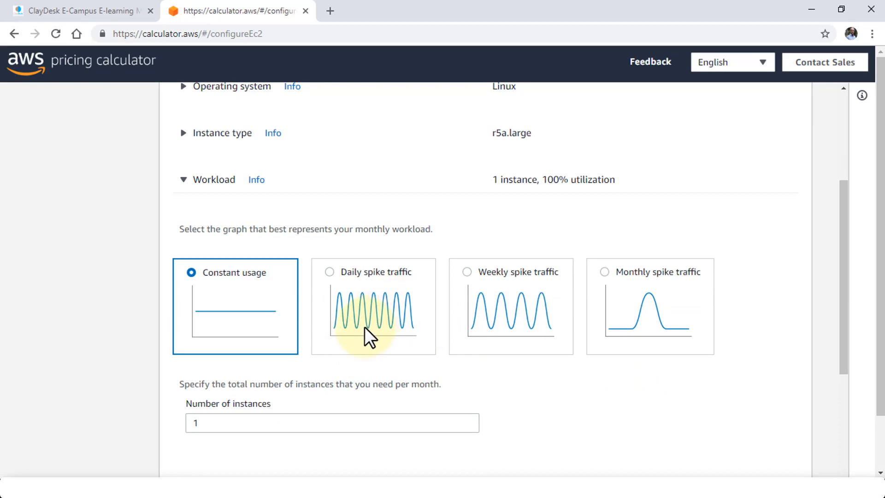
{"action": "mouse_move", "coordinate": [336, 344]}
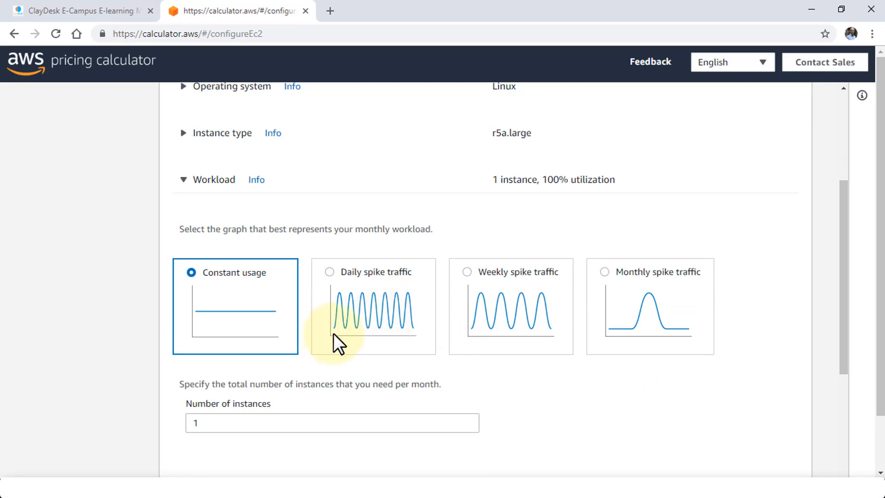
- Choose Daily spike traffic on Tuesday and Wednesday, giving 1.00 USD monthly
{"action": "left_click", "coordinate": [329, 272]}
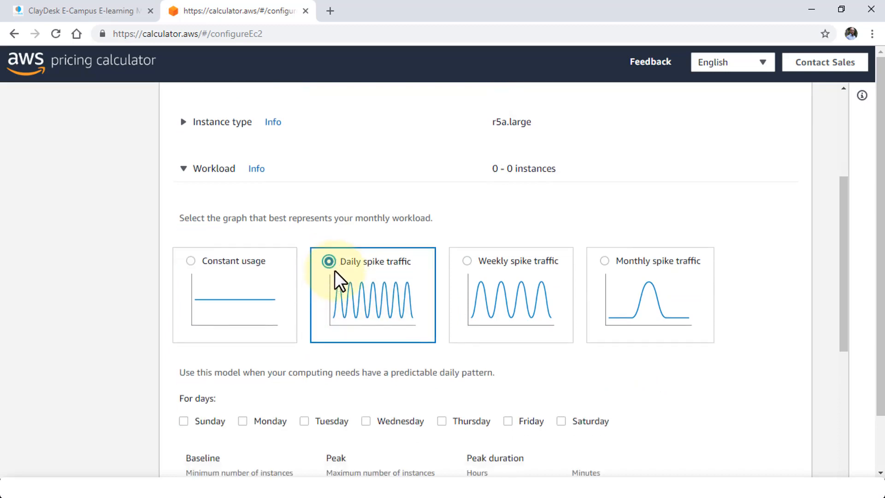
{"action": "scroll", "scroll_direction": "down", "scroll_amount": 3}
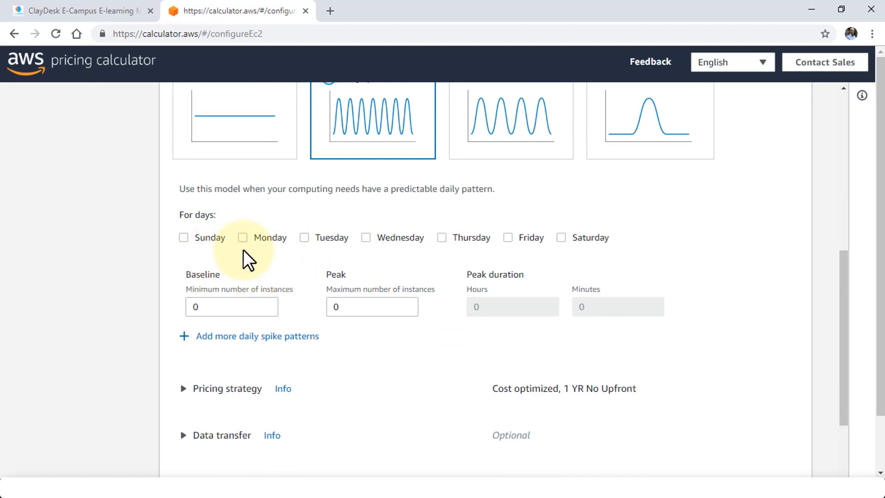
{"action": "mouse_move", "coordinate": [370, 254]}
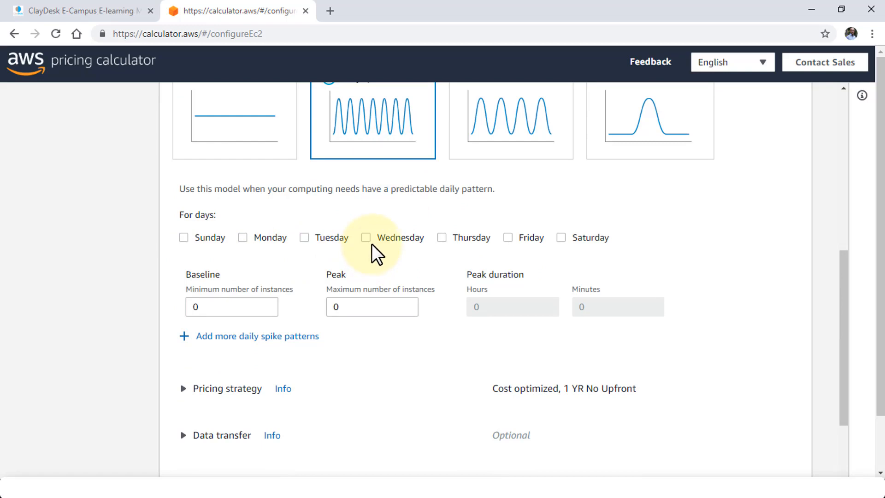
{"action": "left_click", "coordinate": [304, 237]}
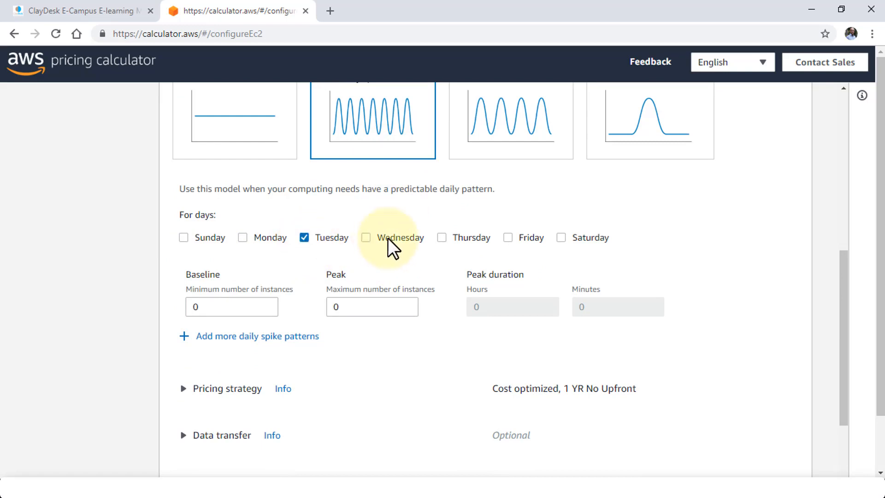
{"action": "left_click", "coordinate": [365, 237]}
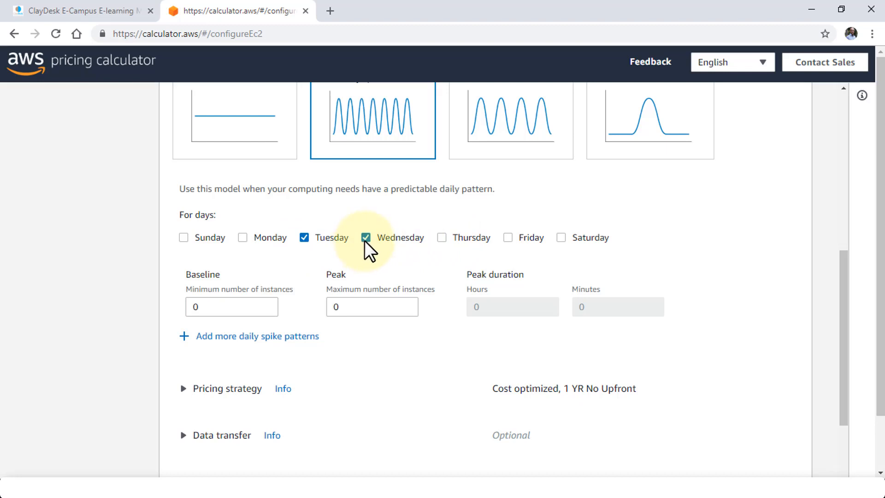
{"action": "mouse_move", "coordinate": [401, 268]}
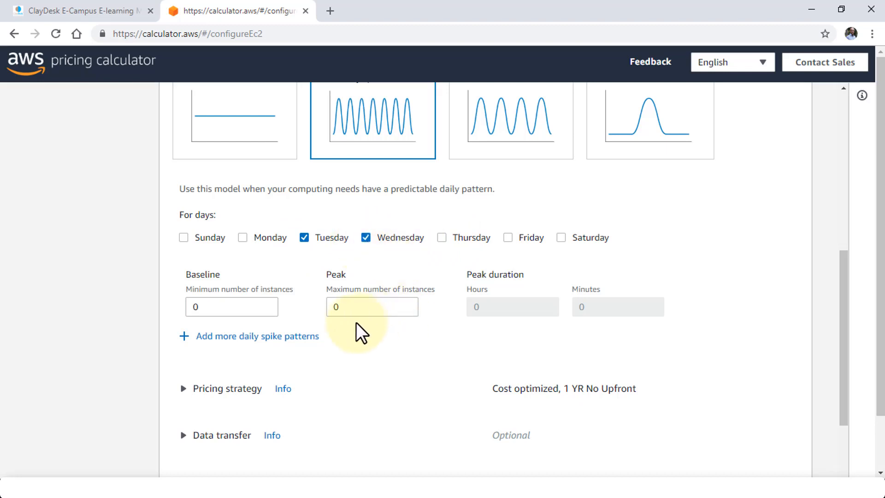
{"action": "scroll", "scroll_direction": "down", "scroll_amount": 3}
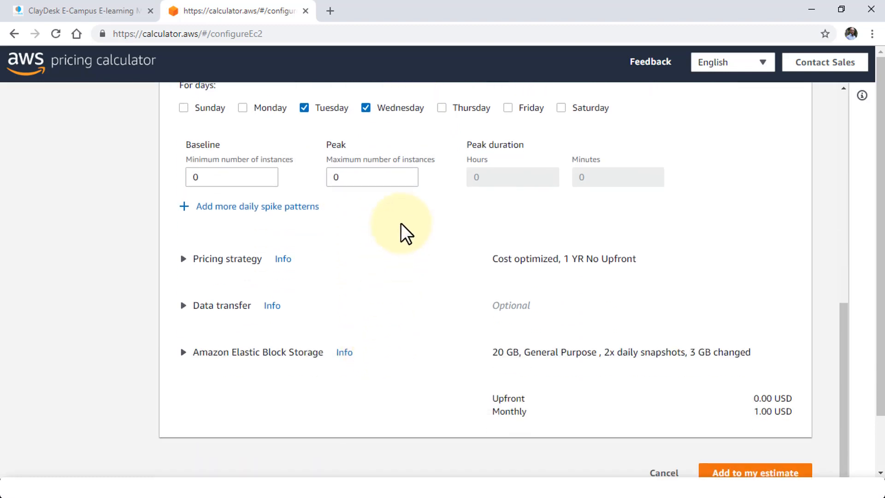
{"action": "mouse_move", "coordinate": [520, 201]}
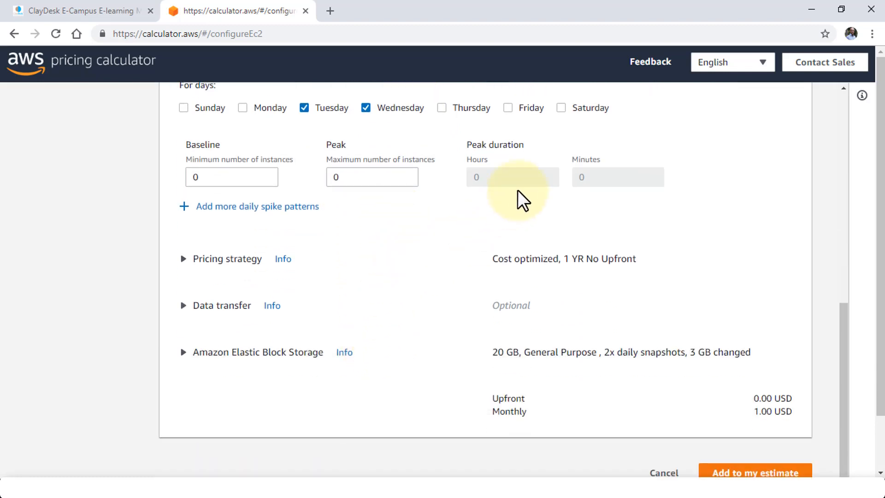
{"action": "mouse_move", "coordinate": [525, 314]}
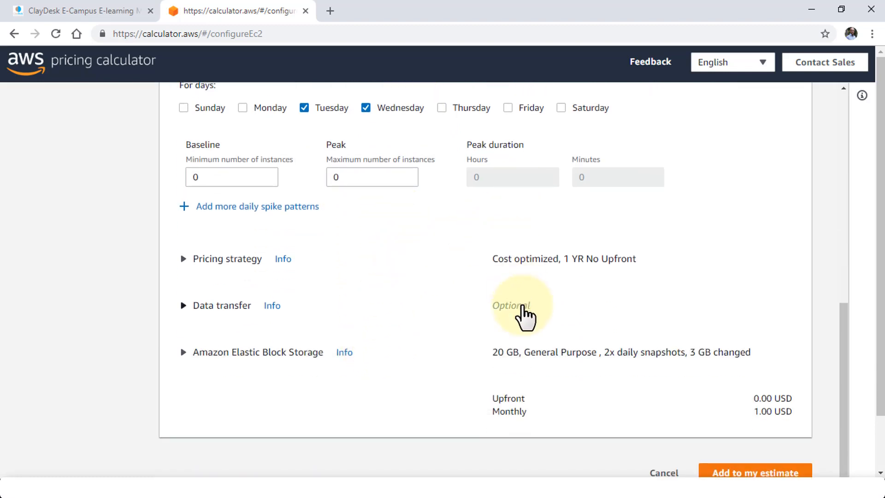
{"action": "scroll", "scroll_direction": "up", "scroll_amount": 3}
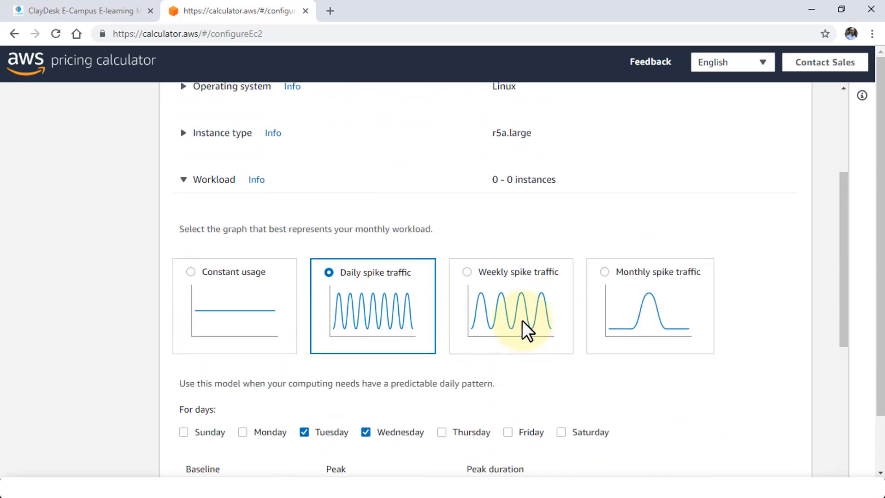
{"action": "scroll", "scroll_direction": "up", "scroll_amount": 3}
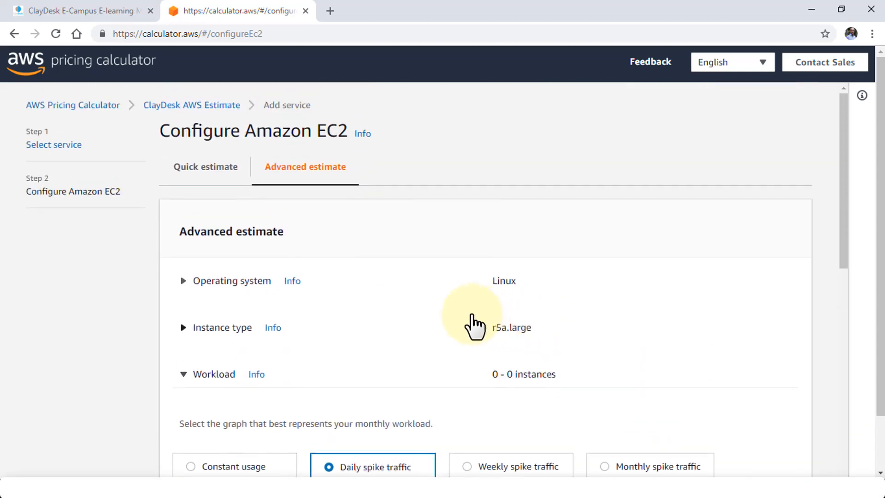
{"action": "mouse_move", "coordinate": [338, 279]}
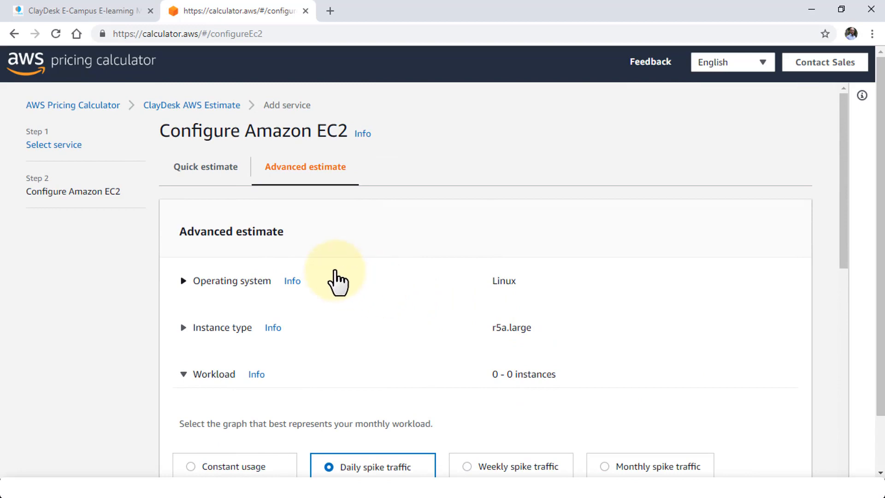
{"action": "scroll", "scroll_direction": "down", "scroll_amount": 3}
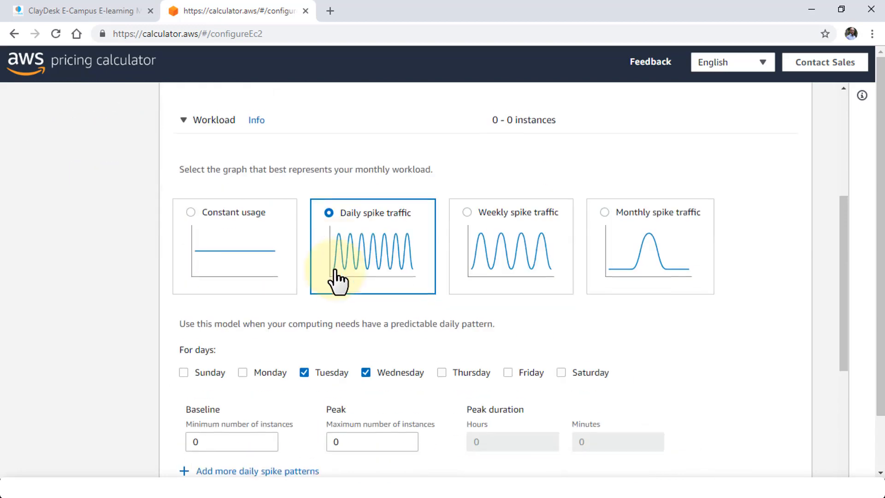
{"action": "scroll", "scroll_direction": "down", "scroll_amount": 3}
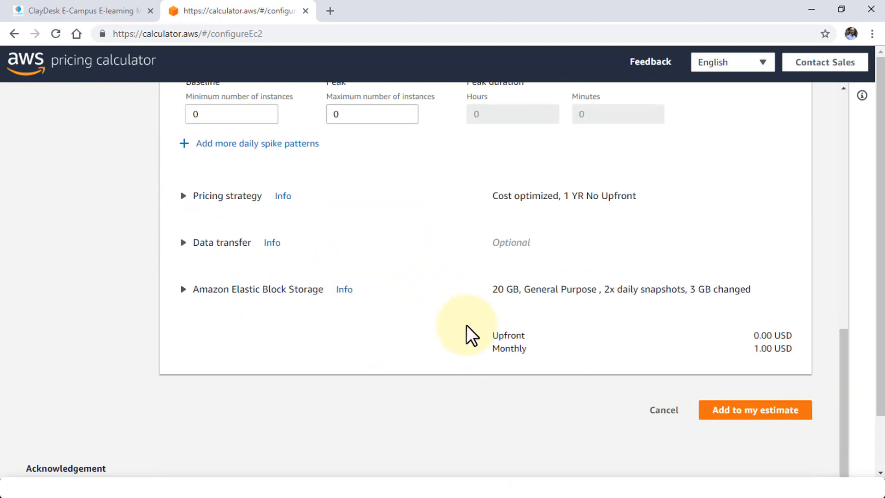
{"action": "mouse_move", "coordinate": [608, 387]}
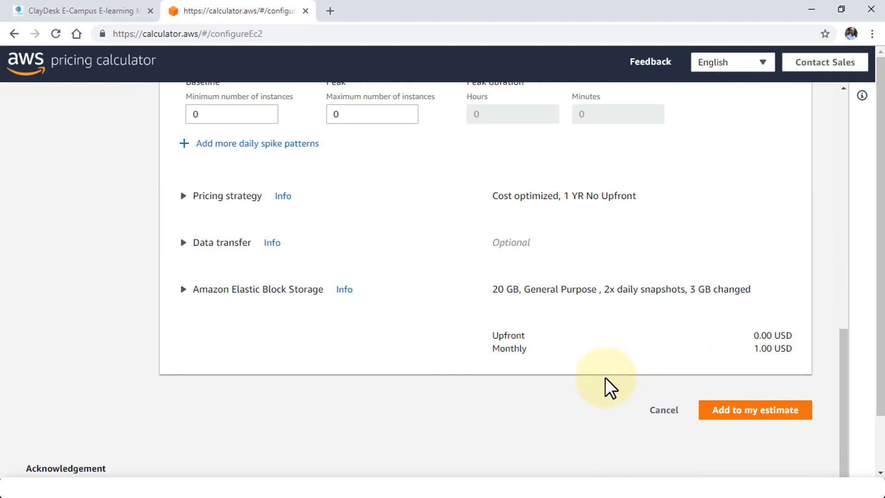
{"action": "mouse_move", "coordinate": [732, 410]}
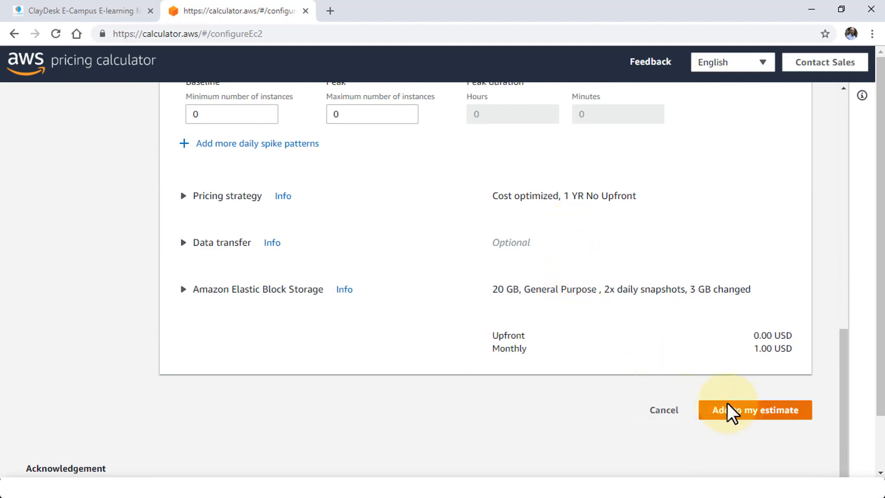
- Make the daily spike peak at 1 instance for 2 hours, giving a 3.09 USD monthly cost
{"action": "left_click", "coordinate": [755, 410]}
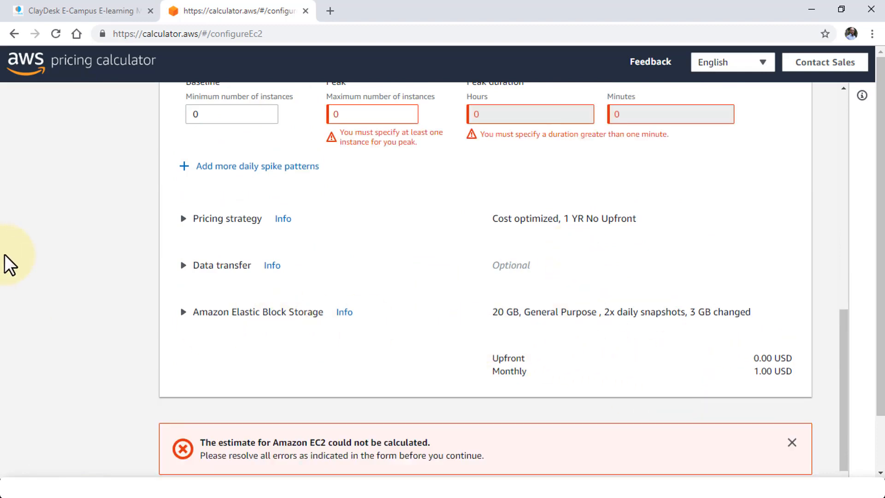
{"action": "scroll", "scroll_direction": "up", "scroll_amount": 3}
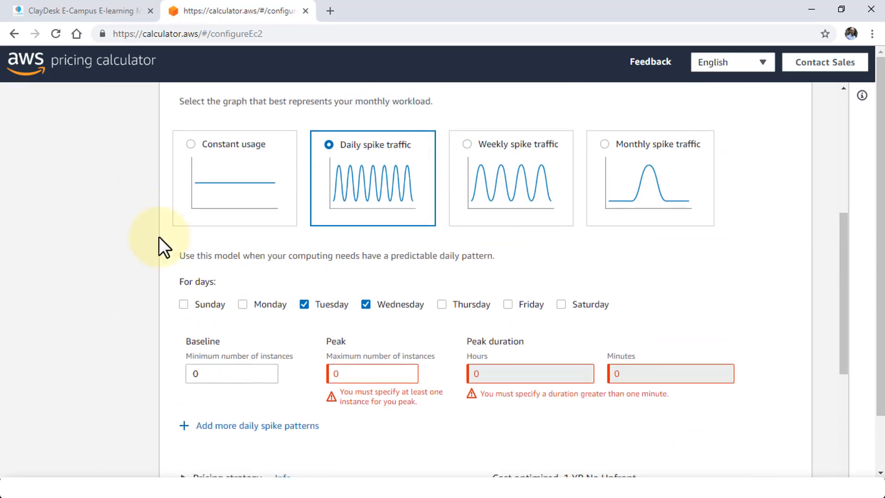
{"action": "scroll", "scroll_direction": "down", "scroll_amount": 3}
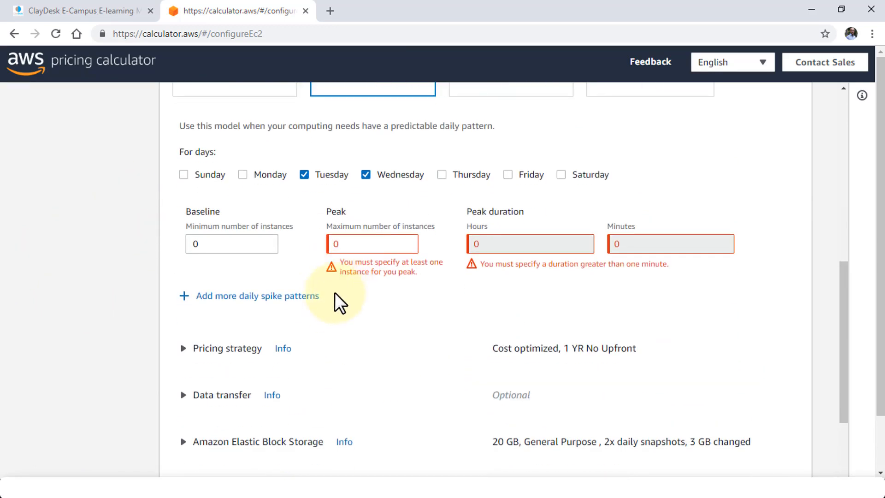
{"action": "left_click", "coordinate": [367, 243]}
{"action": "type", "text": "1"}
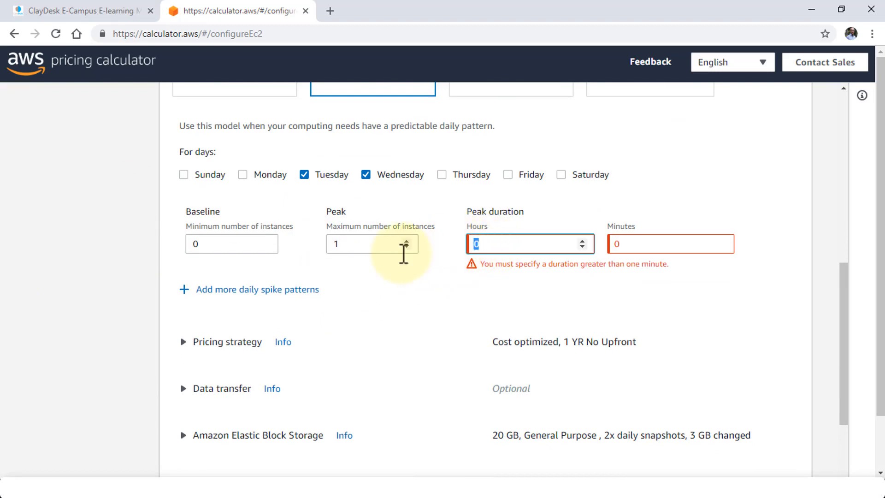
{"action": "left_click", "coordinate": [583, 241]}
{"action": "type", "text": "2"}
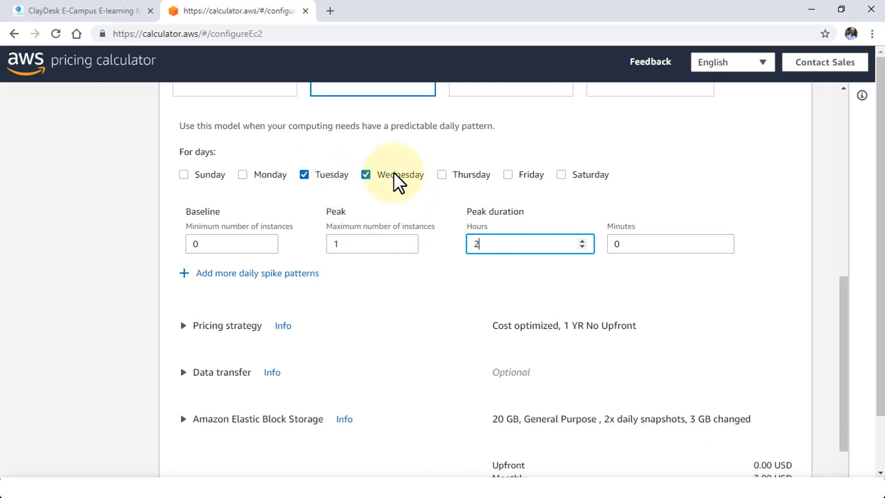
{"action": "mouse_move", "coordinate": [478, 265]}
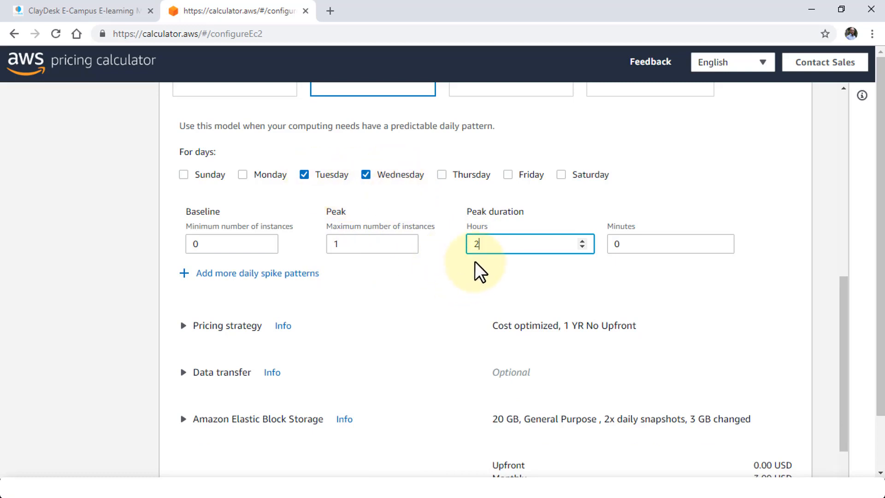
{"action": "scroll", "scroll_direction": "down", "scroll_amount": 3}
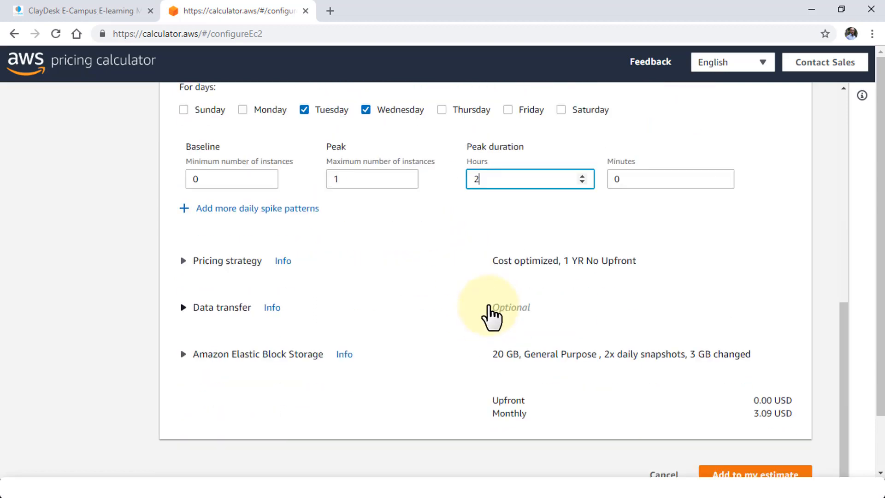
{"action": "scroll", "scroll_direction": "down", "scroll_amount": 3}
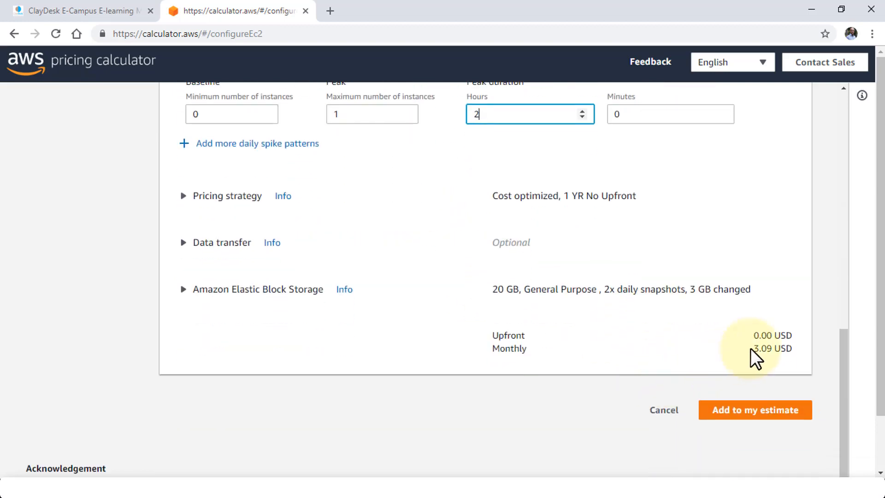
{"action": "double_click", "coordinate": [772, 349]}
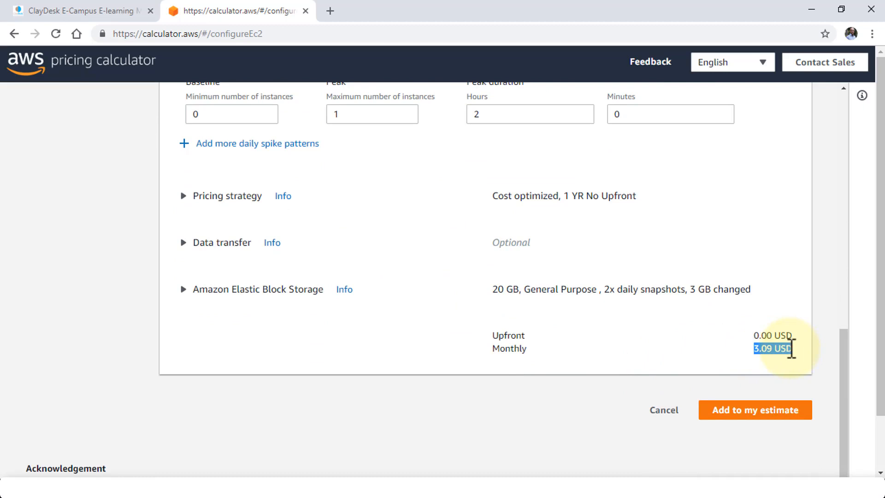
{"action": "mouse_move", "coordinate": [754, 410]}
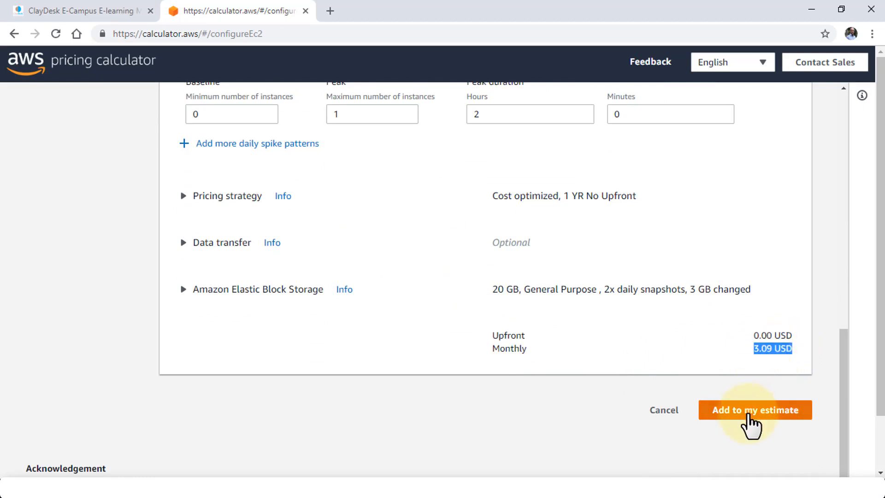
- Add the EC2 service to the ClayDesk estimate: 3.09 USD monthly, 37.08 USD for 12 months
{"action": "left_click", "coordinate": [754, 410]}
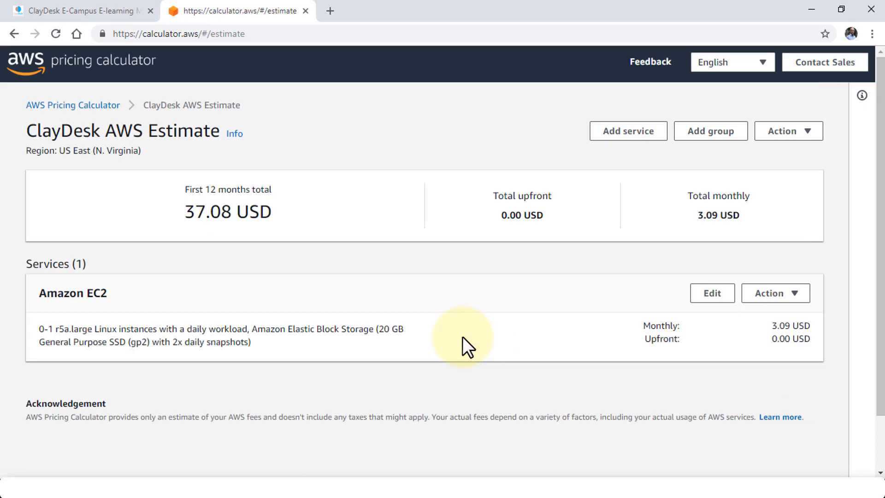
{"action": "mouse_move", "coordinate": [192, 220]}
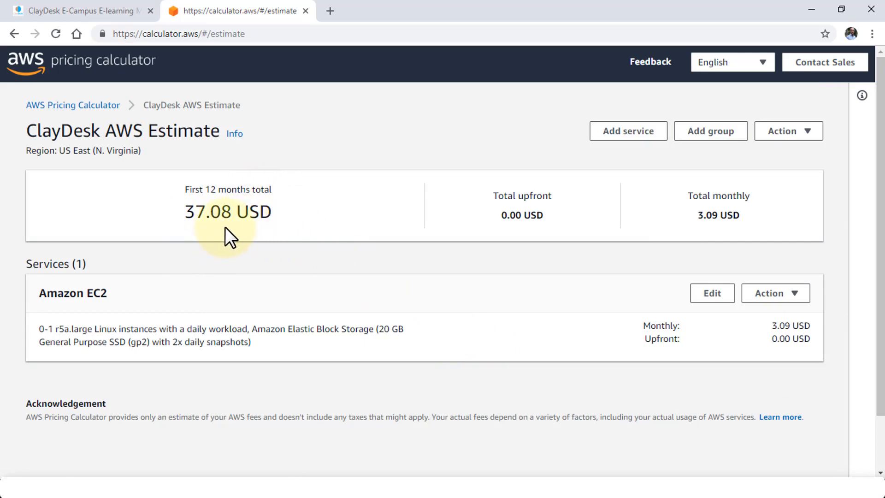
{"action": "mouse_move", "coordinate": [745, 237]}
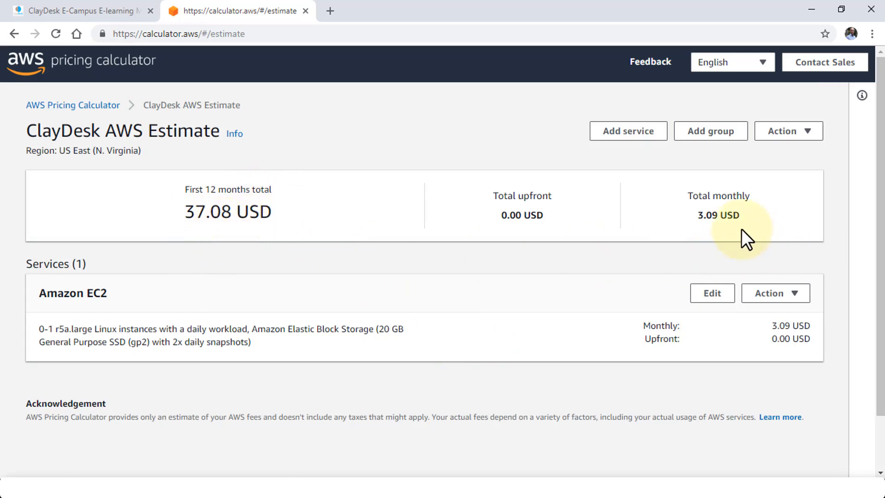
{"action": "mouse_move", "coordinate": [476, 297]}
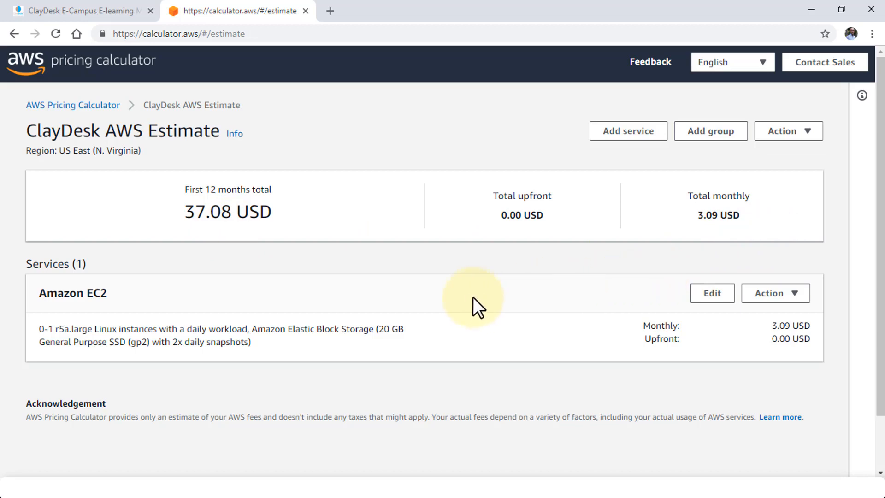
{"action": "mouse_move", "coordinate": [83, 331]}
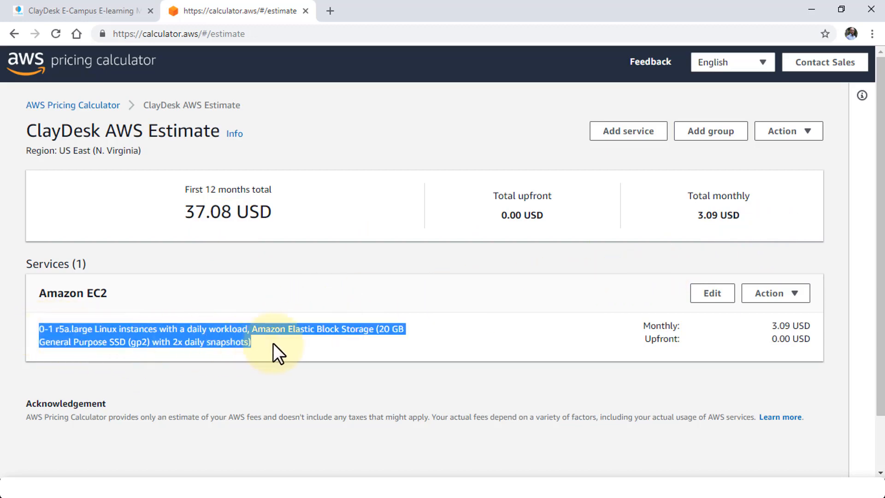
{"action": "left_click", "coordinate": [305, 350]}
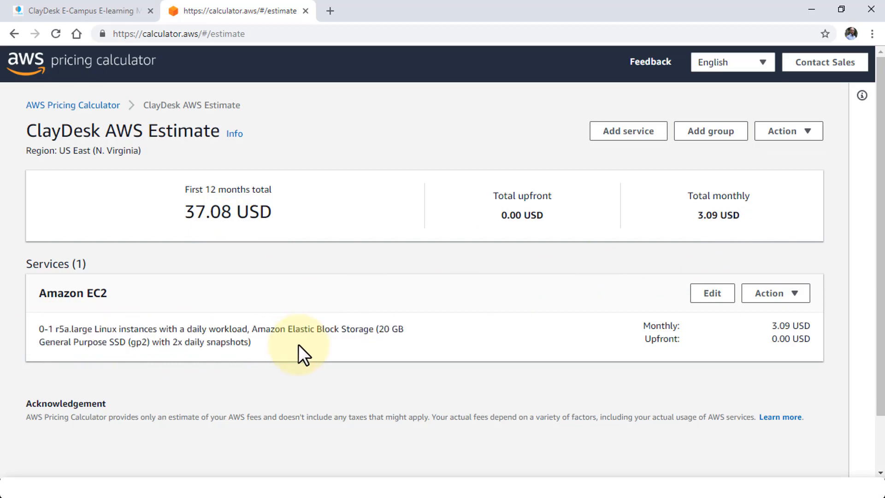
{"action": "mouse_move", "coordinate": [206, 343]}
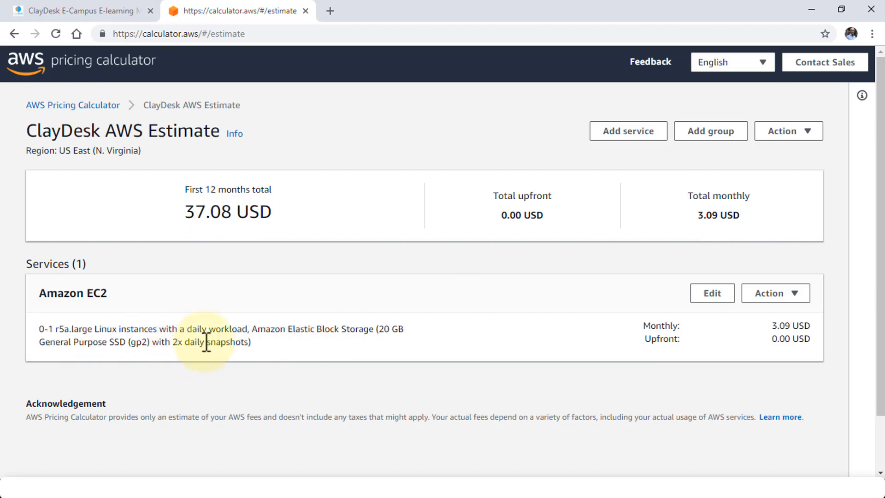
{"action": "mouse_move", "coordinate": [328, 356]}
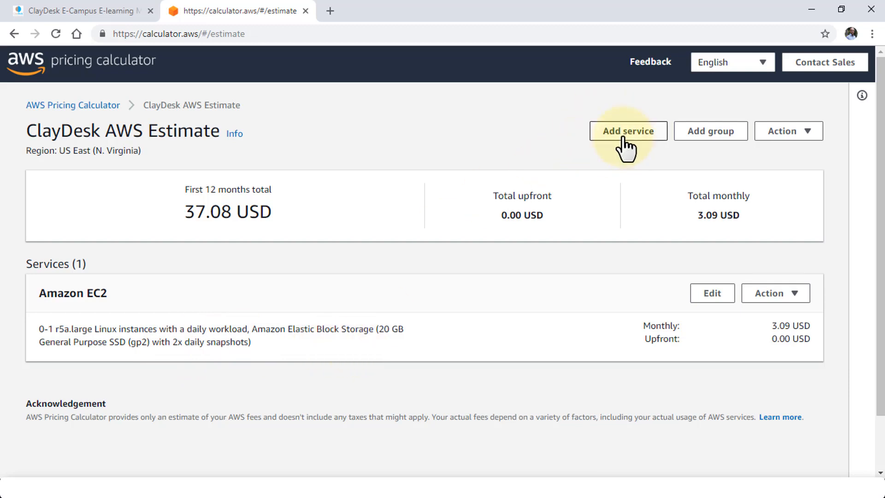
{"action": "mouse_move", "coordinate": [819, 138]}
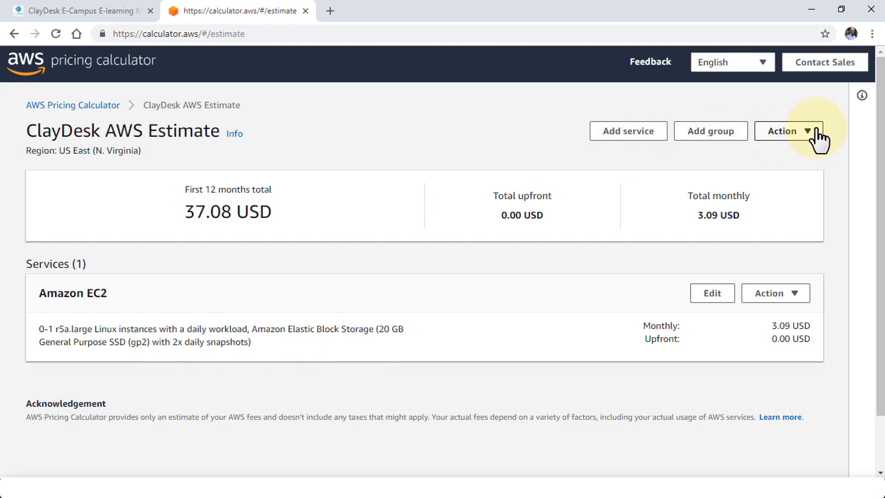
{"action": "left_click", "coordinate": [788, 130]}
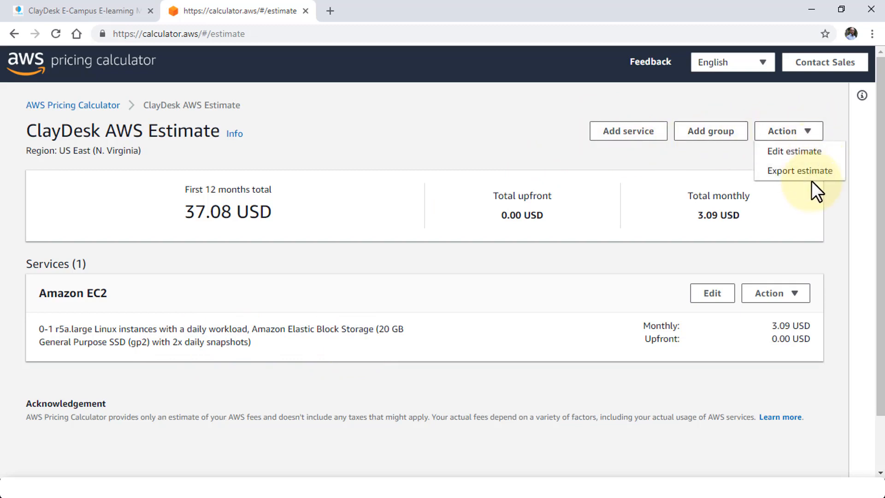
{"action": "mouse_move", "coordinate": [816, 206]}
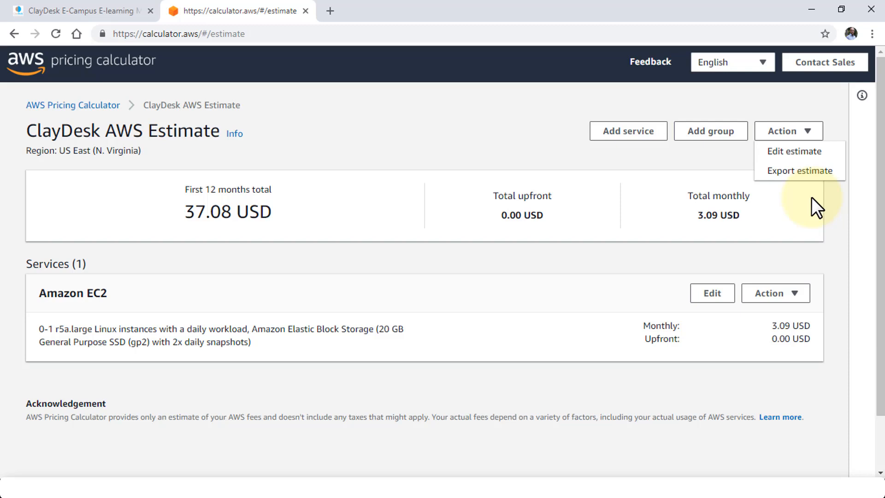
{"action": "mouse_move", "coordinate": [451, 161]}
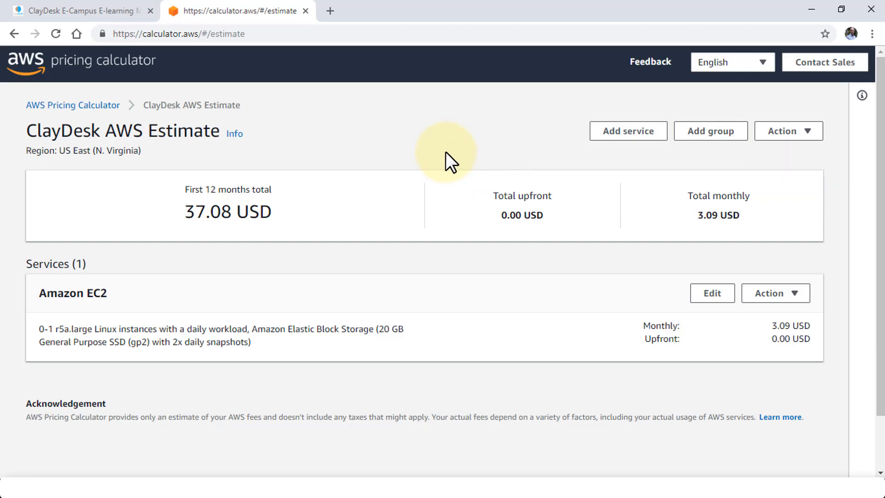
{"action": "mouse_move", "coordinate": [416, 167]}
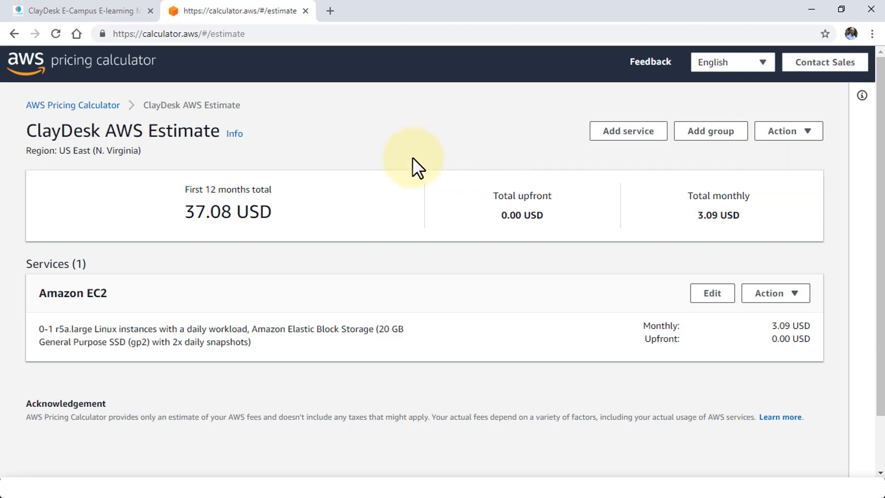
{"action": "mouse_move", "coordinate": [423, 156]}
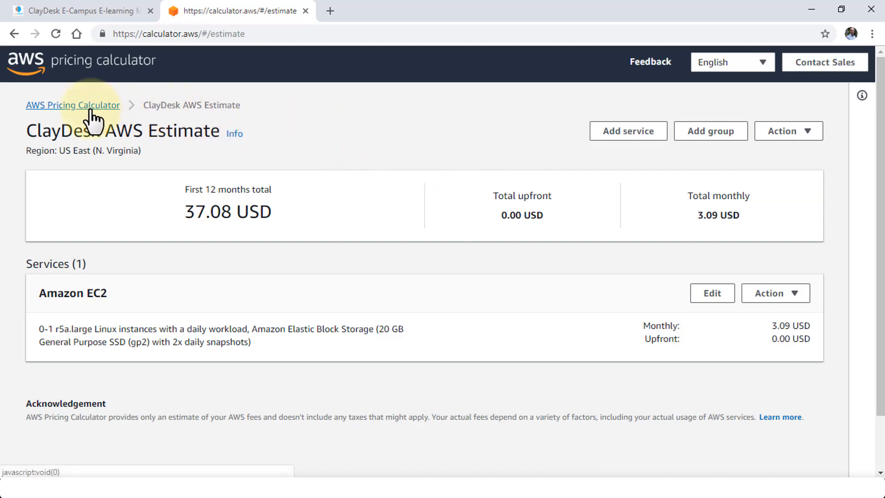
- Return to the Pricing Calculator home and open the Simple Monthly Calculator link in a new tab
{"action": "left_click", "coordinate": [73, 105]}
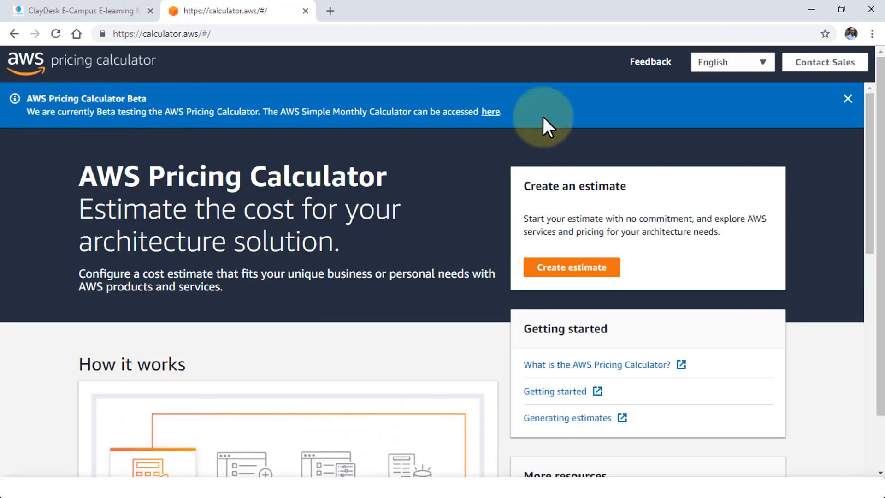
{"action": "right_click", "coordinate": [490, 111]}
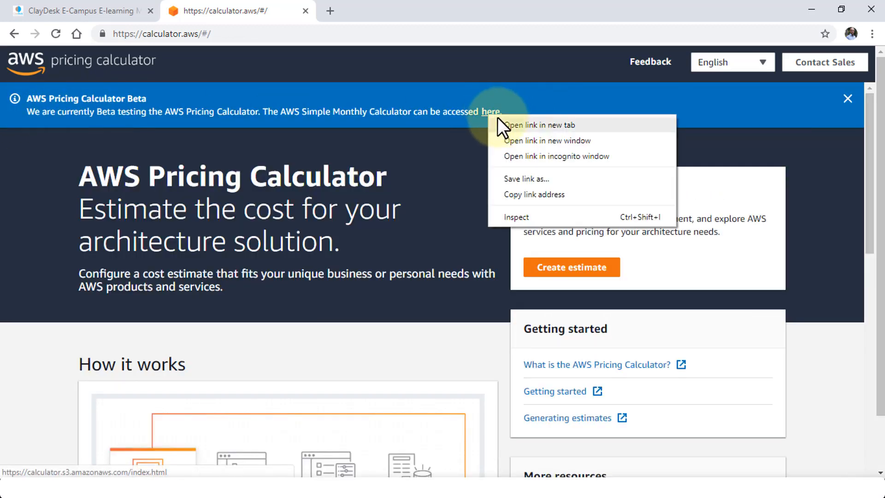
{"action": "left_click", "coordinate": [539, 125]}
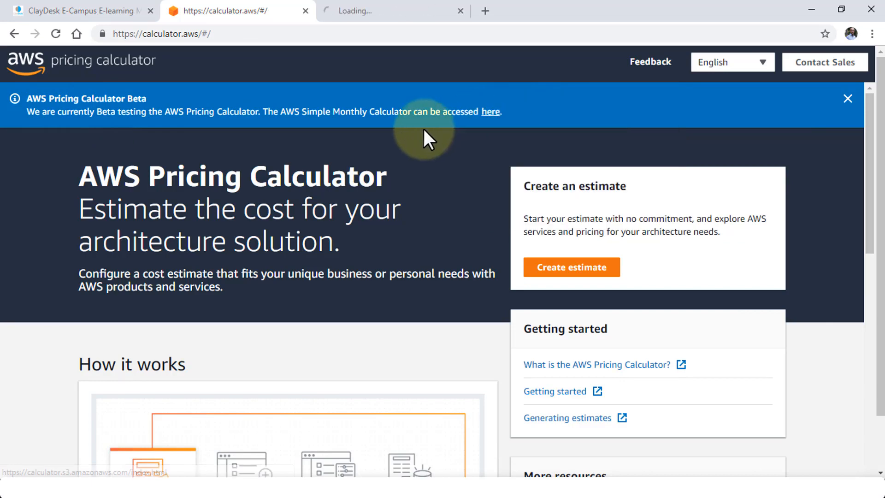
{"action": "mouse_move", "coordinate": [373, 10]}
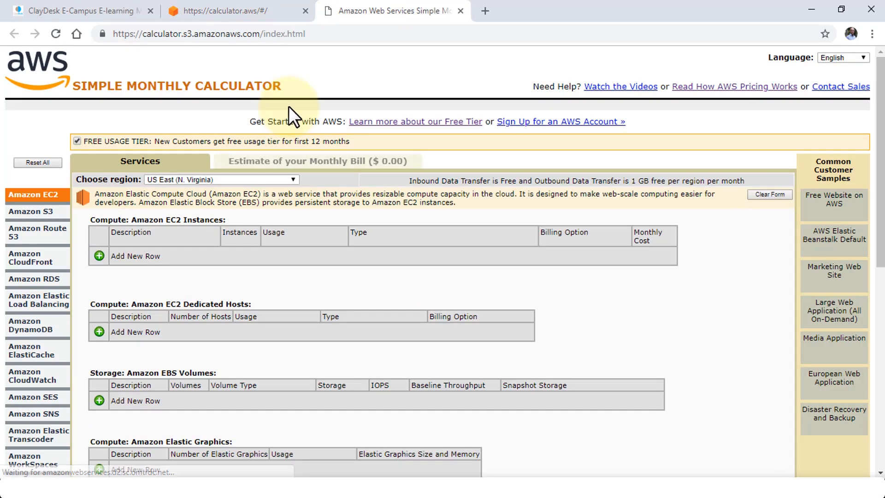
{"action": "mouse_move", "coordinate": [373, 271]}
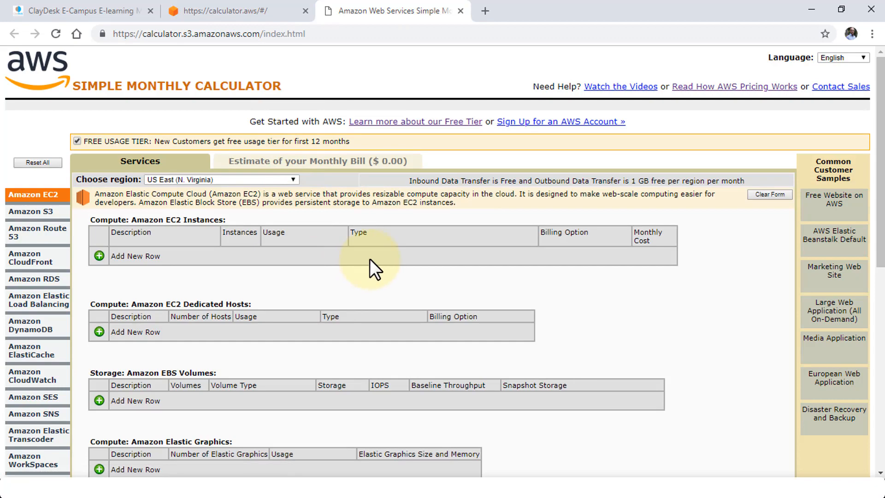
- View the empty Amazon EC2 form for US East (N. Virginia) with a $0.00 bill
{"action": "scroll", "scroll_direction": "down", "scroll_amount": 3}
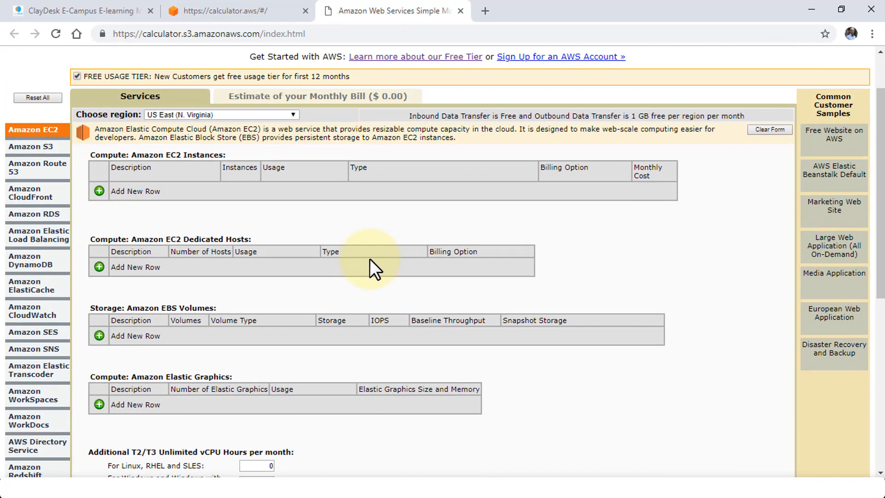
{"action": "mouse_move", "coordinate": [194, 226]}
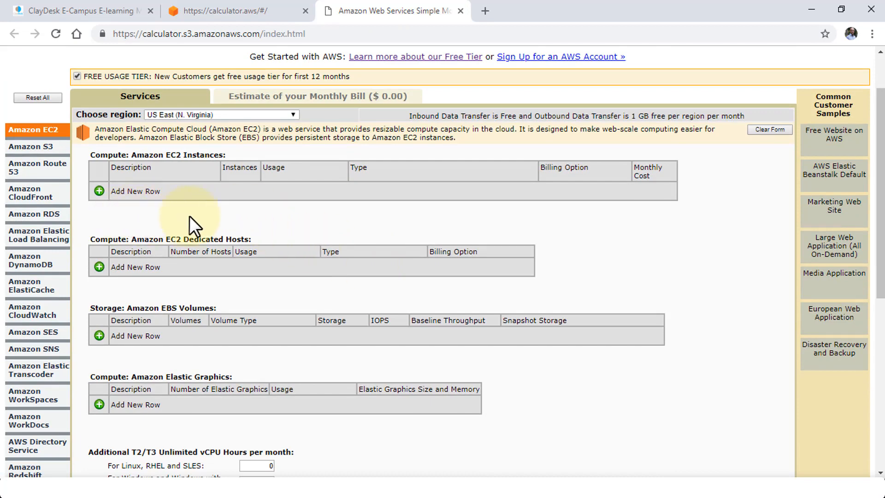
{"action": "mouse_move", "coordinate": [193, 232]}
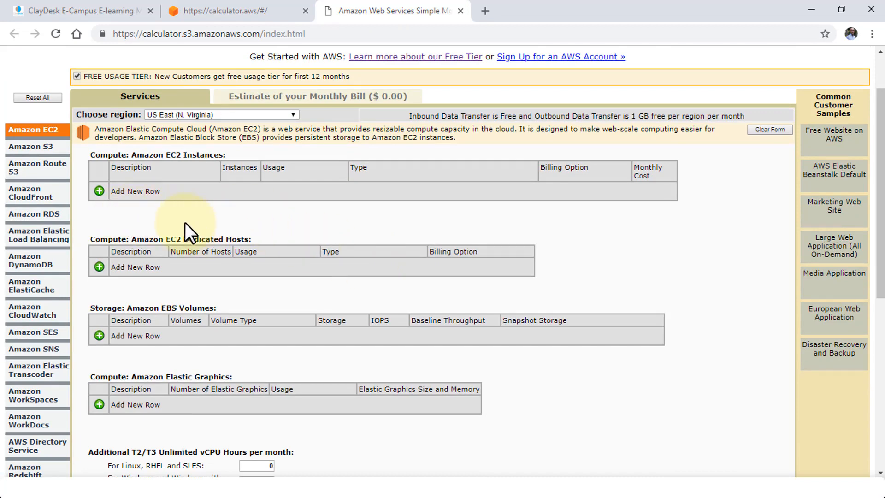
{"action": "mouse_move", "coordinate": [201, 236]}
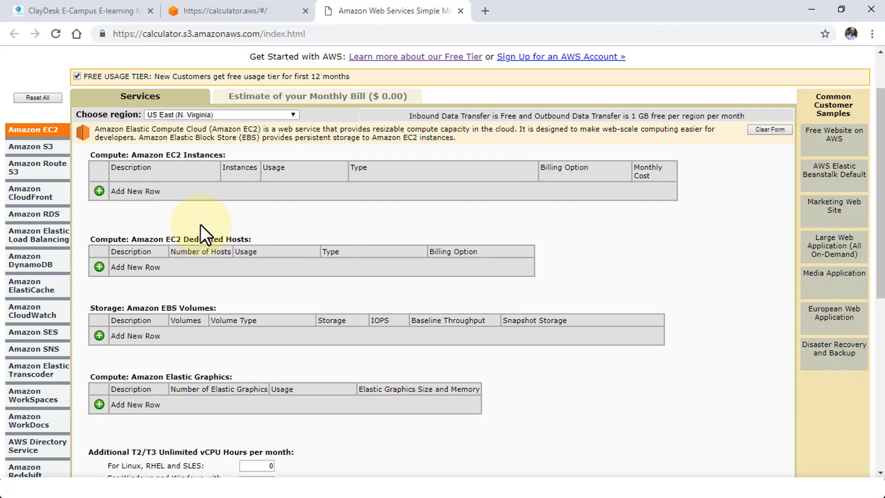
{"action": "mouse_move", "coordinate": [183, 229]}
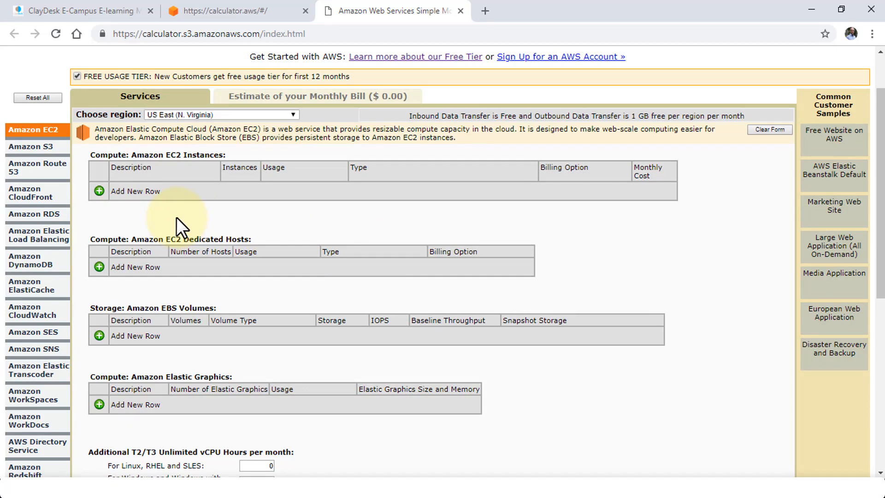
{"action": "mouse_move", "coordinate": [141, 232]}
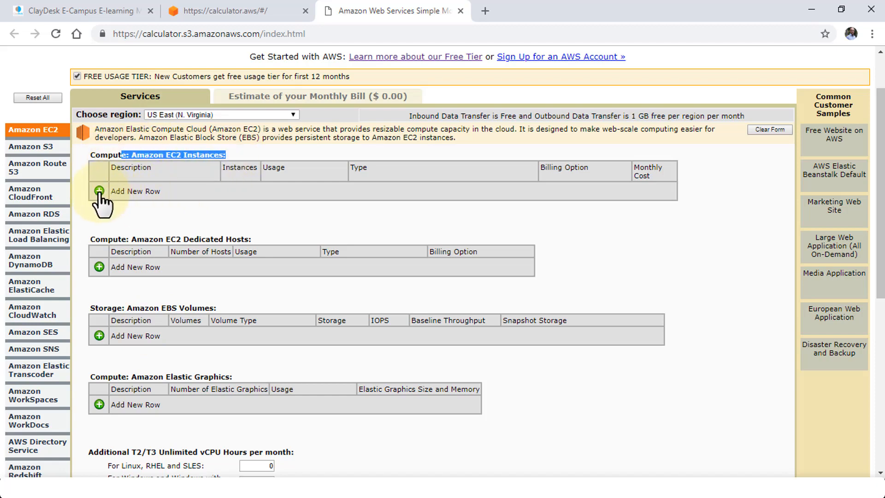
{"action": "mouse_move", "coordinate": [163, 288]}
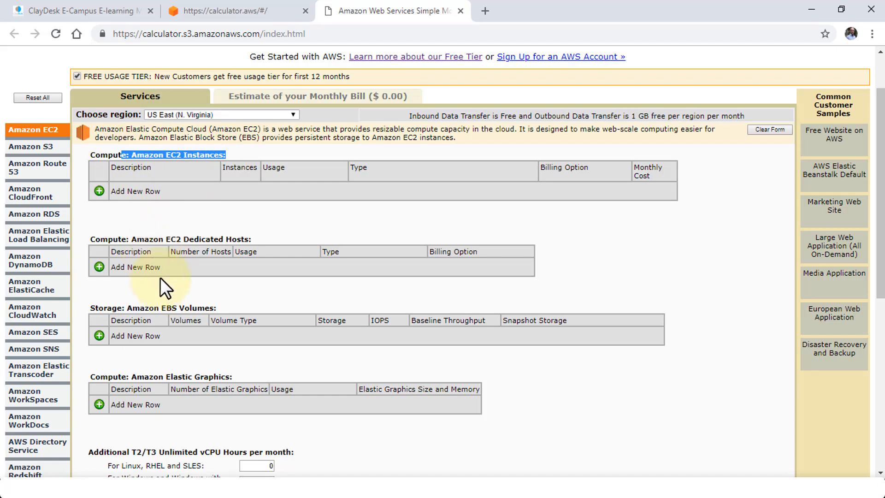
{"action": "mouse_move", "coordinate": [187, 336]}
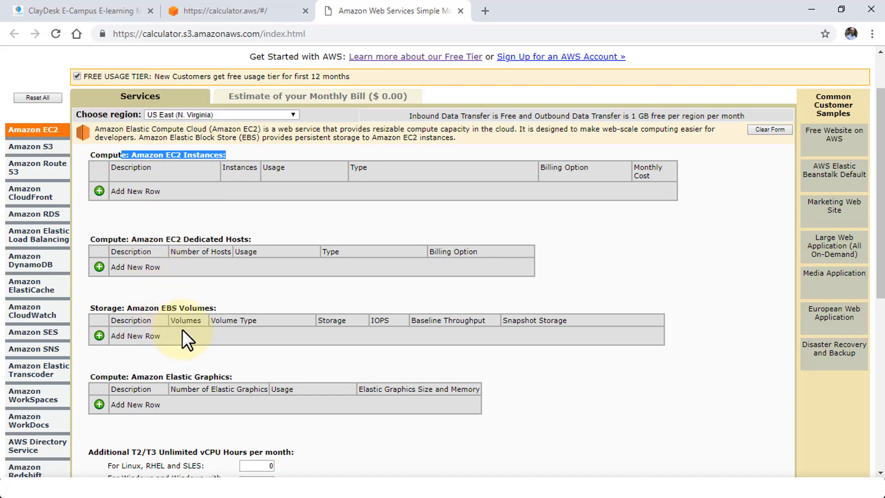
{"action": "mouse_move", "coordinate": [139, 320]}
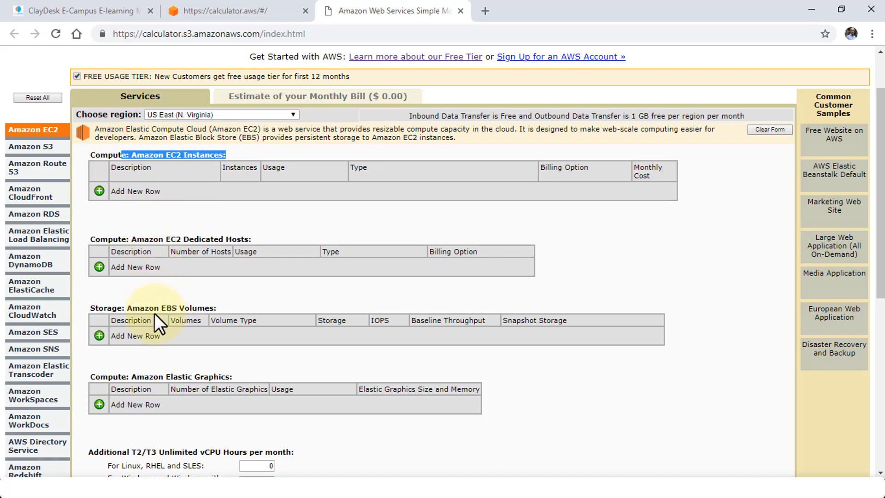
{"action": "mouse_move", "coordinate": [34, 310]}
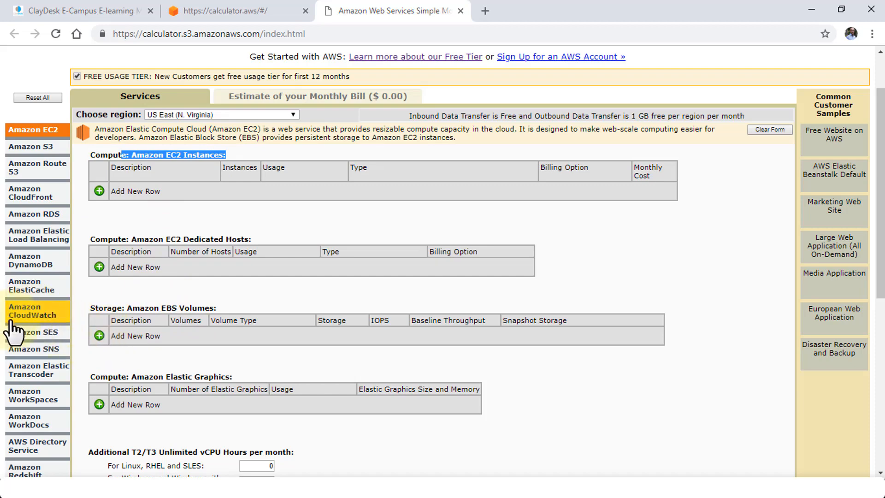
- Enter 2 dashboards, 23 custom events and the alarm counts in the CloudWatch form, totalling $1.80
{"action": "left_click", "coordinate": [37, 310]}
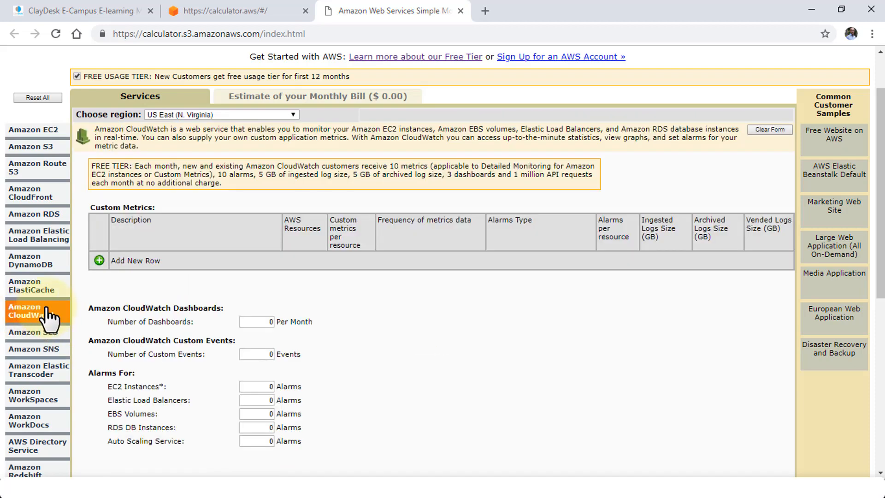
{"action": "mouse_move", "coordinate": [191, 322]}
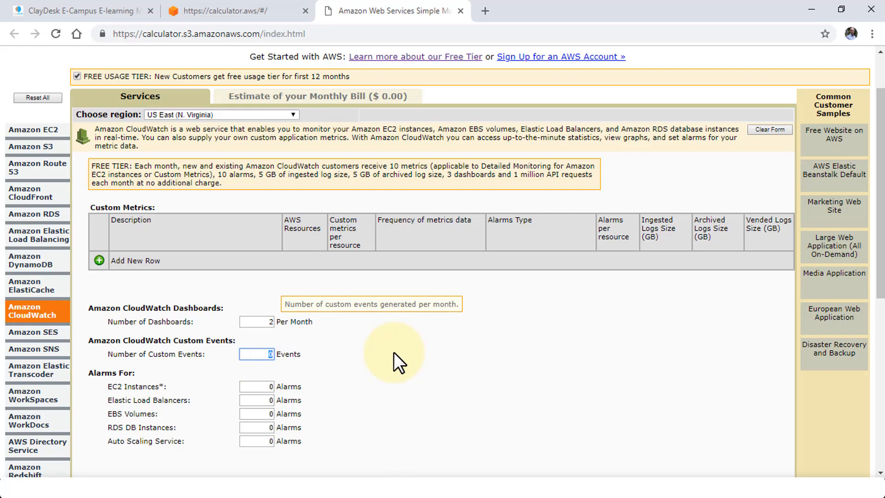
{"action": "type", "text": "23"}
{"action": "left_click", "coordinate": [257, 427]}
{"action": "type", "text": "2"}
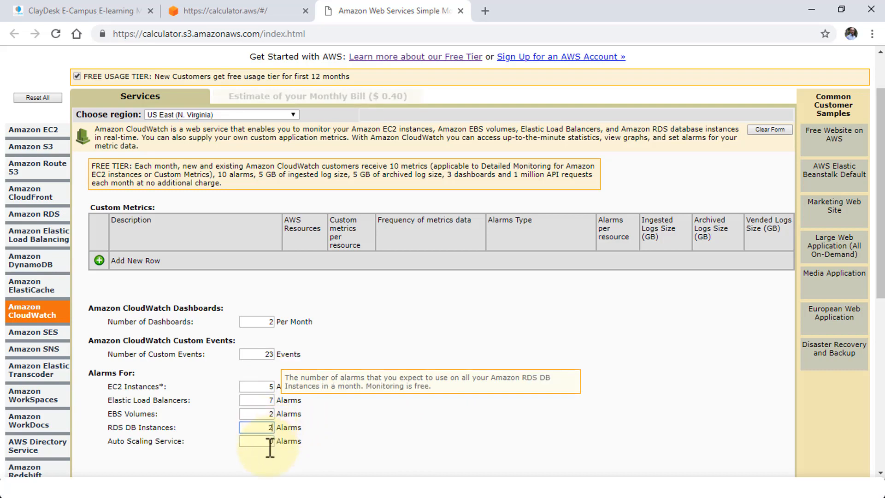
{"action": "left_click", "coordinate": [257, 441]}
{"action": "type", "text": "12"}
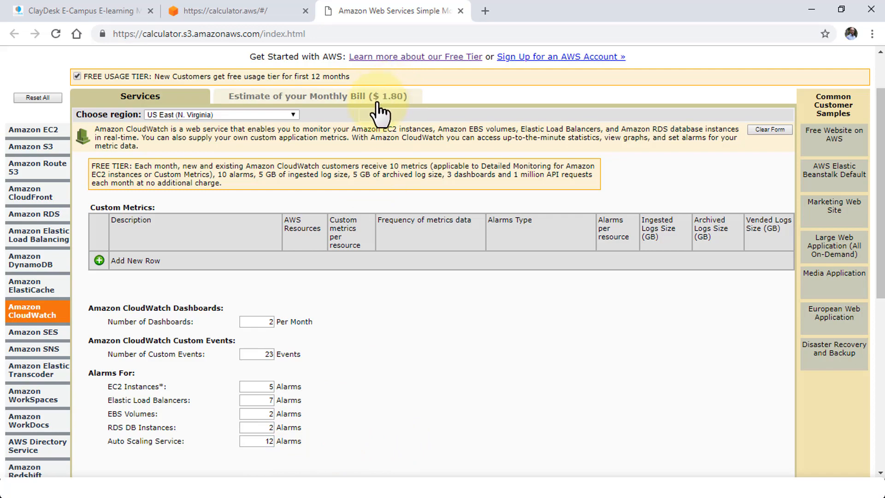
{"action": "mouse_move", "coordinate": [430, 107]}
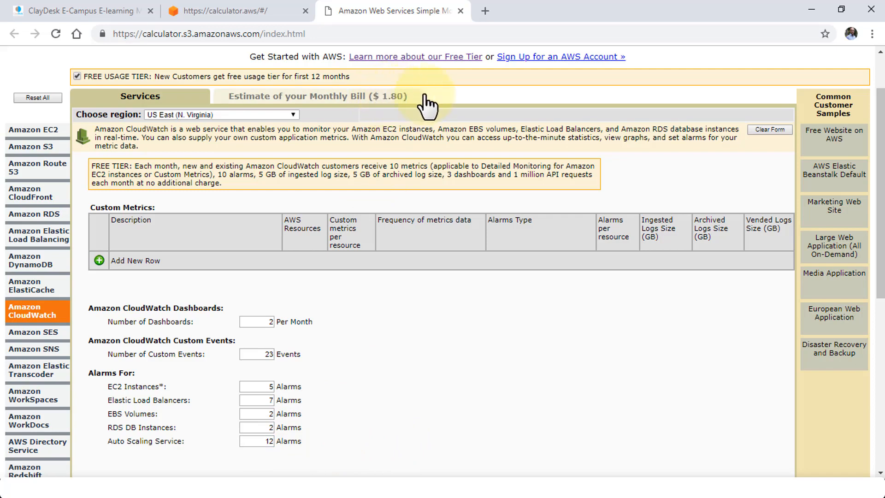
{"action": "mouse_move", "coordinate": [113, 322]}
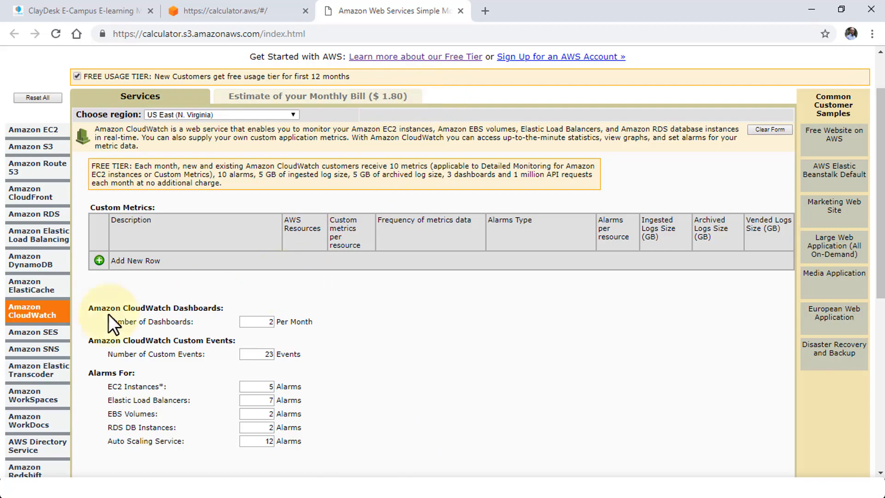
{"action": "scroll", "scroll_direction": "down", "scroll_amount": 3}
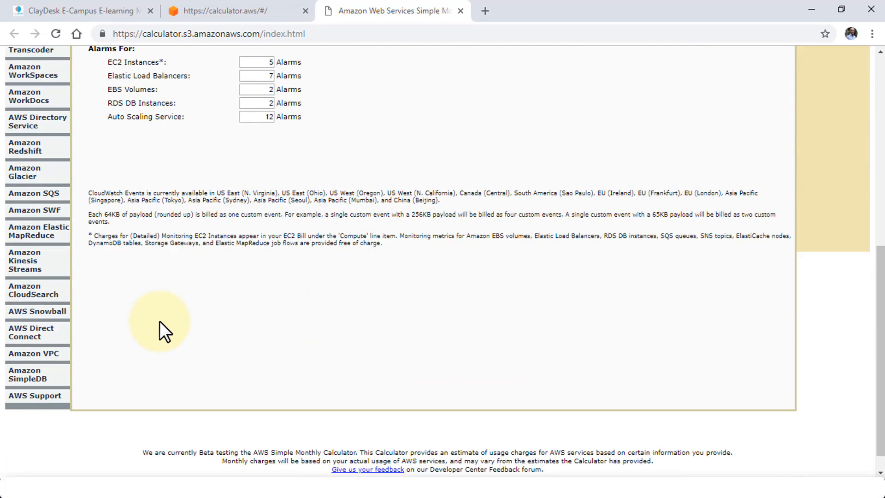
{"action": "scroll", "scroll_direction": "up", "scroll_amount": 3}
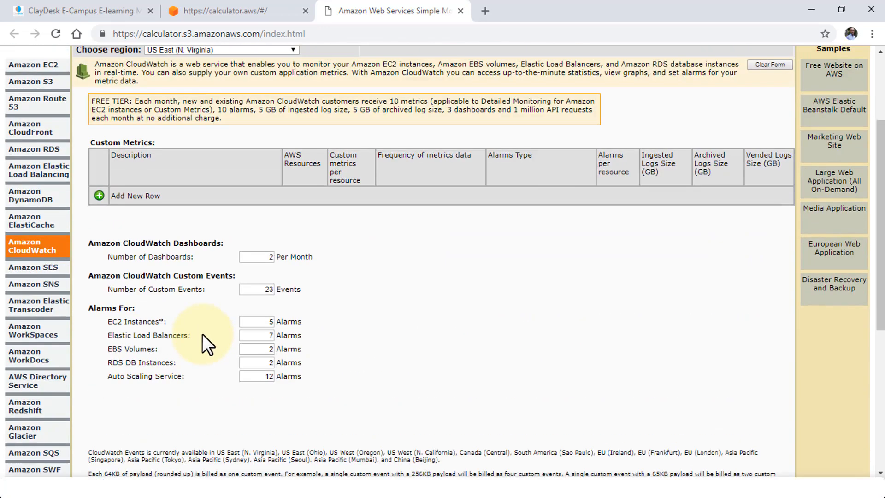
{"action": "scroll", "scroll_direction": "down", "scroll_amount": 3}
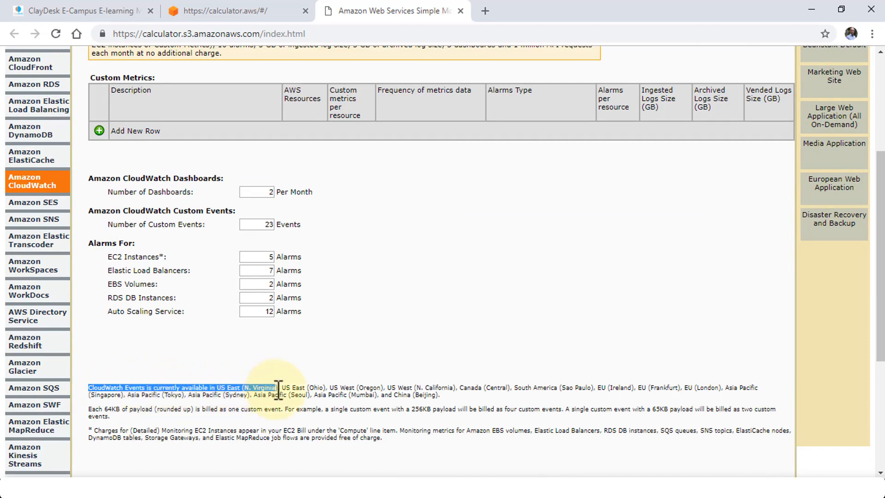
{"action": "mouse_move", "coordinate": [452, 402]}
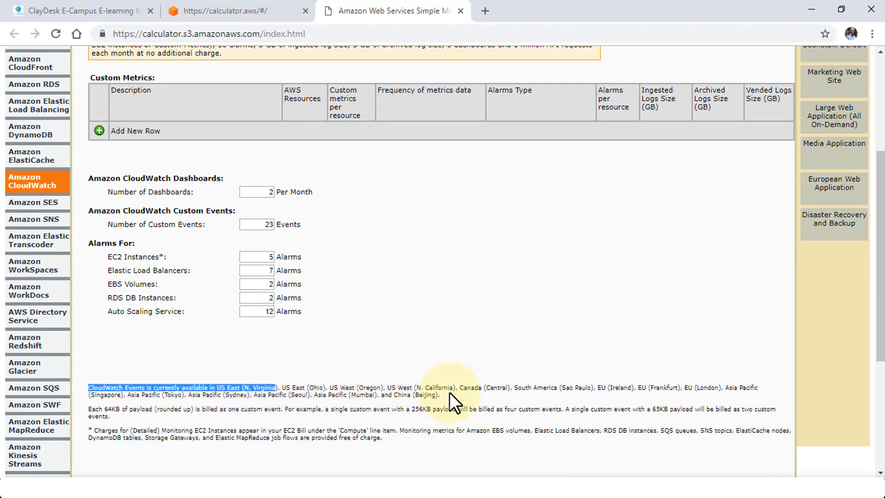
{"action": "mouse_move", "coordinate": [452, 362]}
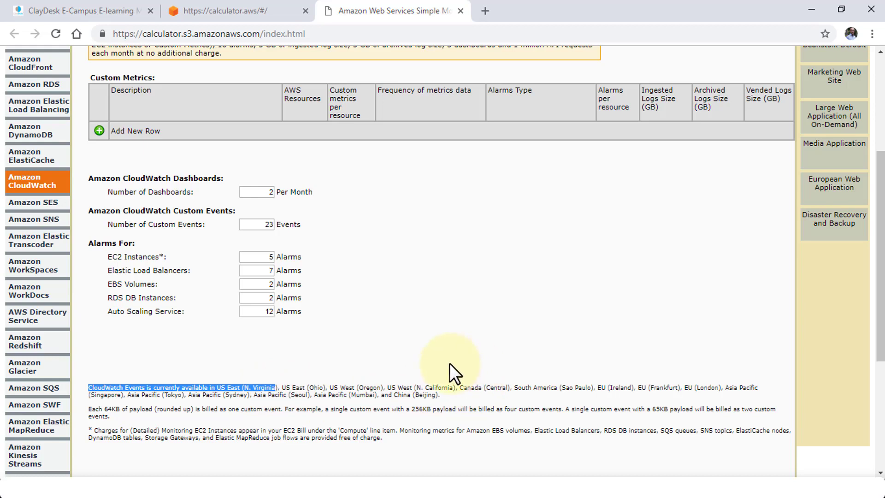
{"action": "mouse_move", "coordinate": [391, 365]}
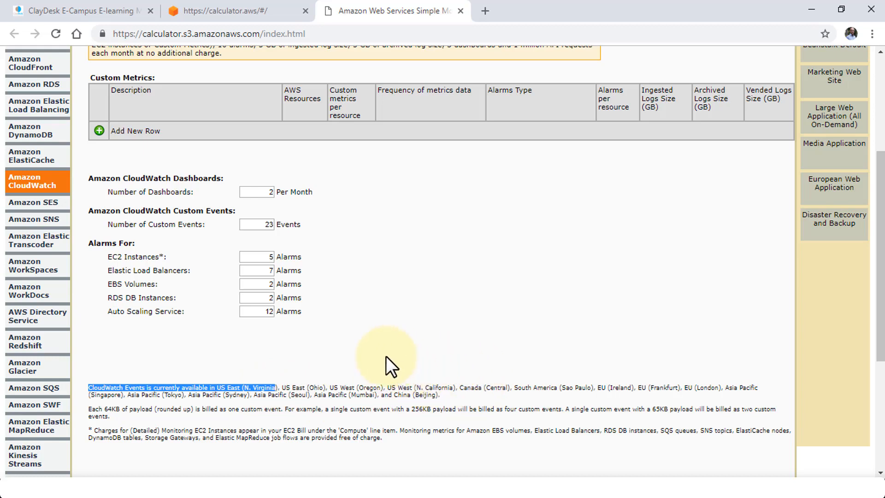
{"action": "mouse_move", "coordinate": [395, 352]}
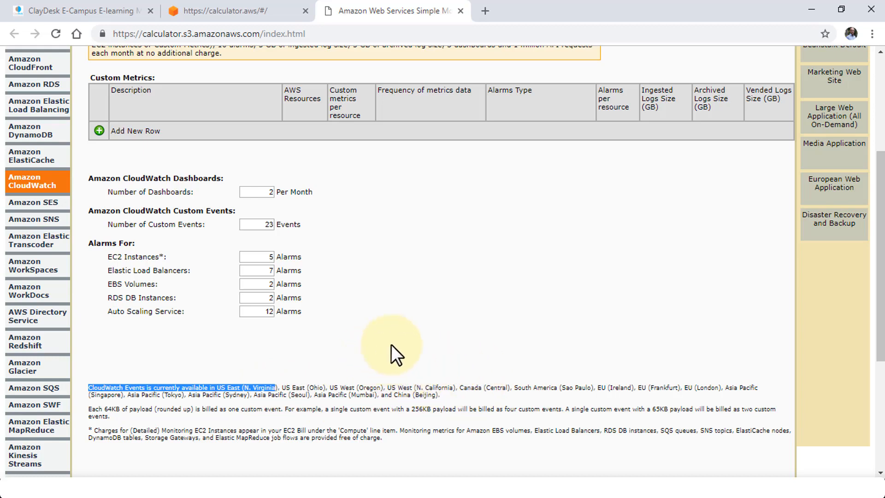
{"action": "scroll", "scroll_direction": "up", "scroll_amount": 3}
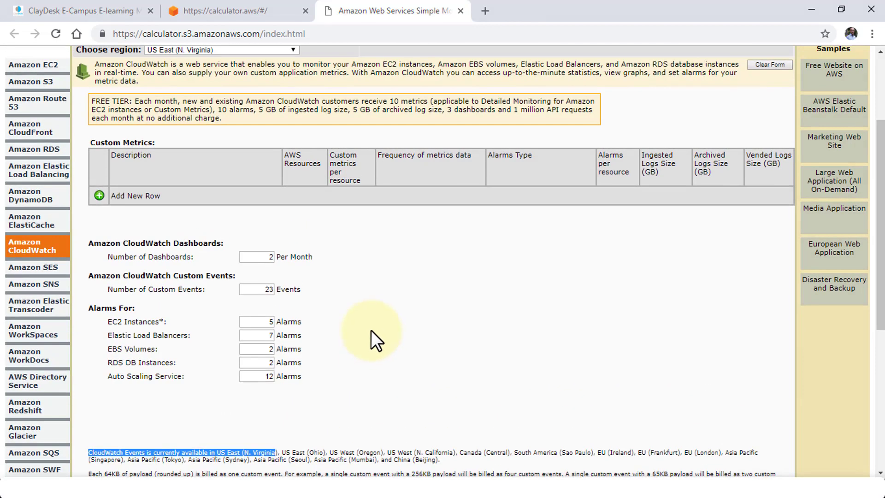
{"action": "scroll", "scroll_direction": "up", "scroll_amount": 3}
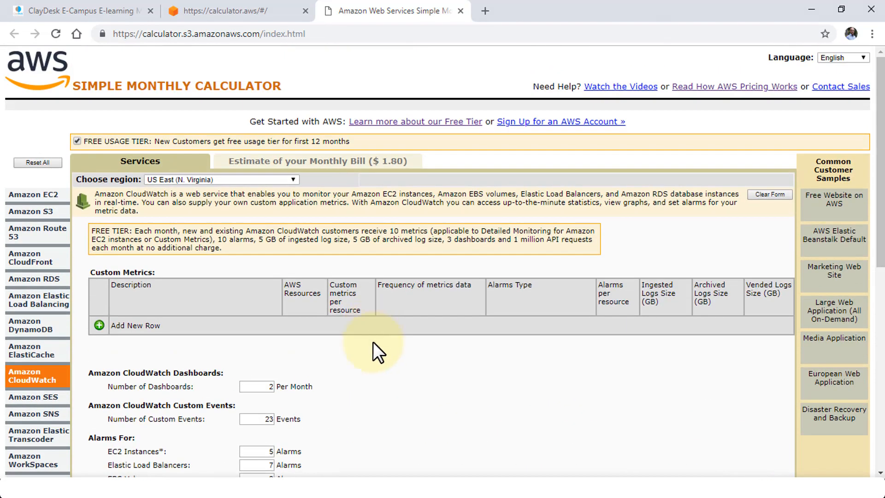
{"action": "mouse_move", "coordinate": [408, 314]}
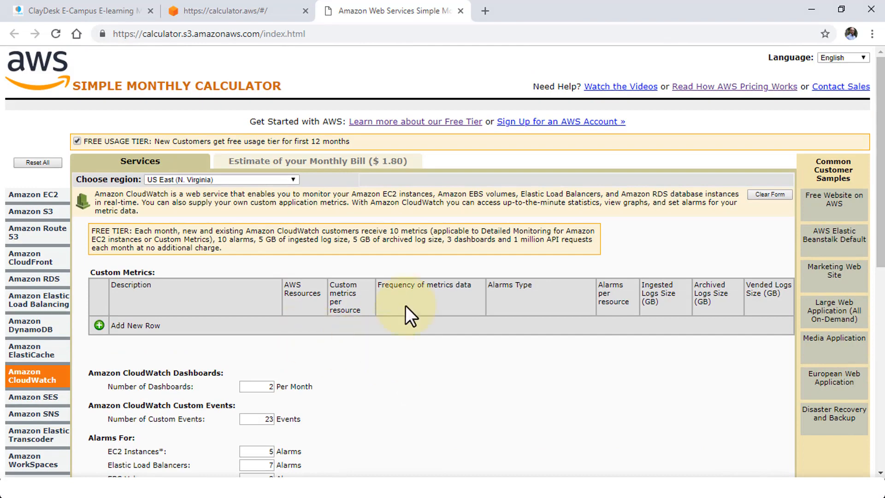
{"action": "mouse_move", "coordinate": [472, 164]}
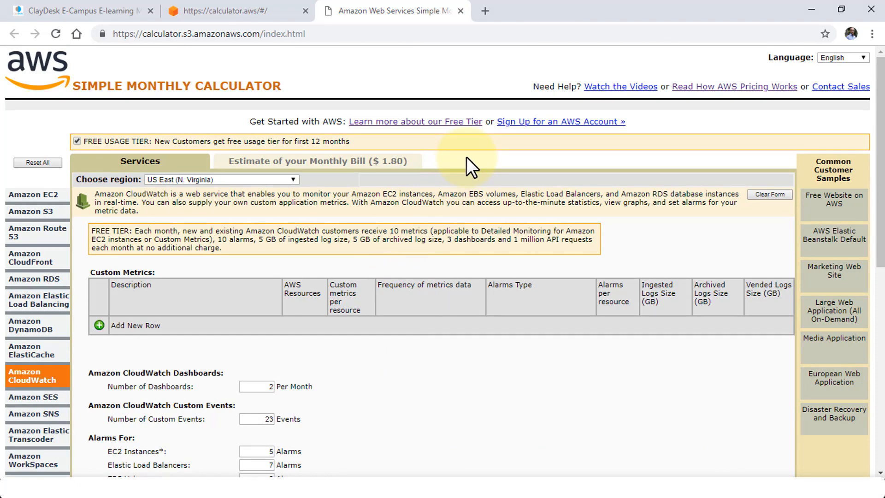
{"action": "mouse_move", "coordinate": [471, 172]}
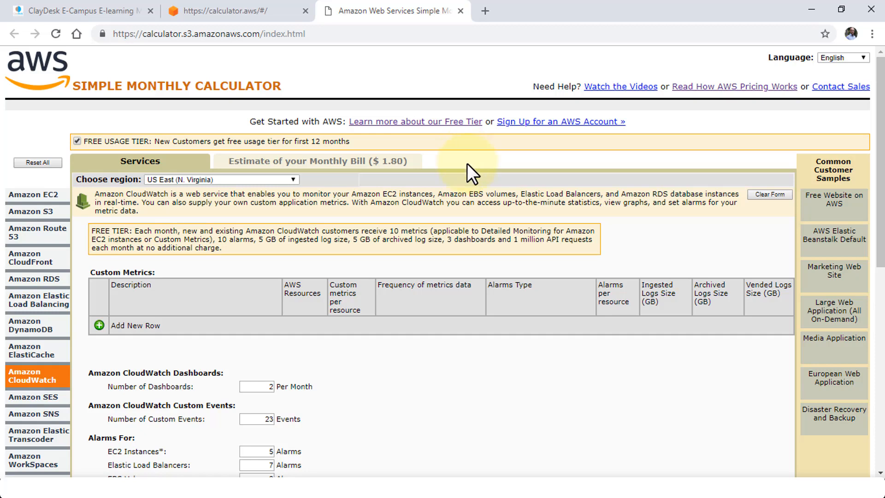